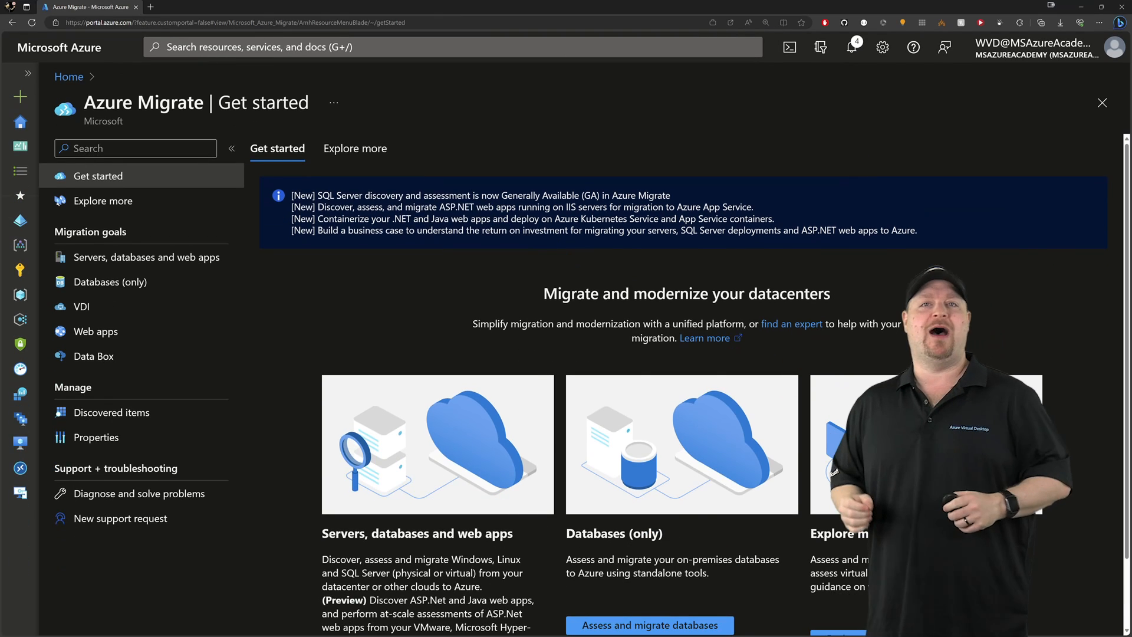
Begin a migration project named OfficeSpace in the Migration resource group with United States geography.
left_click(149, 256)
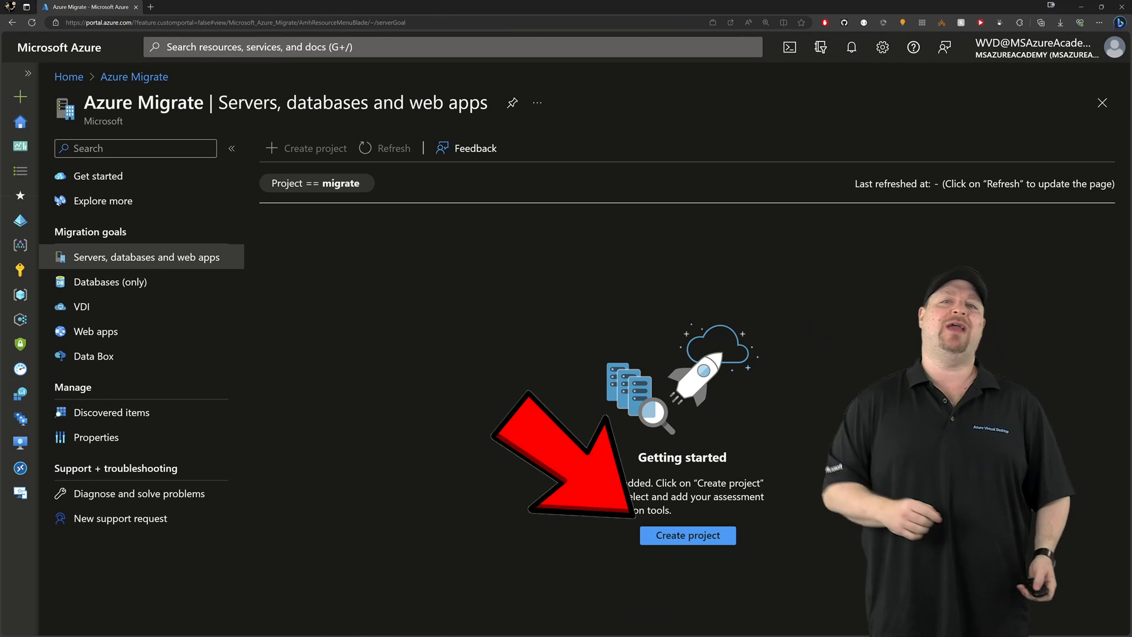
left_click(686, 535)
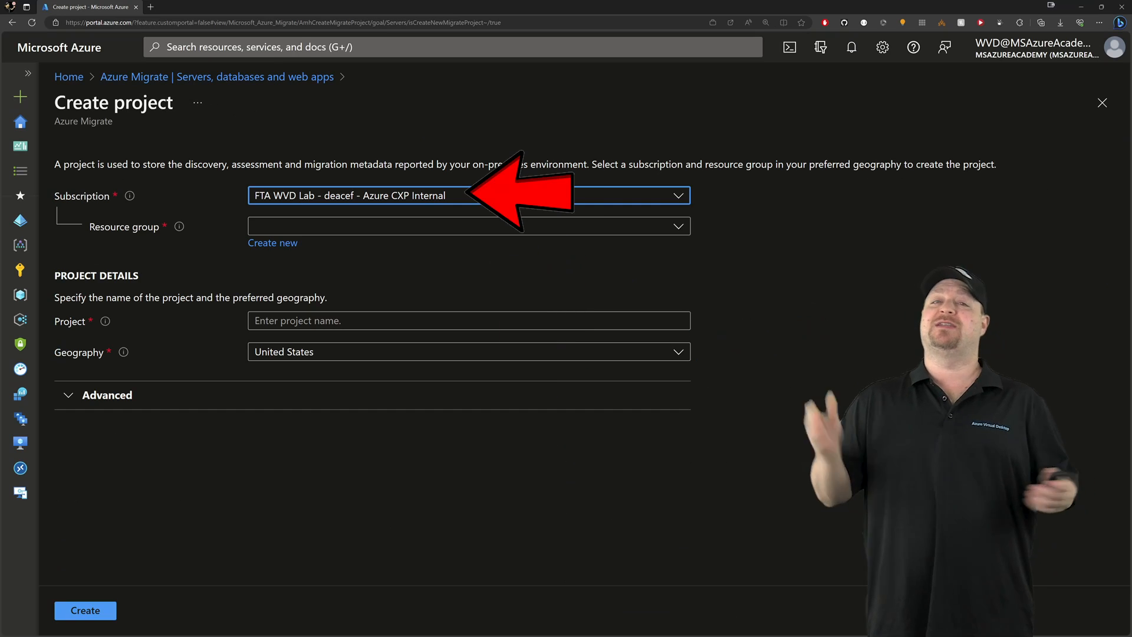
left_click(468, 227)
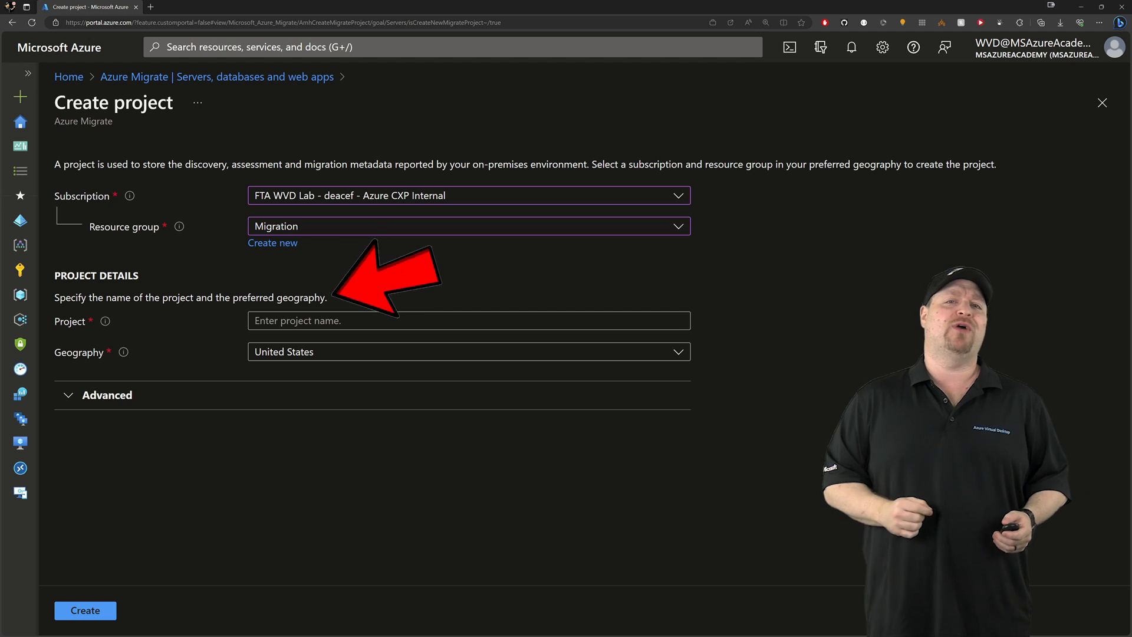
type("OfficeSpace")
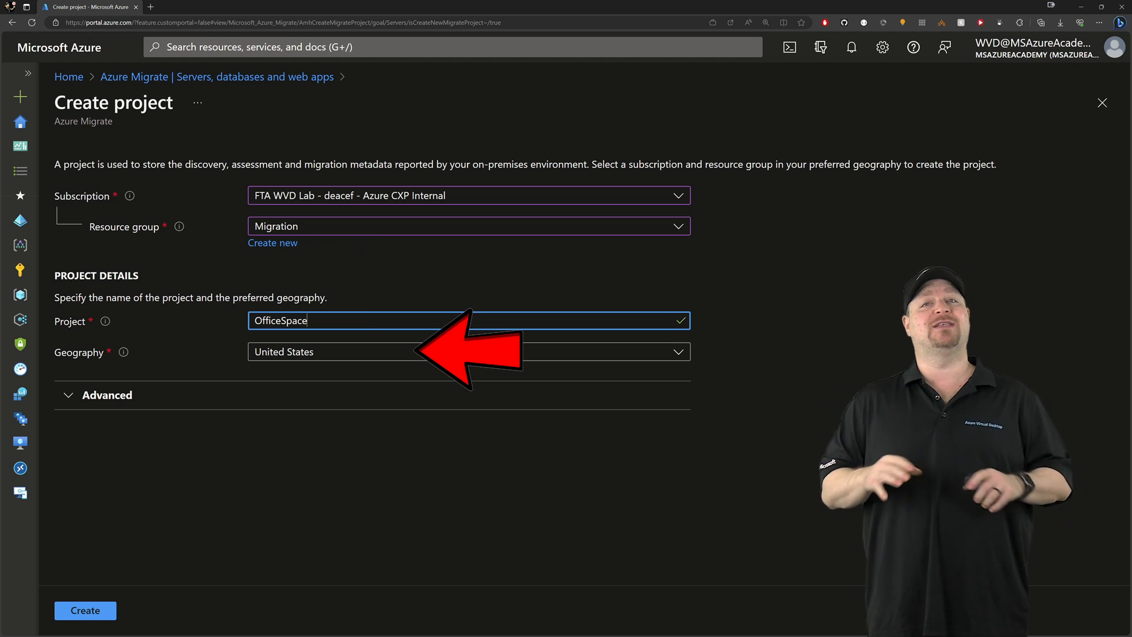
left_click(469, 352)
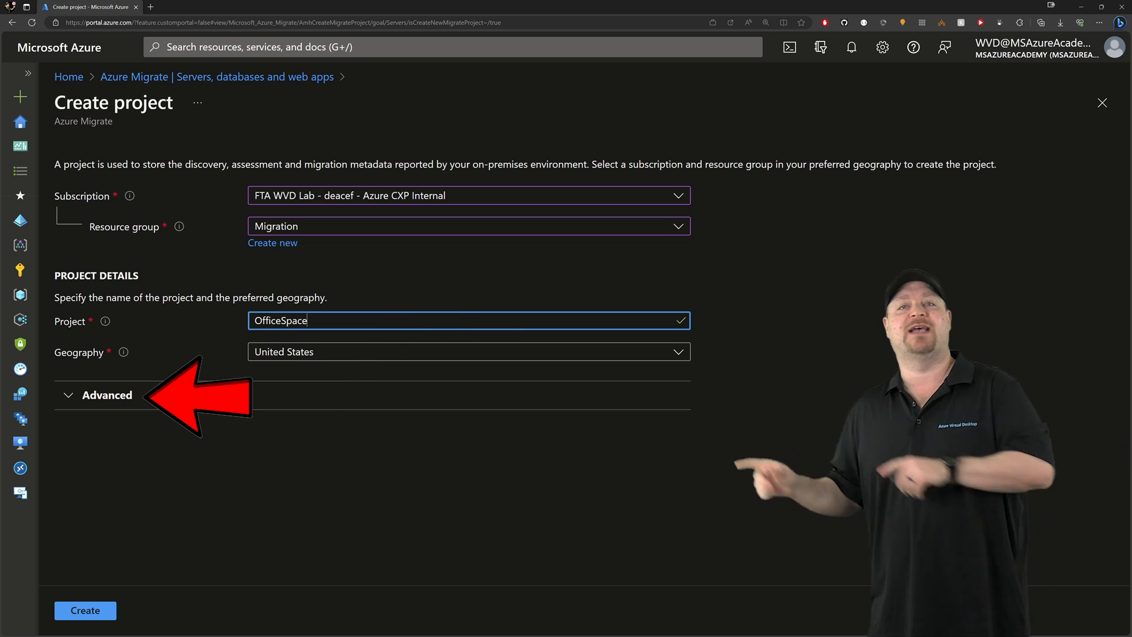
Compare Private and Public endpoint under Advanced, keep Public endpoint, and create the OfficeSpace project.
left_click(106, 395)
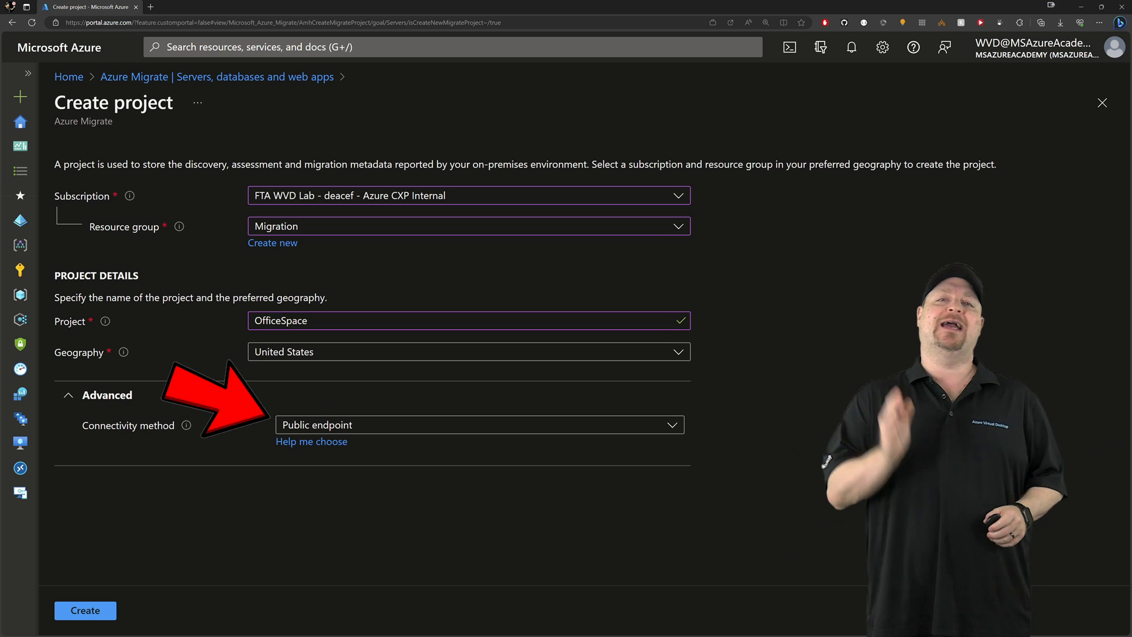
left_click(478, 425)
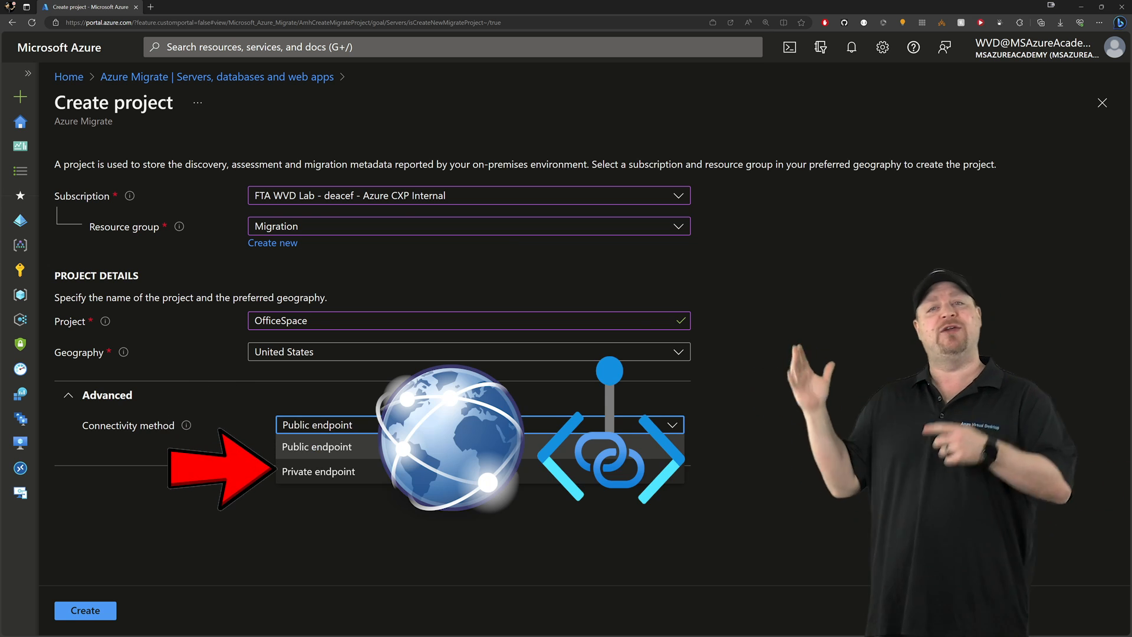
left_click(317, 471)
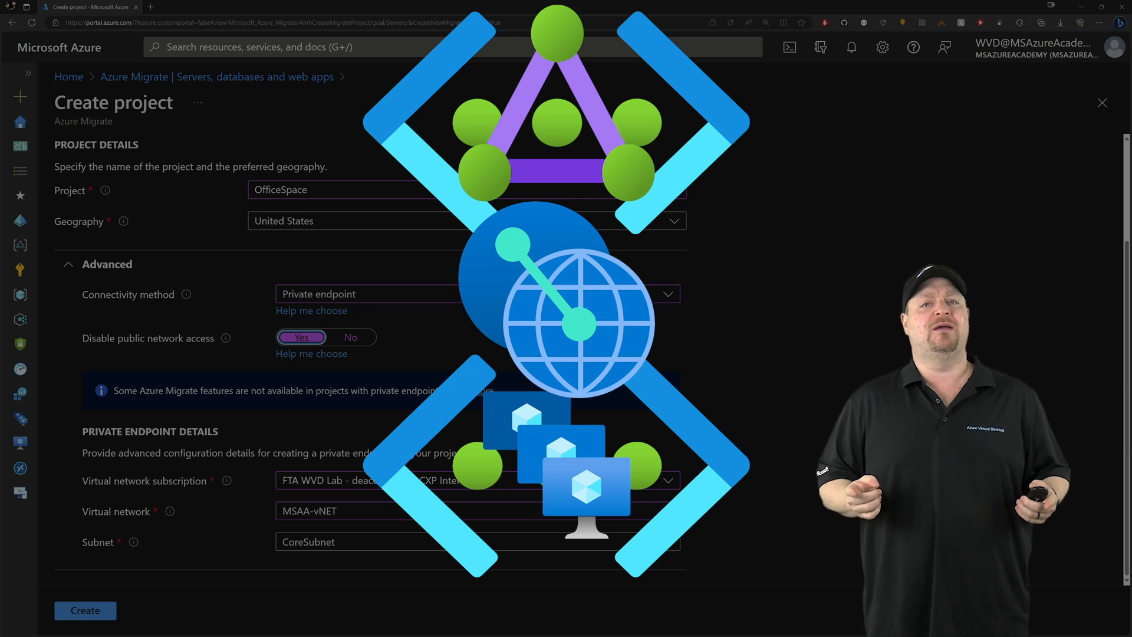
left_click(469, 293)
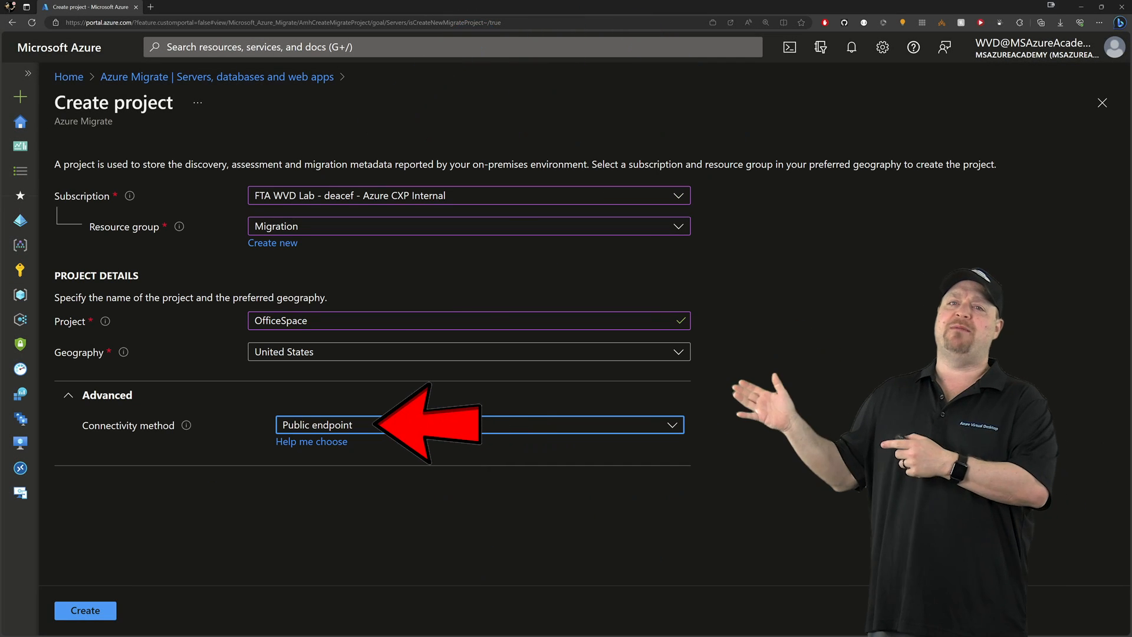
left_click(85, 609)
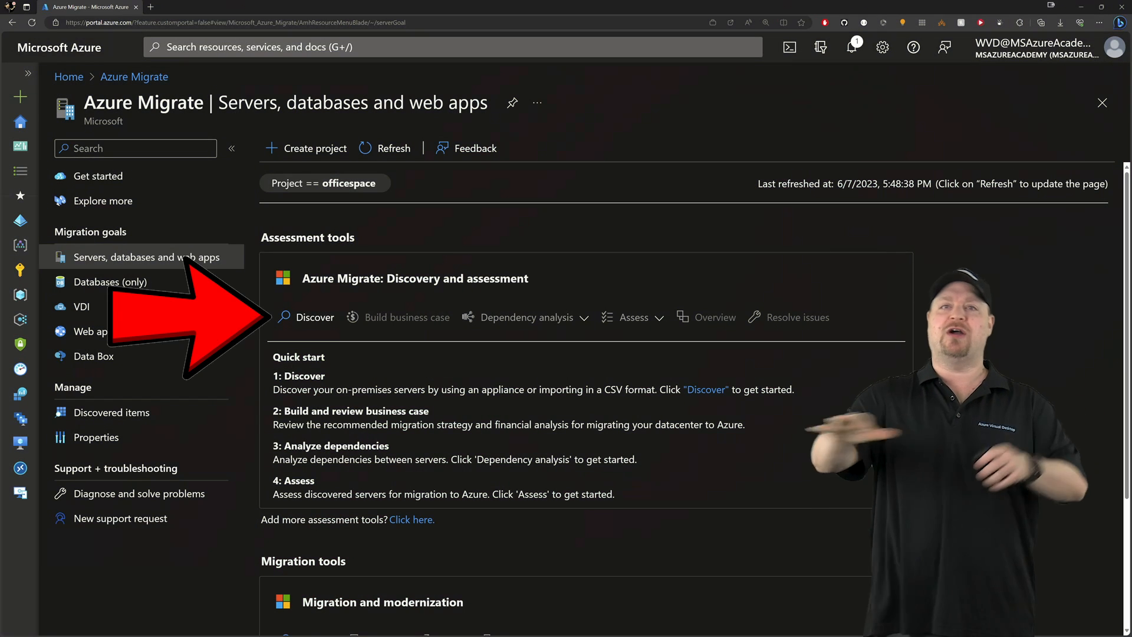
Start discovery with Hyper-V virtualization, name the appliance DisoverOffice and generate its project key.
left_click(312, 318)
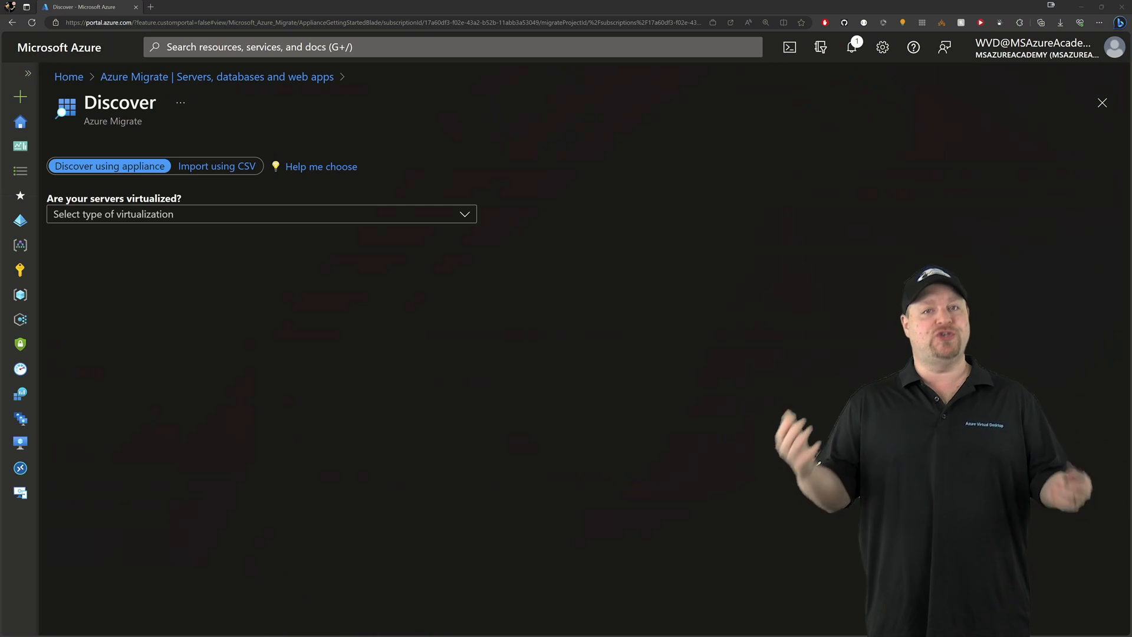
left_click(261, 214)
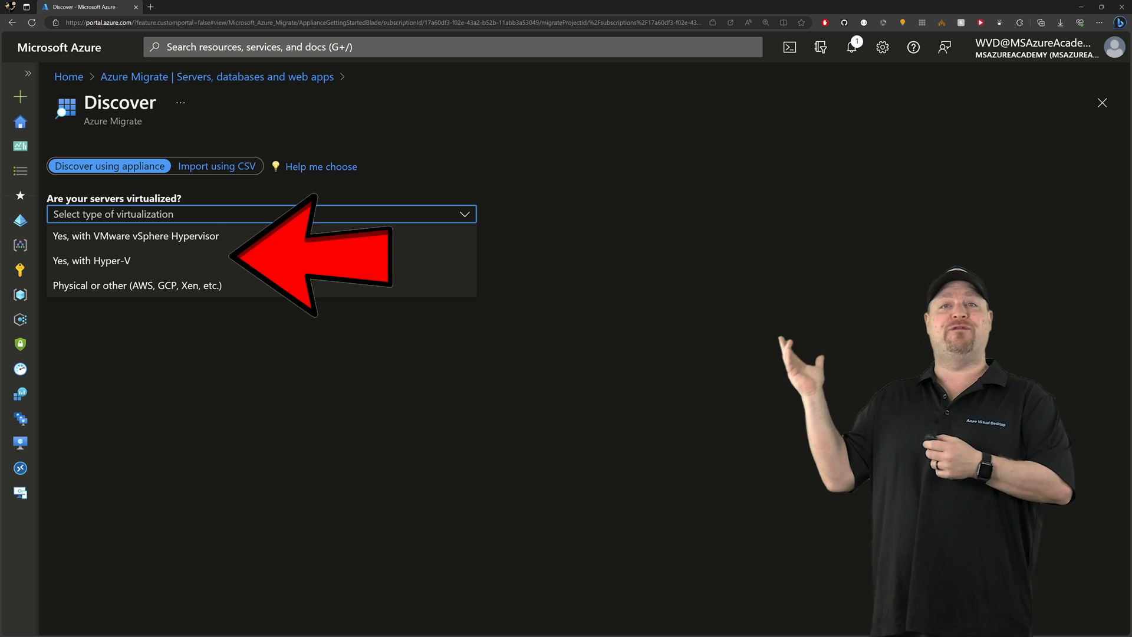
left_click(90, 261)
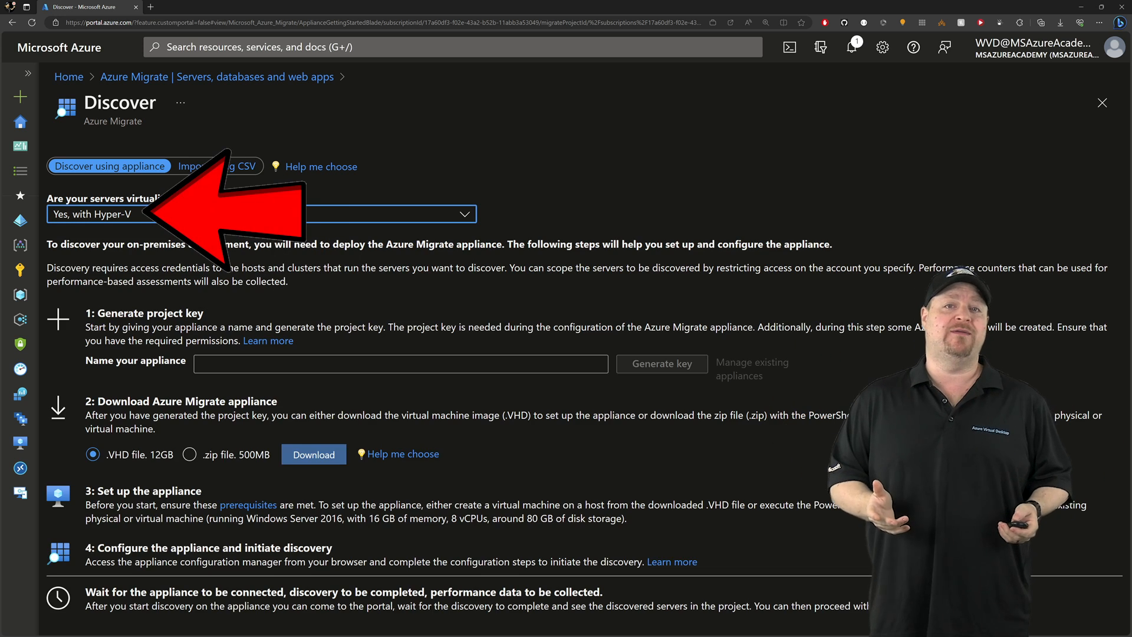
type("DisoverOffice")
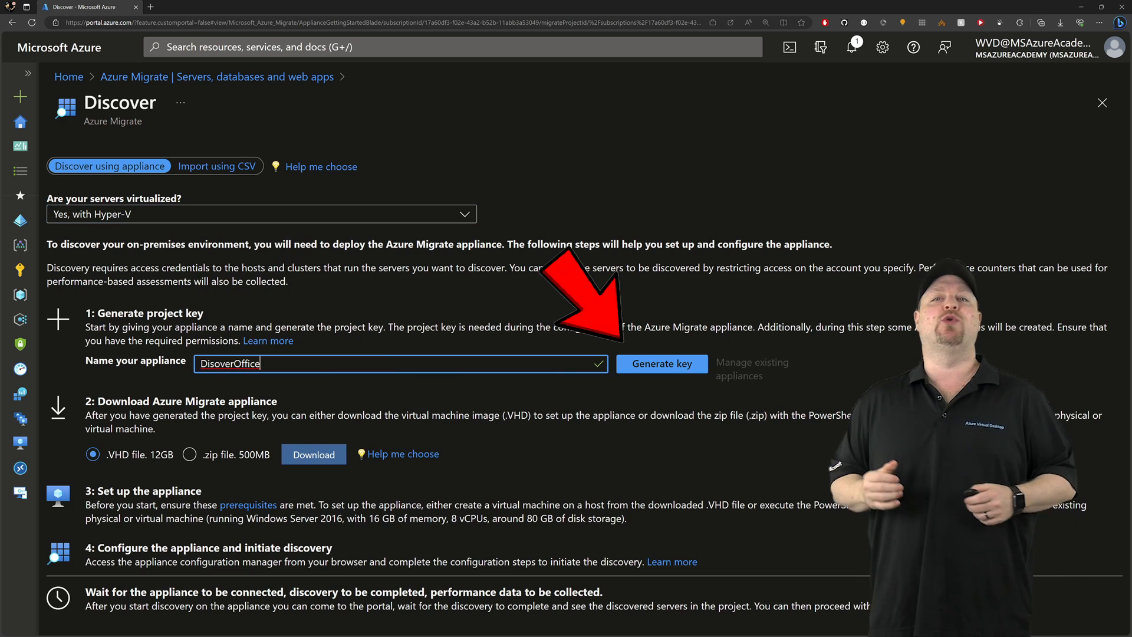
left_click(660, 364)
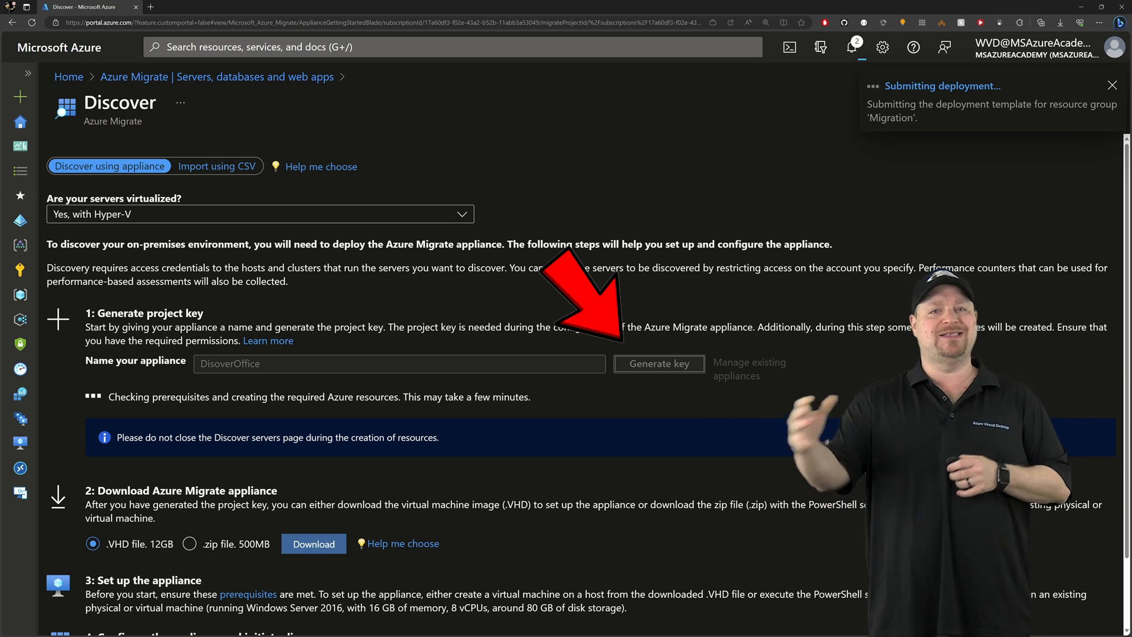
left_click(658, 363)
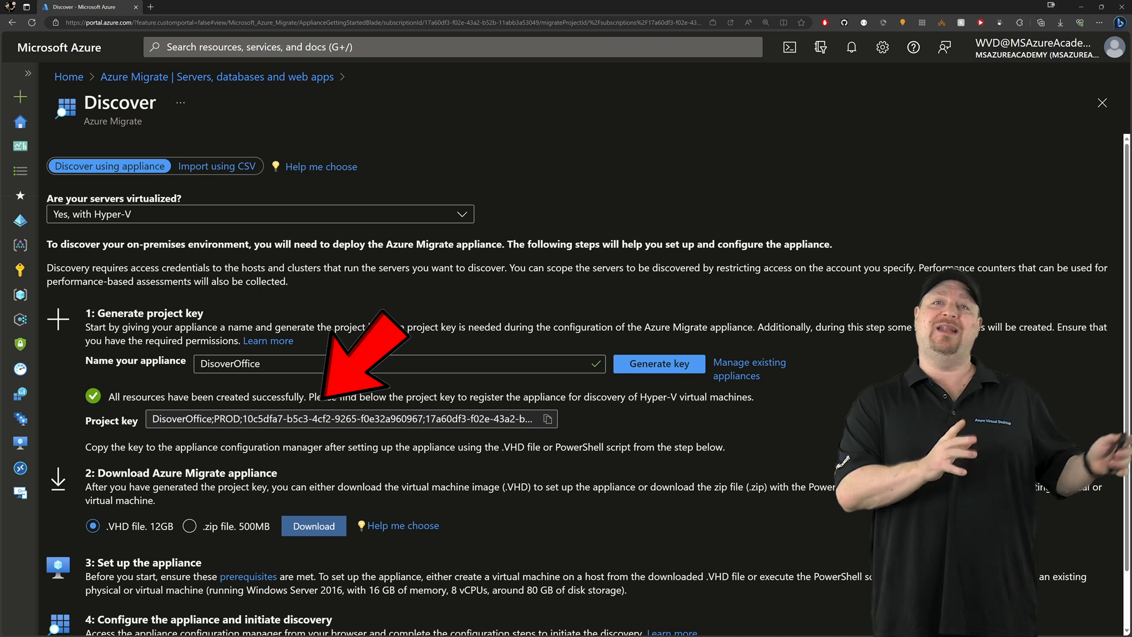
scroll("down", 3)
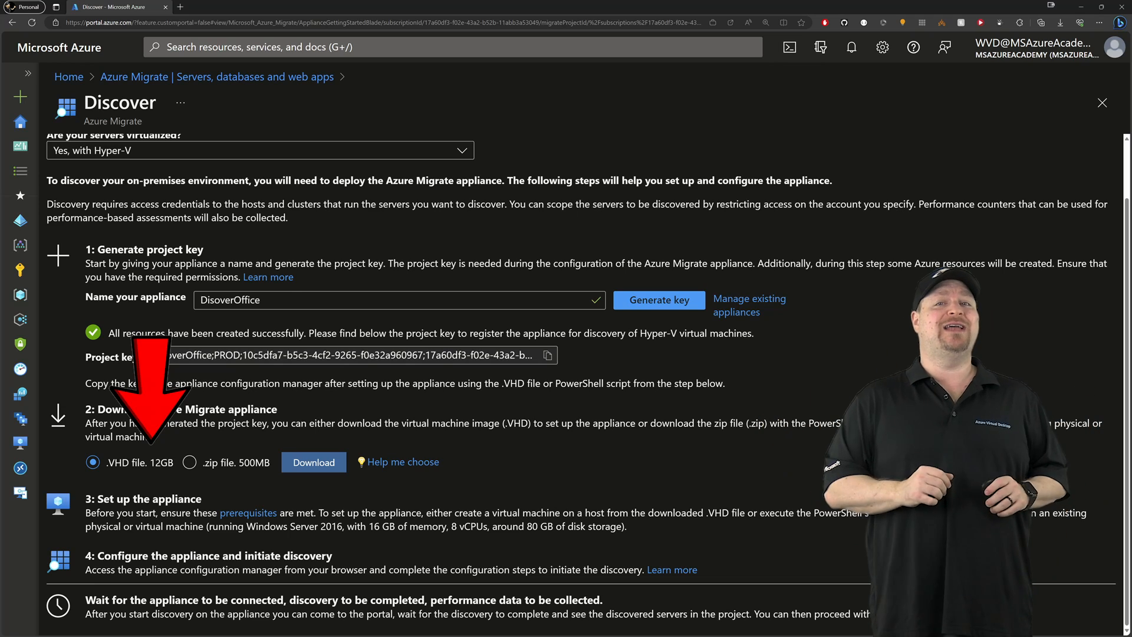
Download the Azure Migrate appliance installer as the 500MB zip file.
left_click(189, 462)
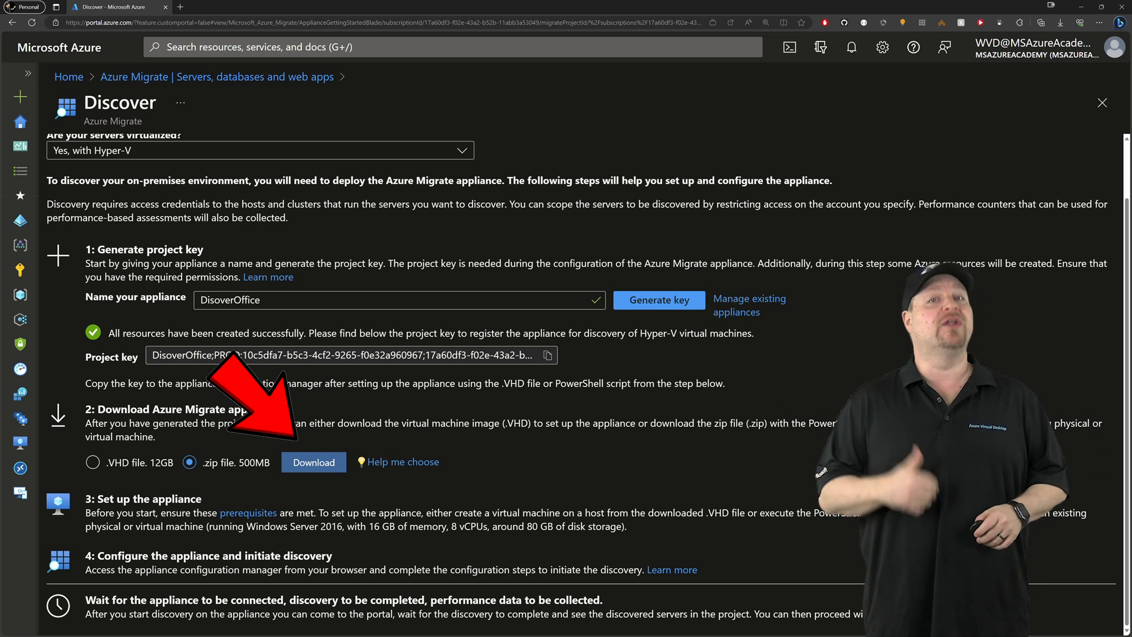
left_click(313, 463)
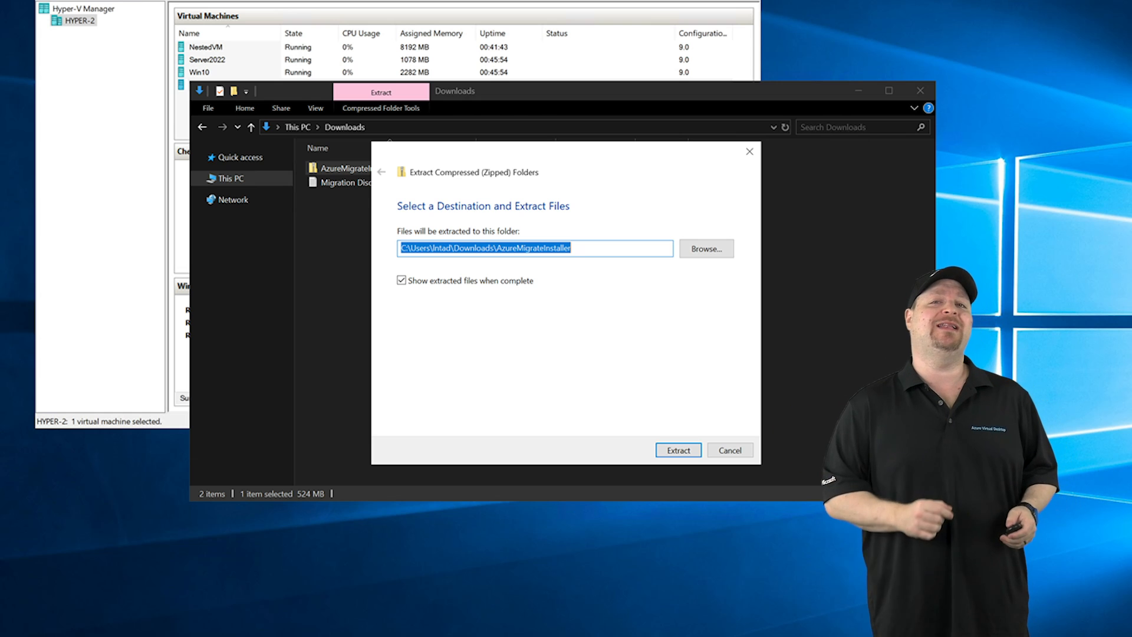
Extract the installer, run .\AzureMigrateInstaller.ps1, and launch the appliance configuration manager.
left_click(677, 450)
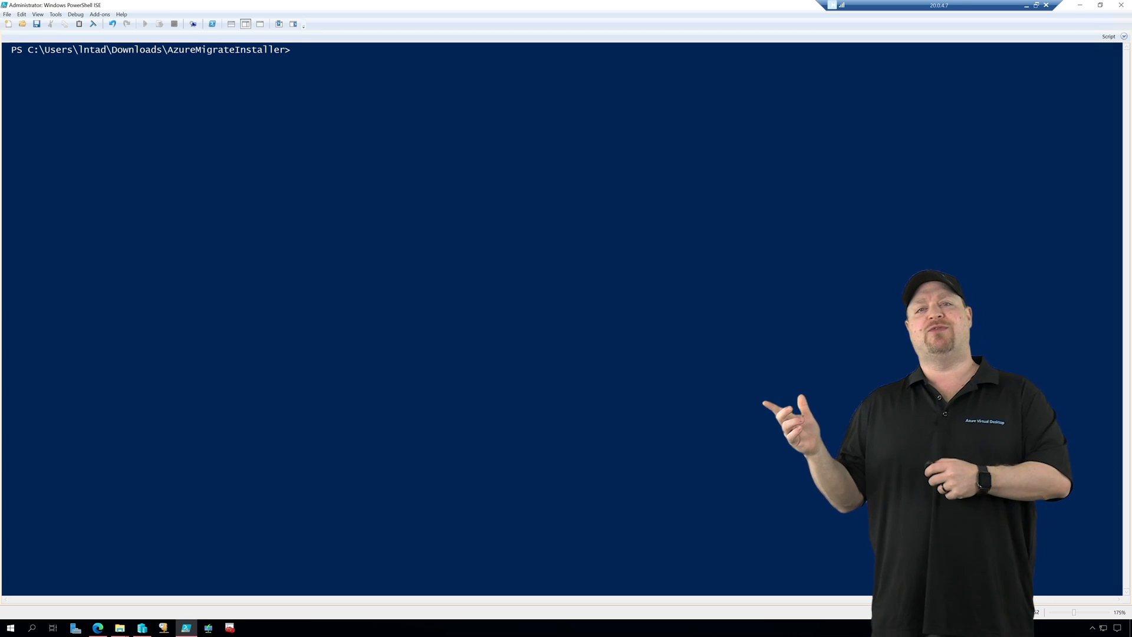
type(".\\AzureMigrateInstaller.ps1")
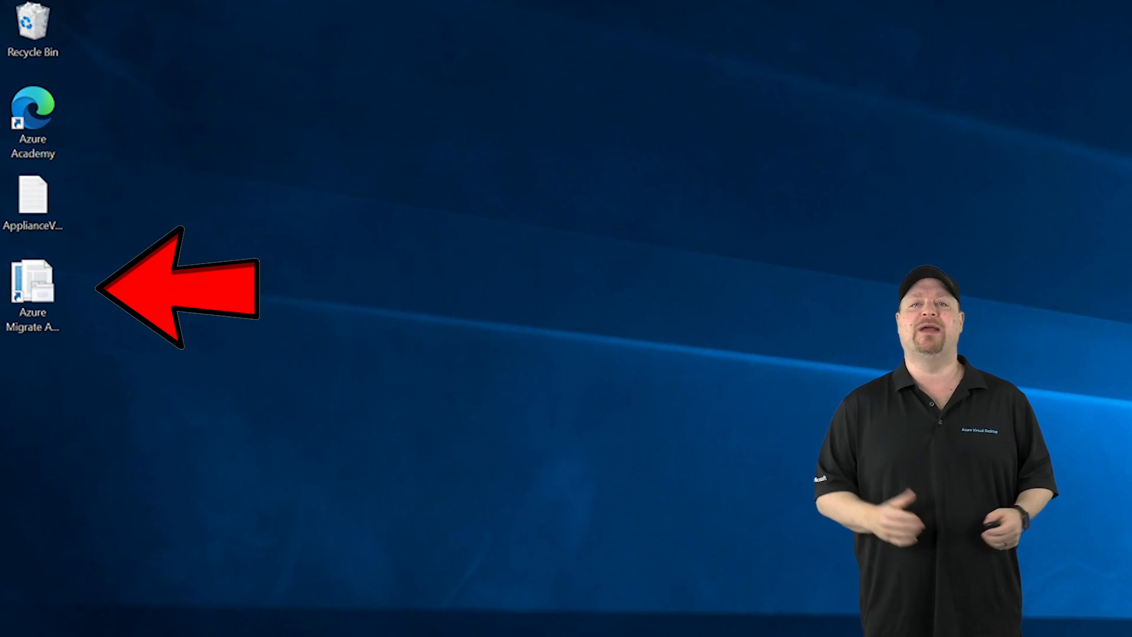
double_click(33, 289)
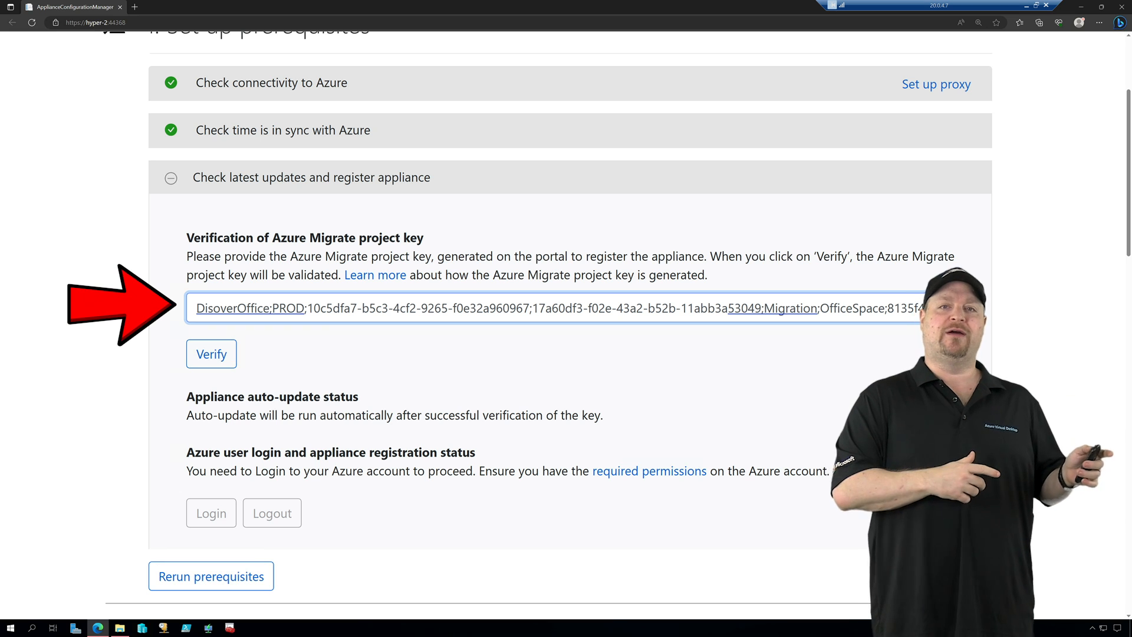
Verify the project key and sign in to Azure with the copied device code.
left_click(212, 354)
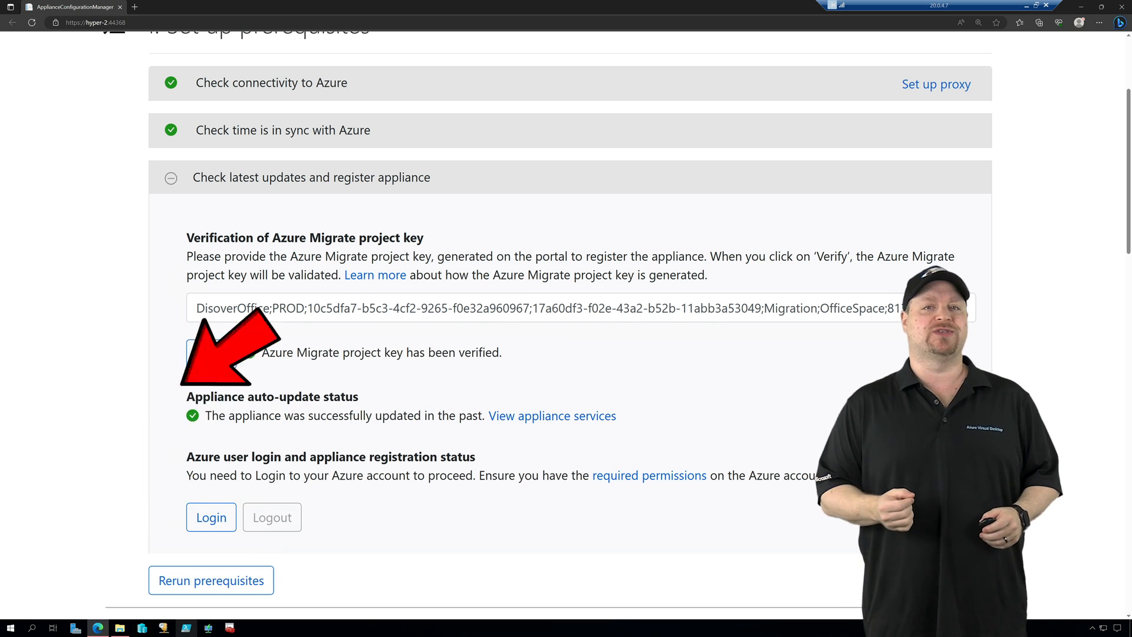
left_click(210, 517)
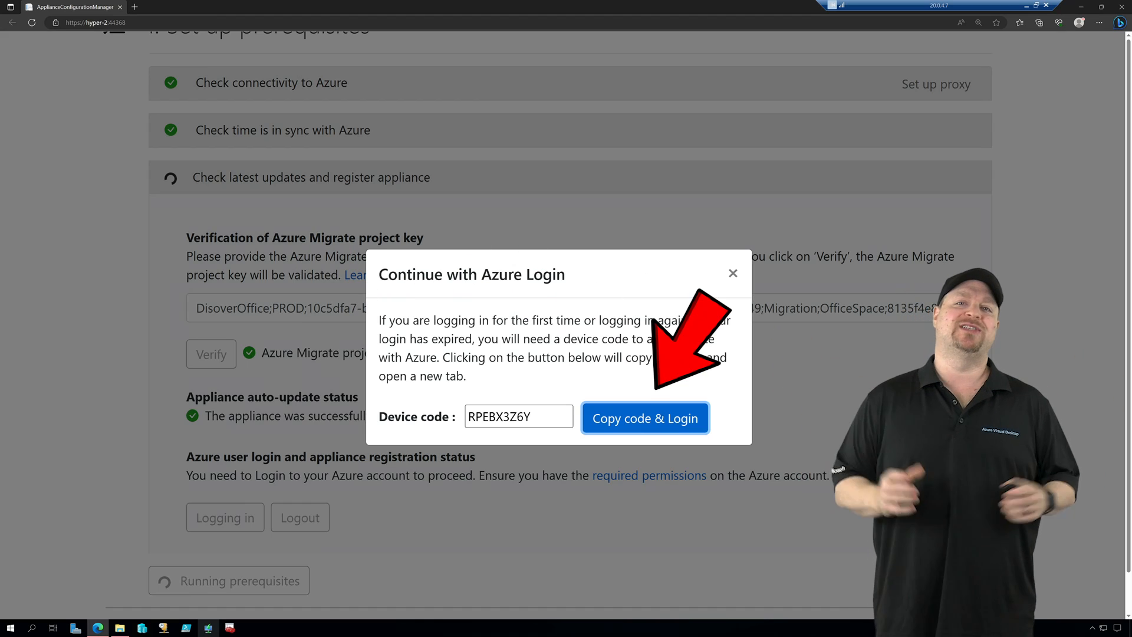
left_click(644, 418)
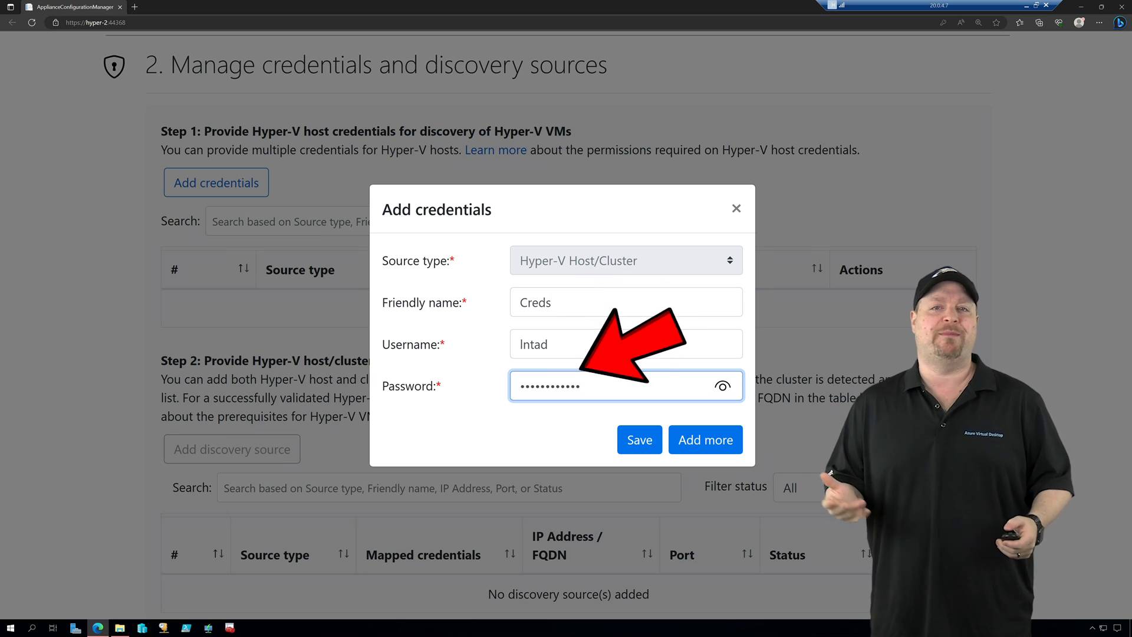
Save the Creds credentials and add single Hyper-V host 20.0.4.7 mapped to Creds as a validated discovery source.
left_click(638, 439)
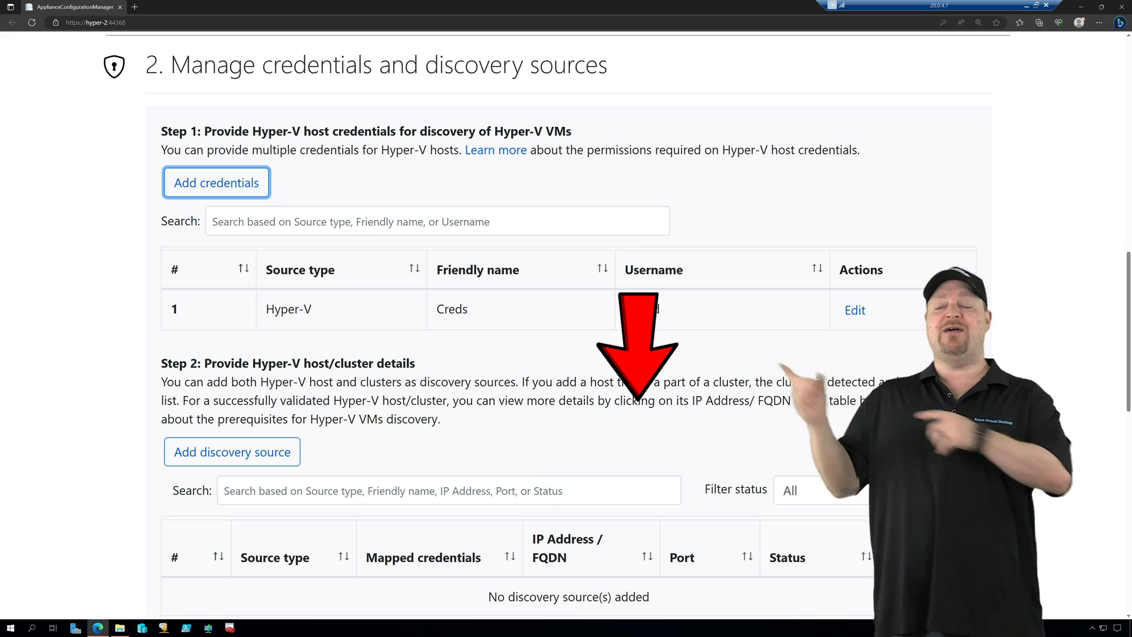
scroll("down", 3)
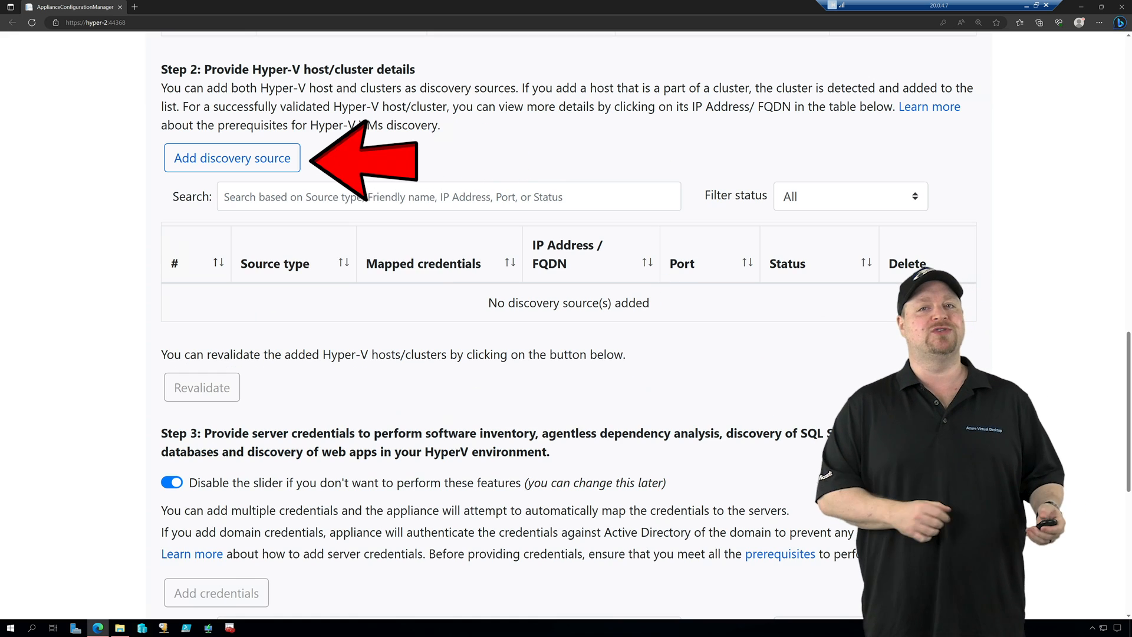
left_click(232, 157)
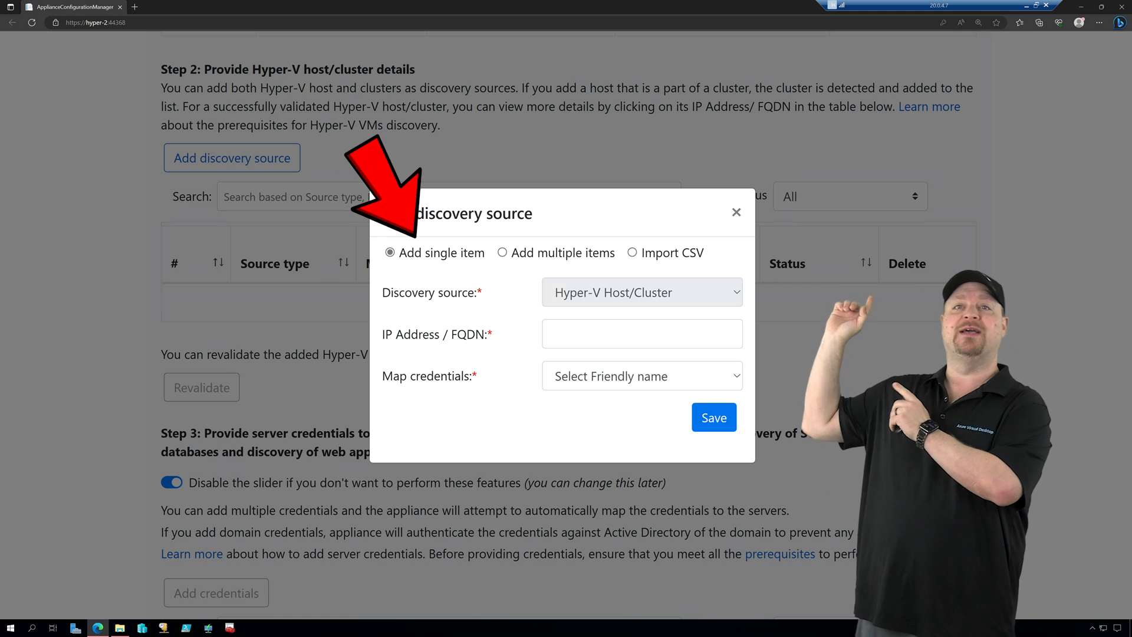
left_click(503, 134)
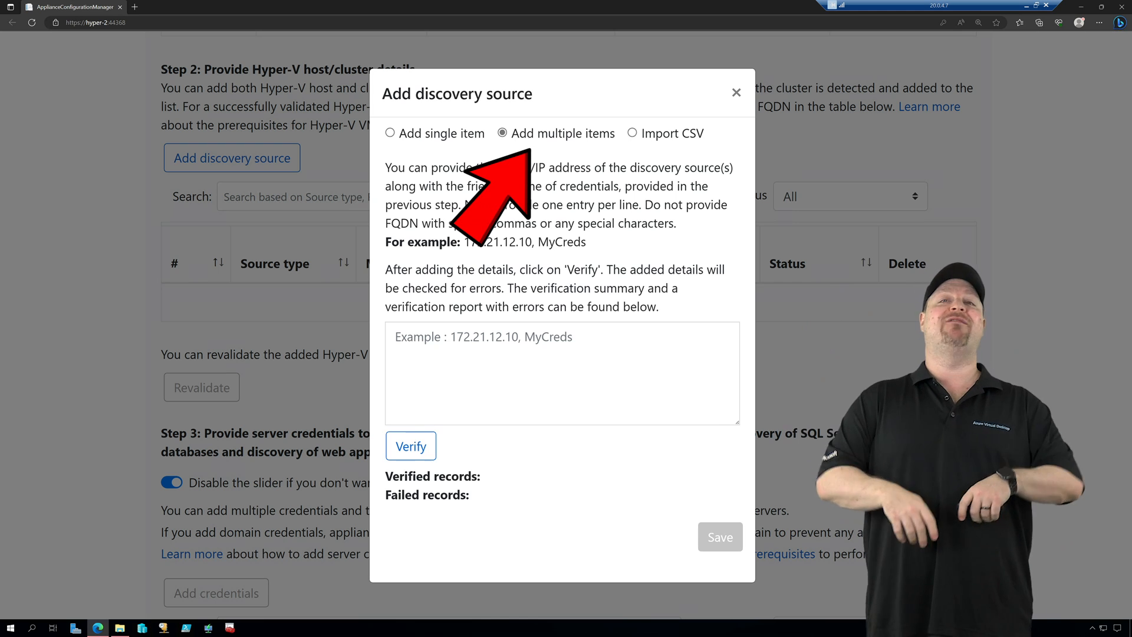
left_click(632, 118)
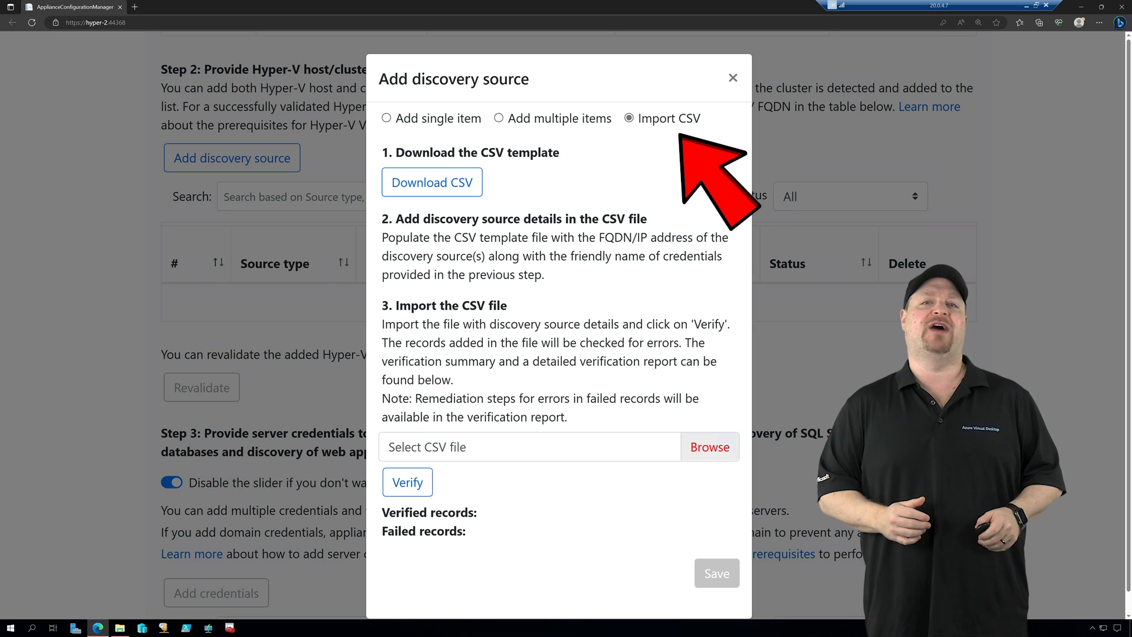
left_click(387, 252)
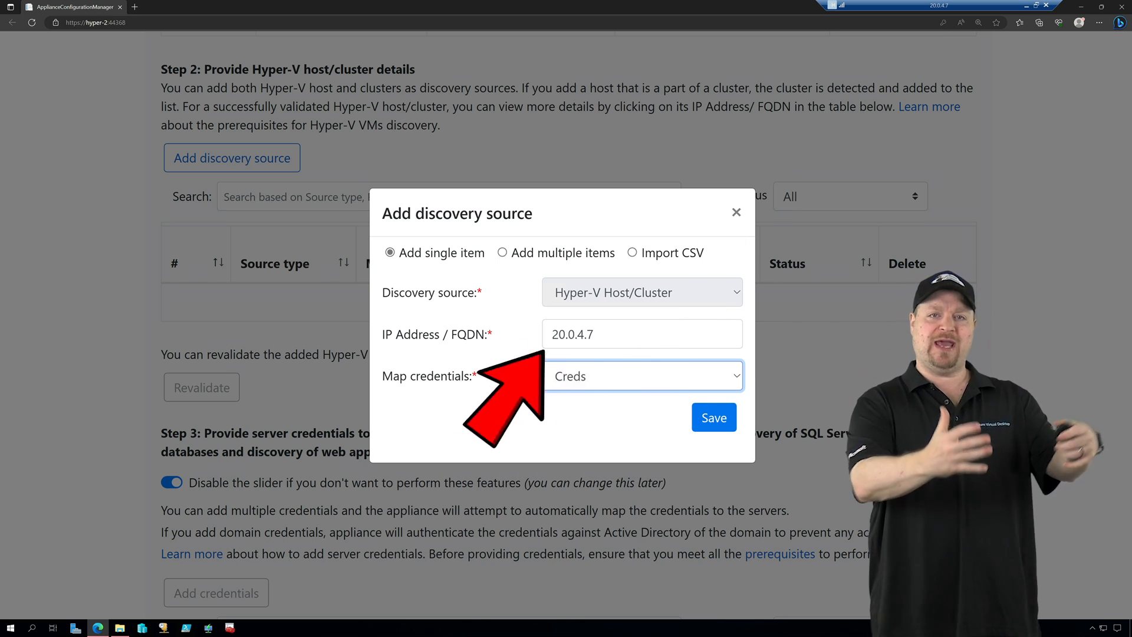
left_click(712, 418)
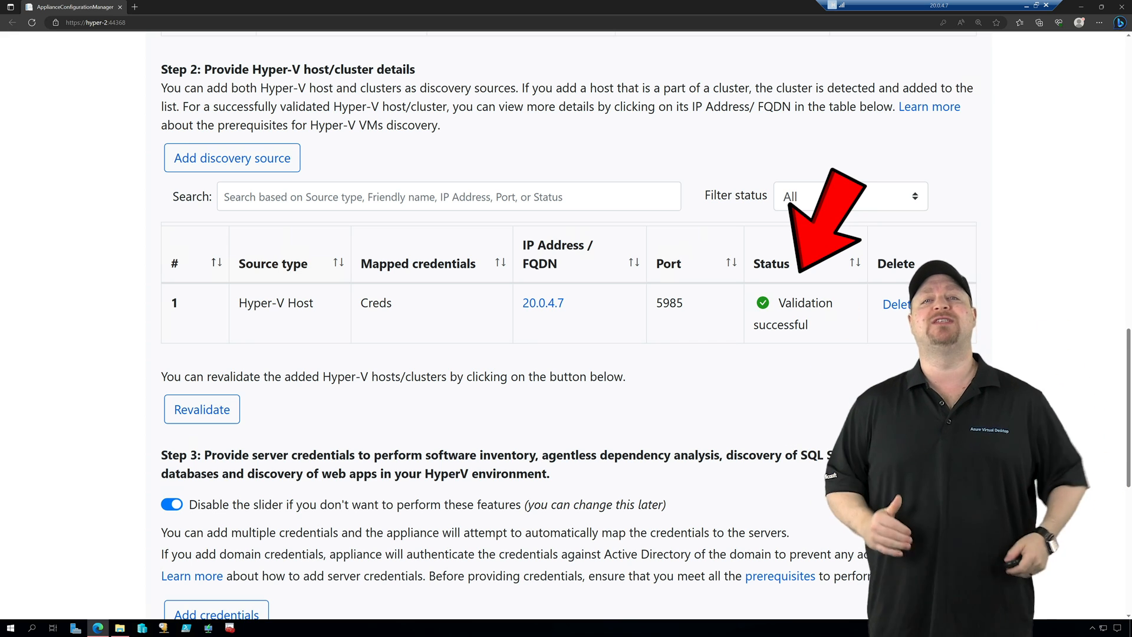
scroll("down", 3)
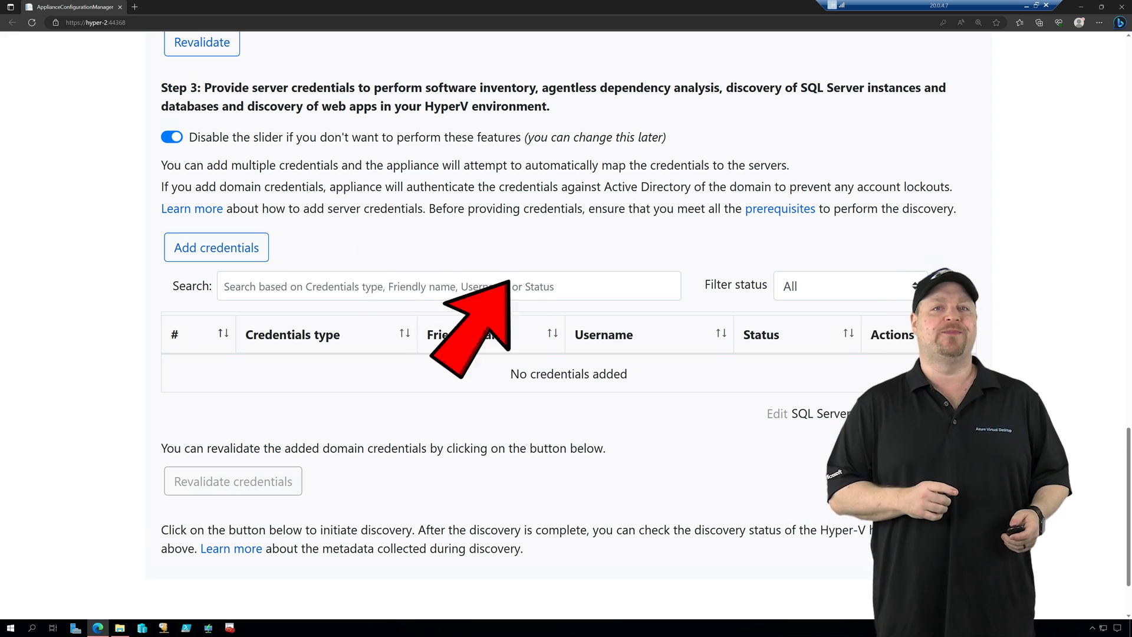
Close the server credentials form without adding any and return to the Azure Migrate servers overview.
left_click(216, 247)
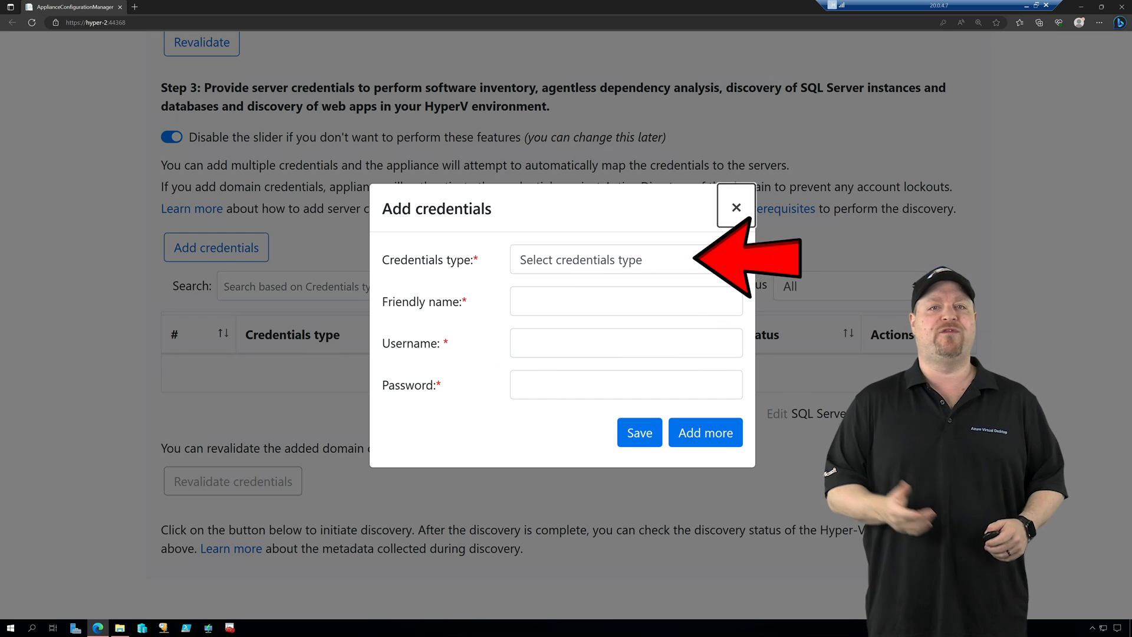
left_click(734, 207)
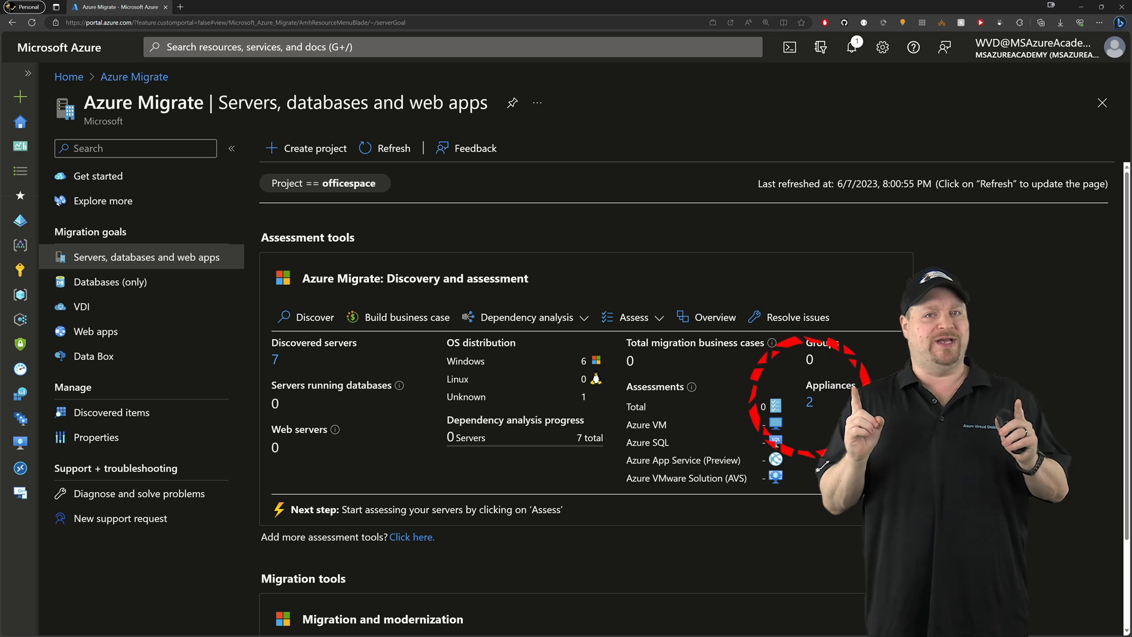
Start a new Azure VM assessment and set its target location to East US with no savings options.
left_click(638, 317)
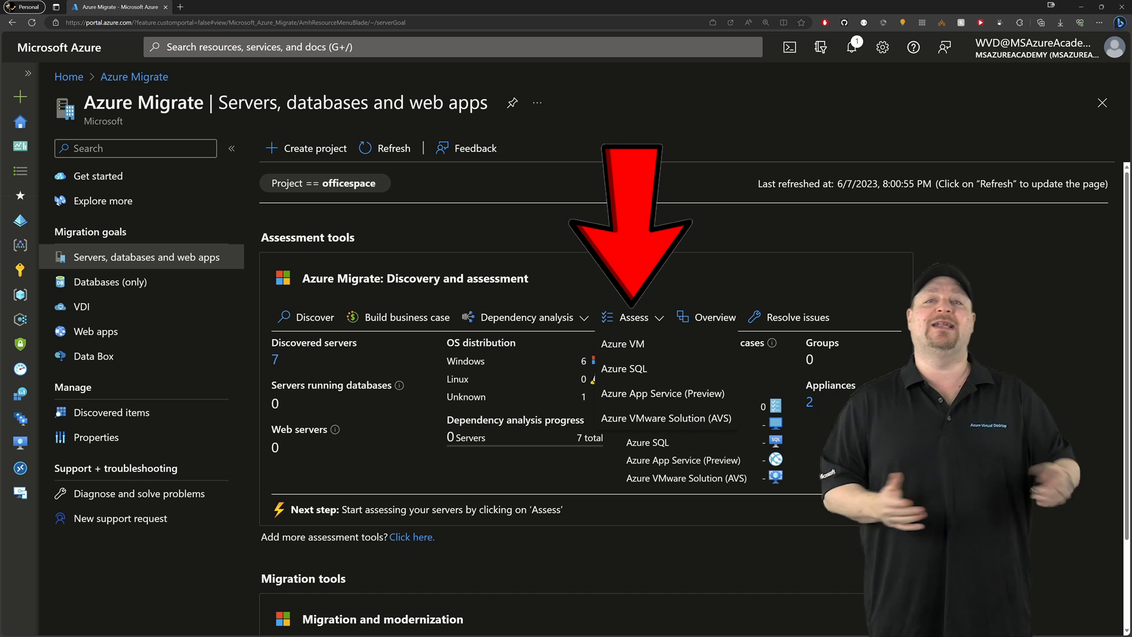
left_click(622, 343)
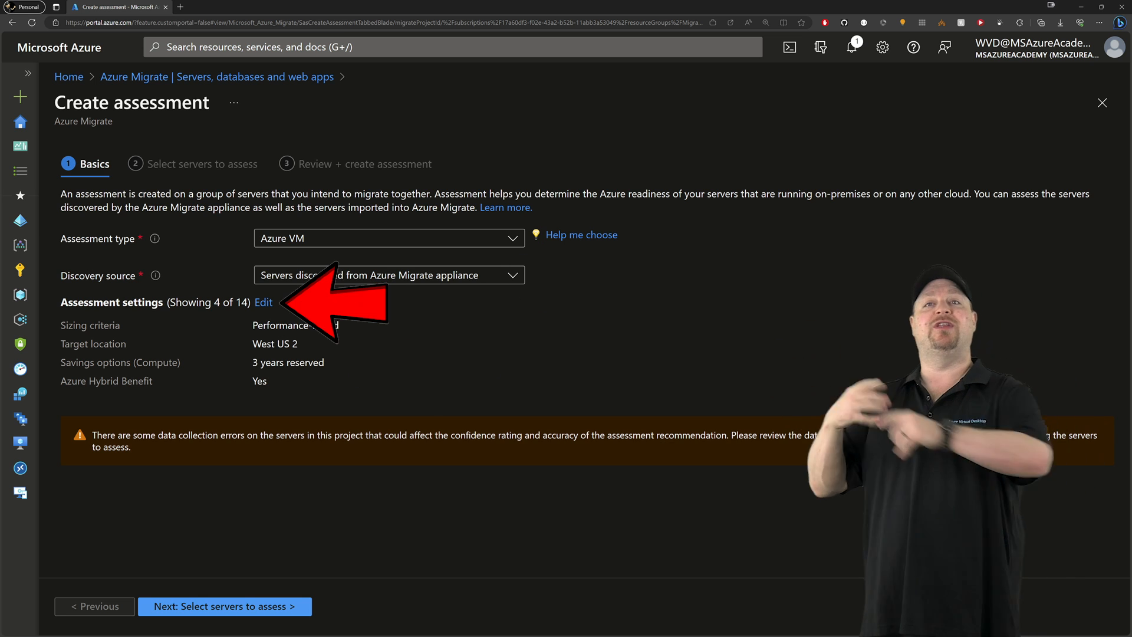
left_click(263, 302)
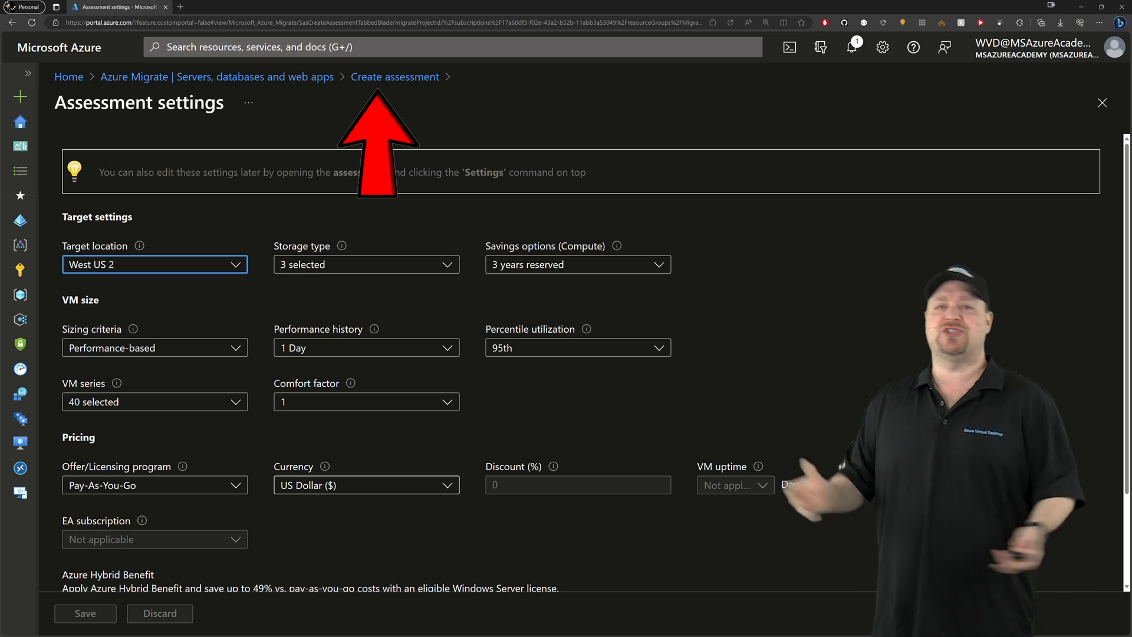
left_click(153, 265)
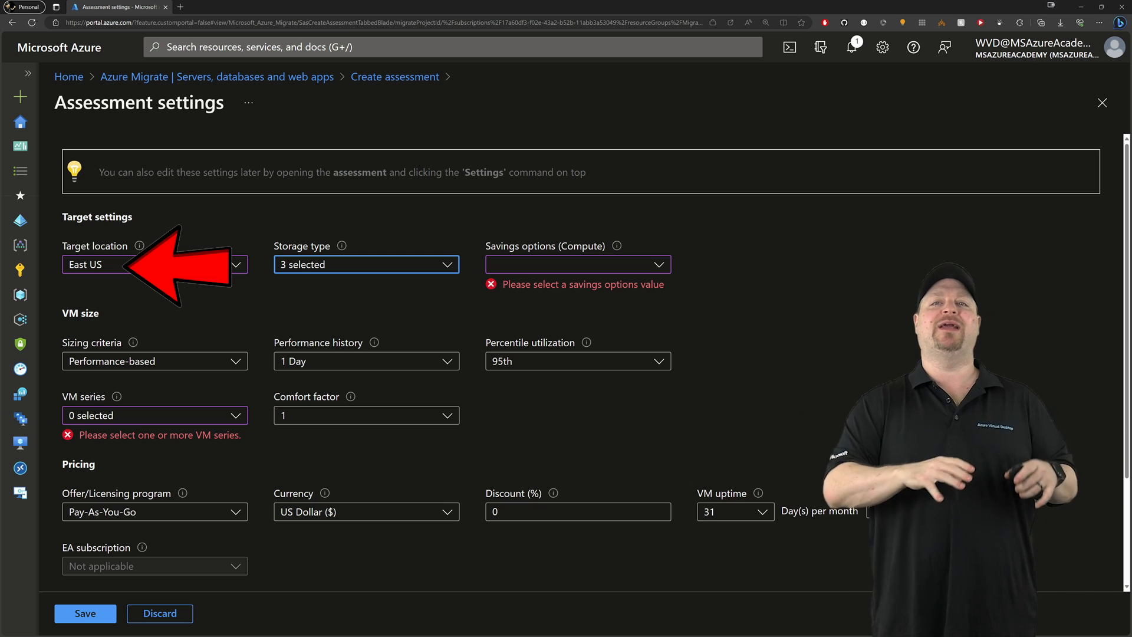
left_click(577, 264)
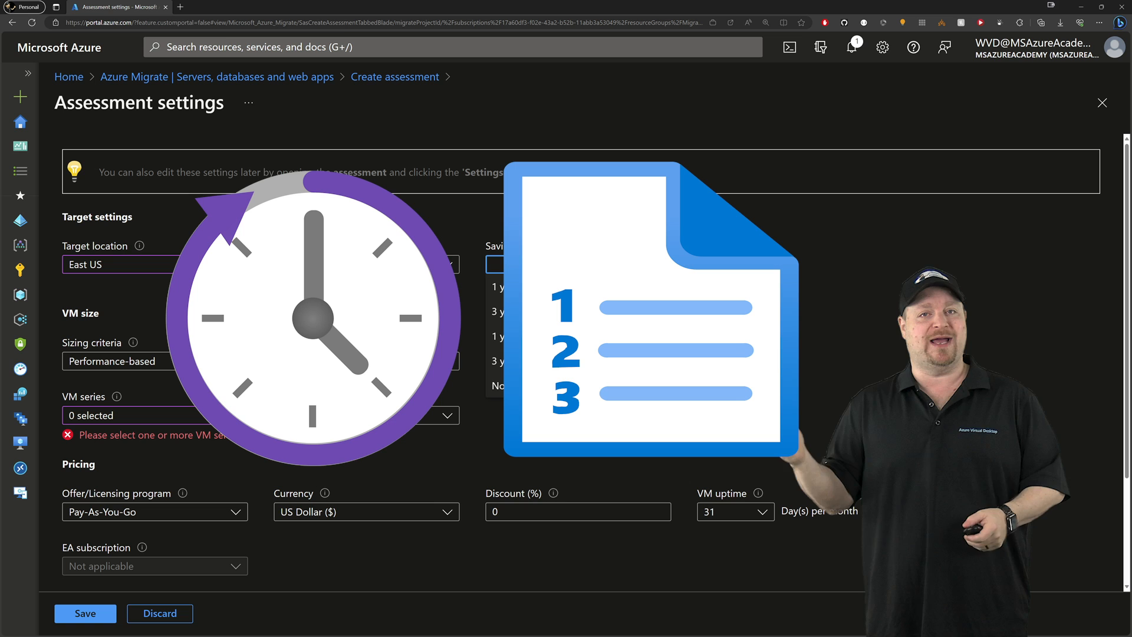
left_click(578, 264)
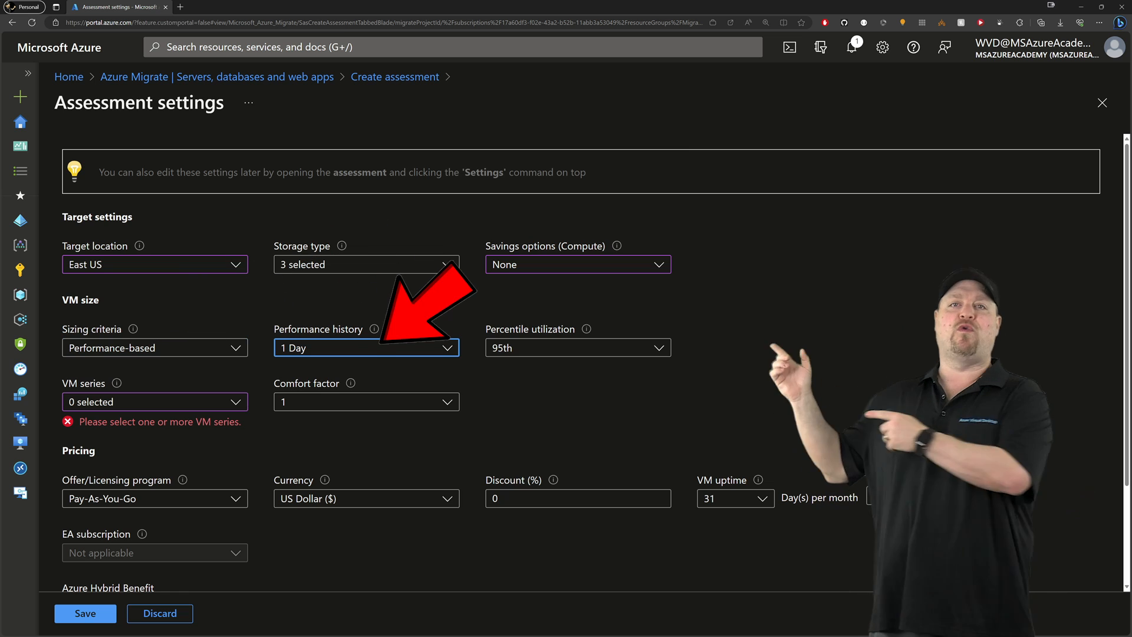
Keep 95th percentile utilization, choose six VM series, 2x comfort factor and VM uptime, then save the settings.
left_click(366, 347)
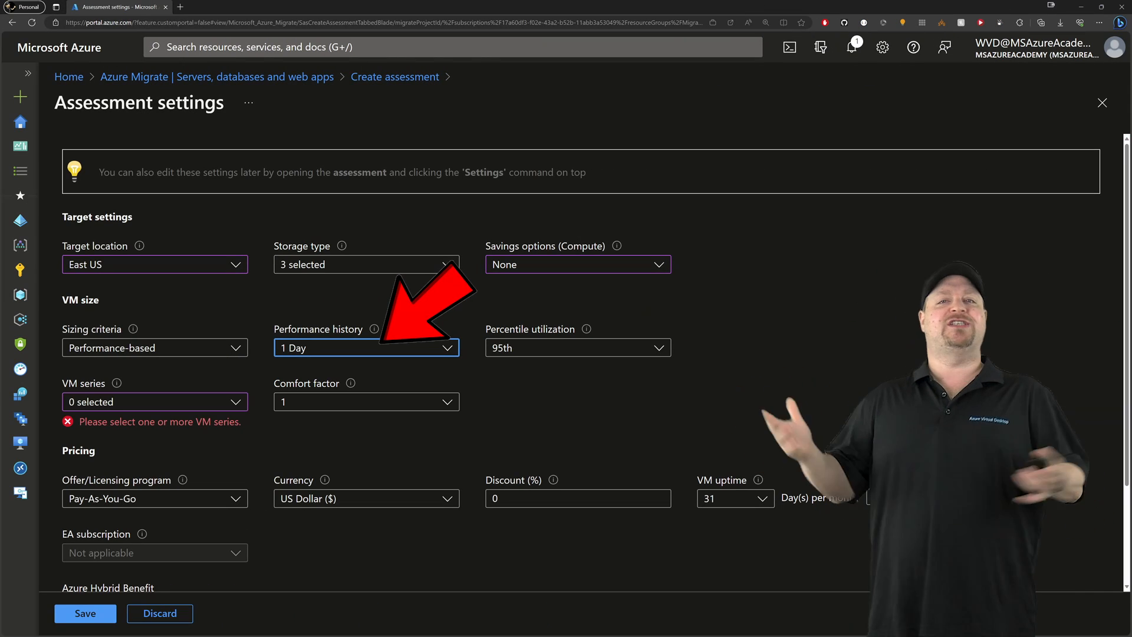
left_click(578, 347)
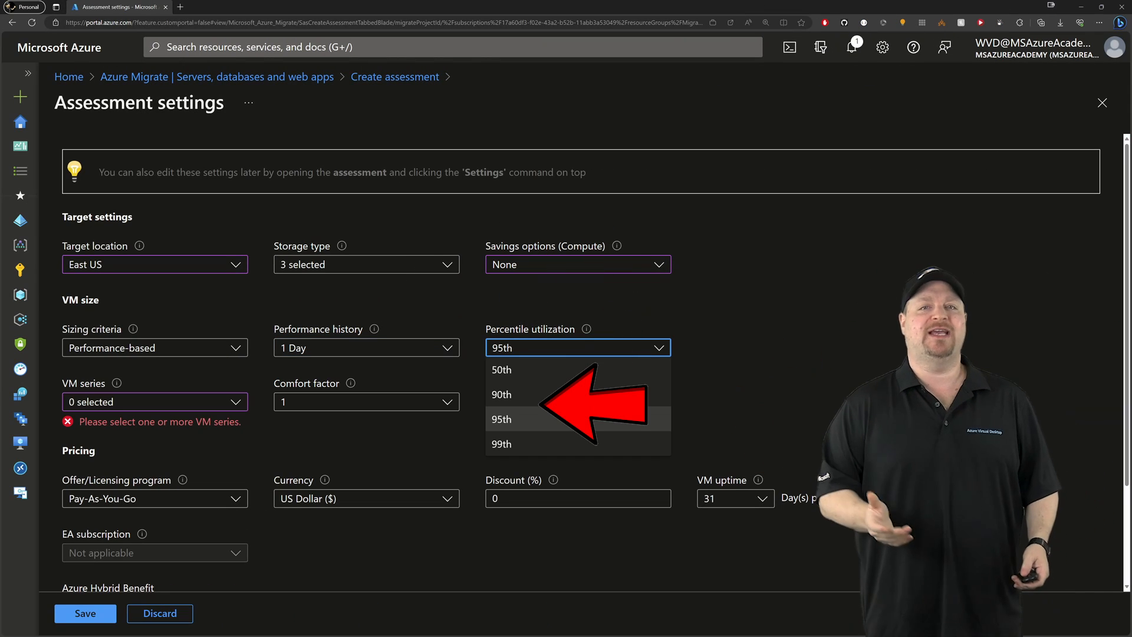
left_click(154, 401)
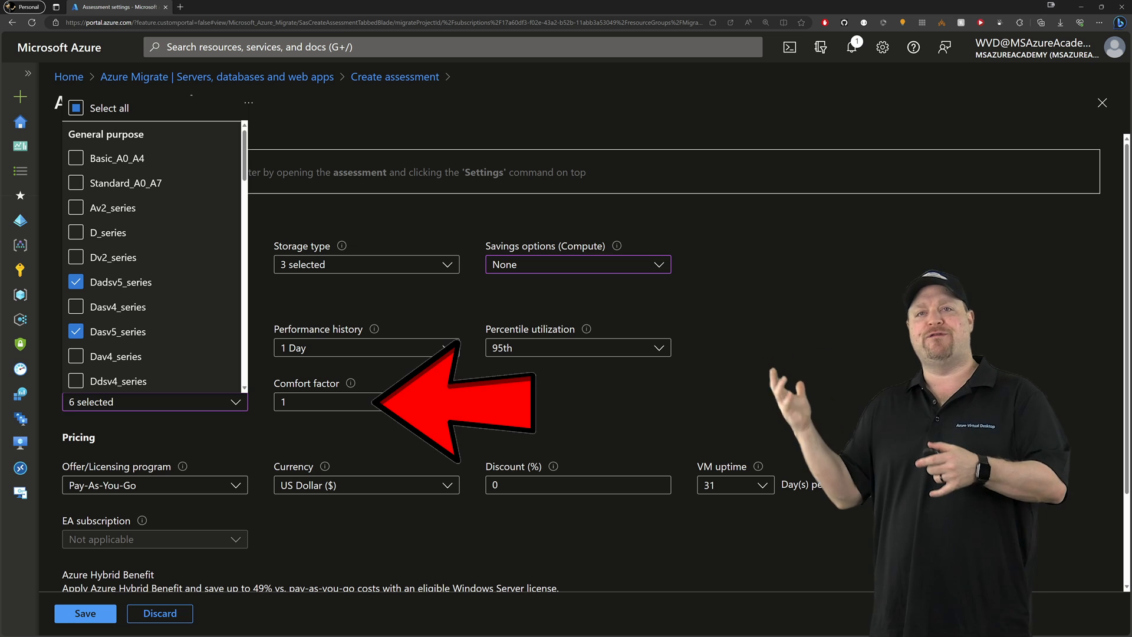
left_click(153, 401)
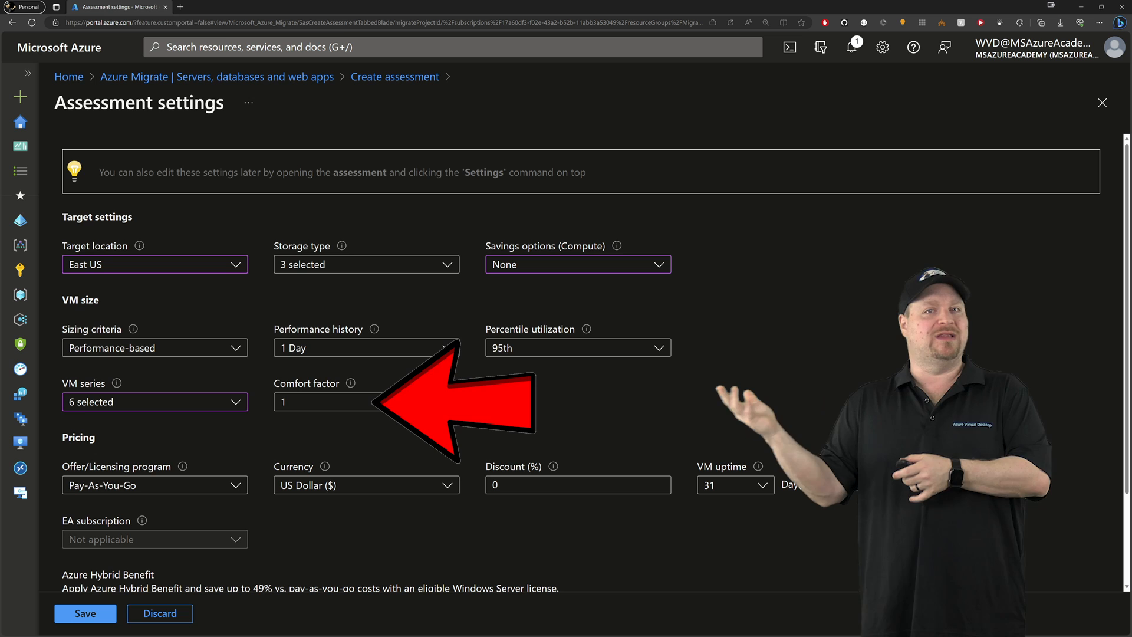
left_click(326, 402)
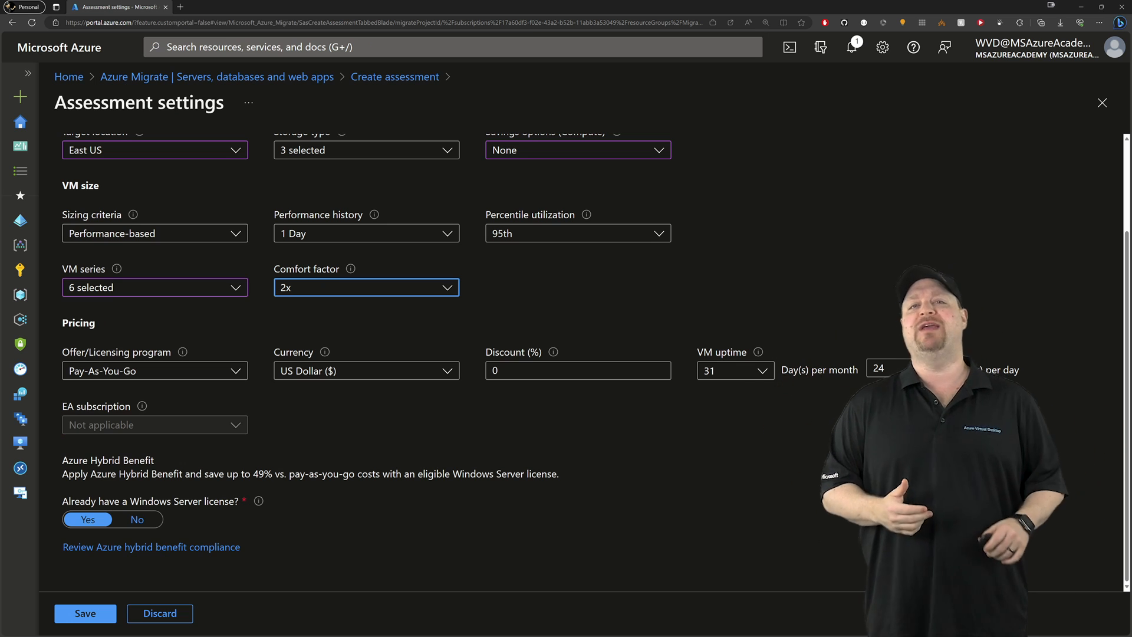
left_click(153, 370)
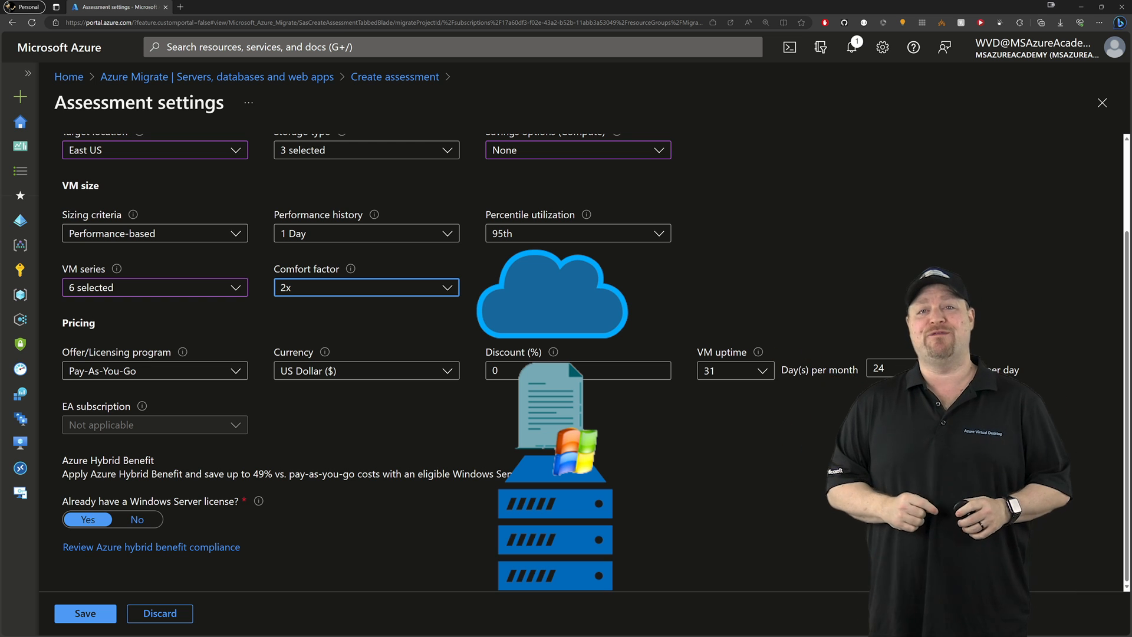
left_click(84, 613)
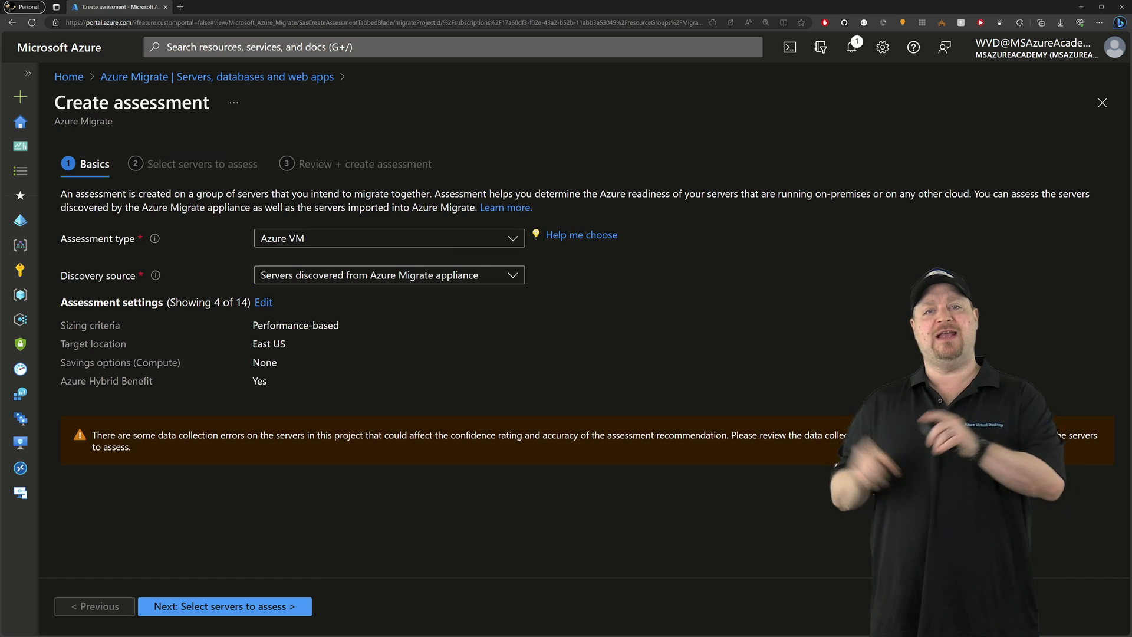
Name the assessment OfficeAssessment, create group App1 with Server2022 and ARC-VM-5, and reach the review.
left_click(225, 606)
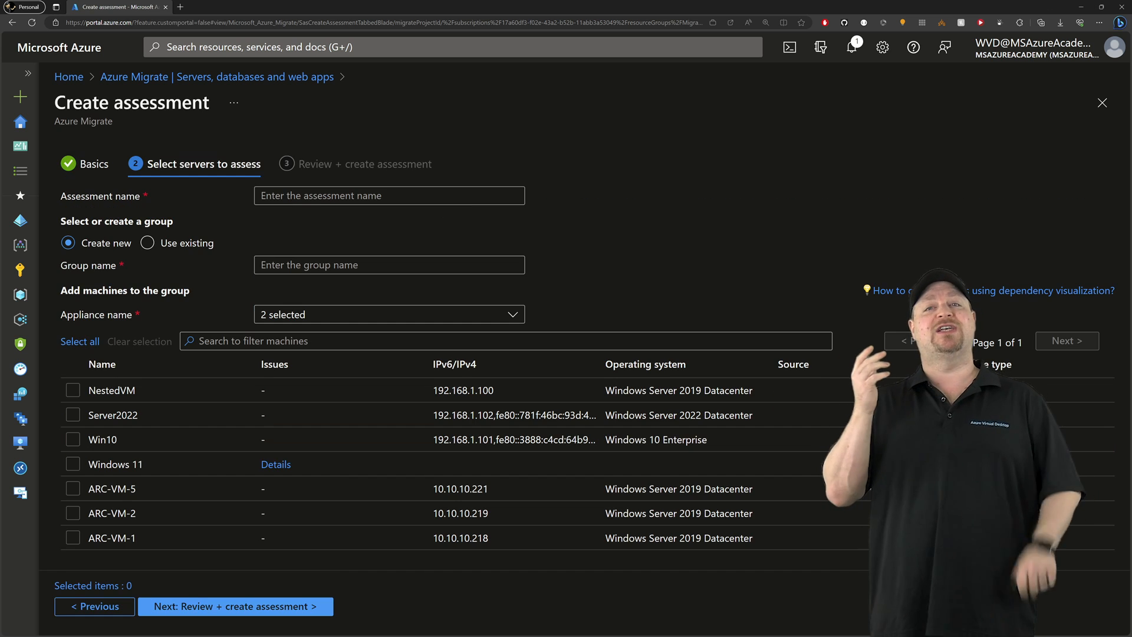
type("OfficeAssessment")
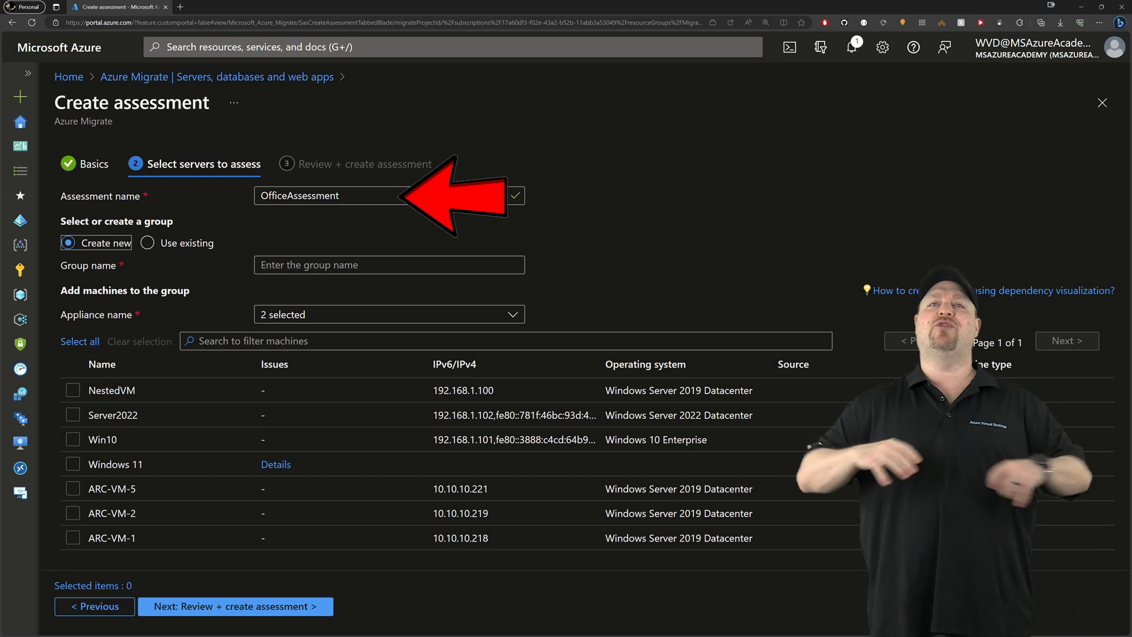
type("App1")
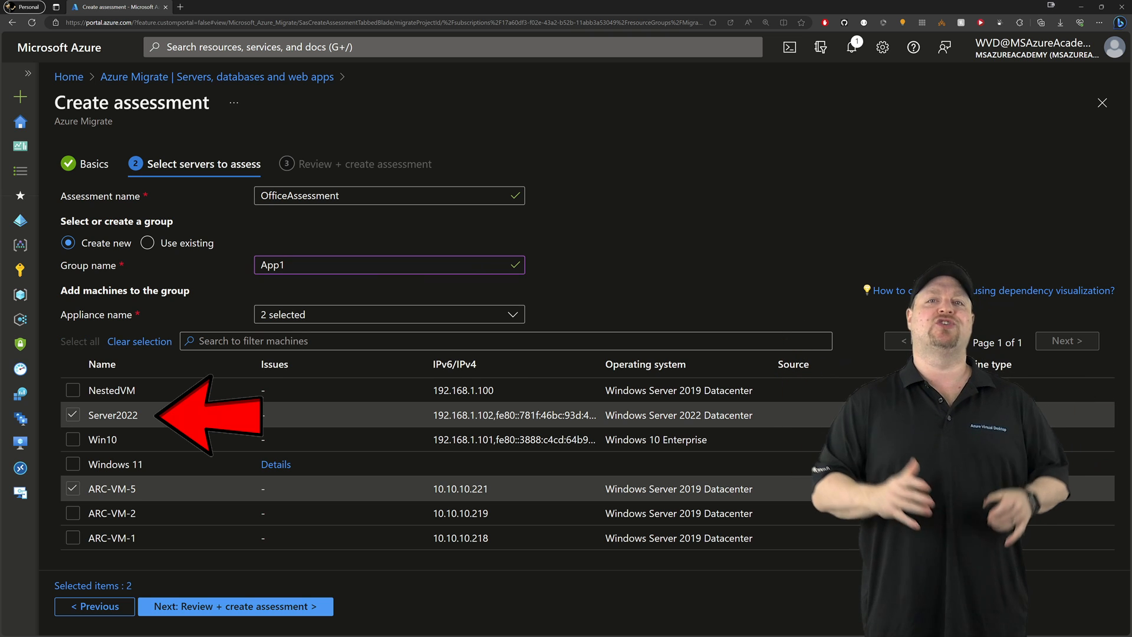
left_click(233, 606)
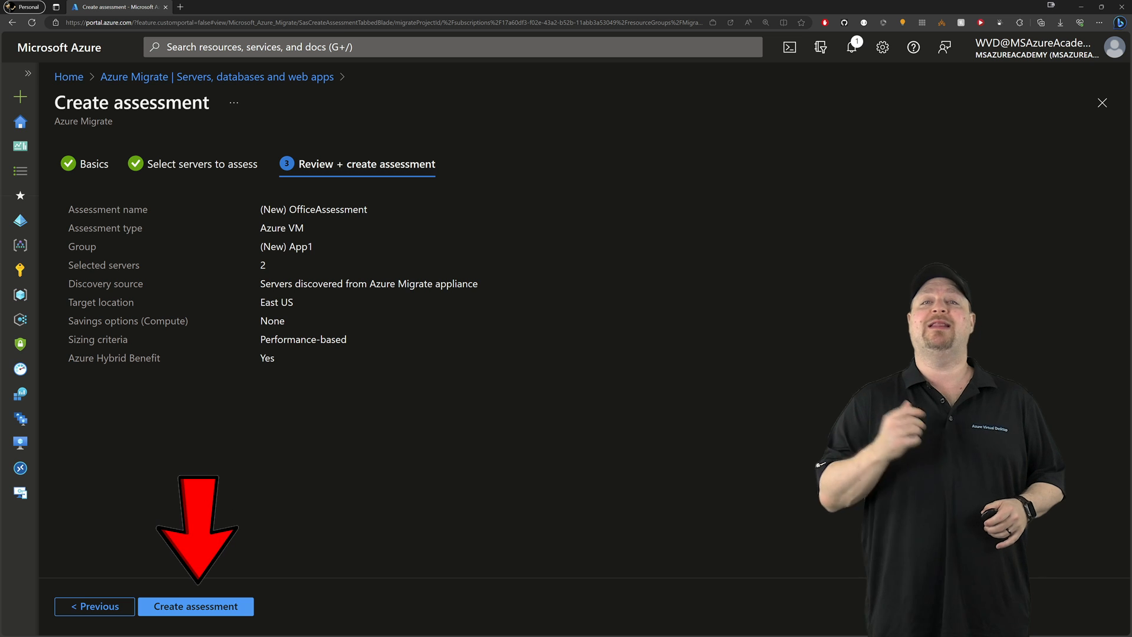
Create the OfficeAssessment assessment for group App1 so it shows Ready in the list.
left_click(194, 606)
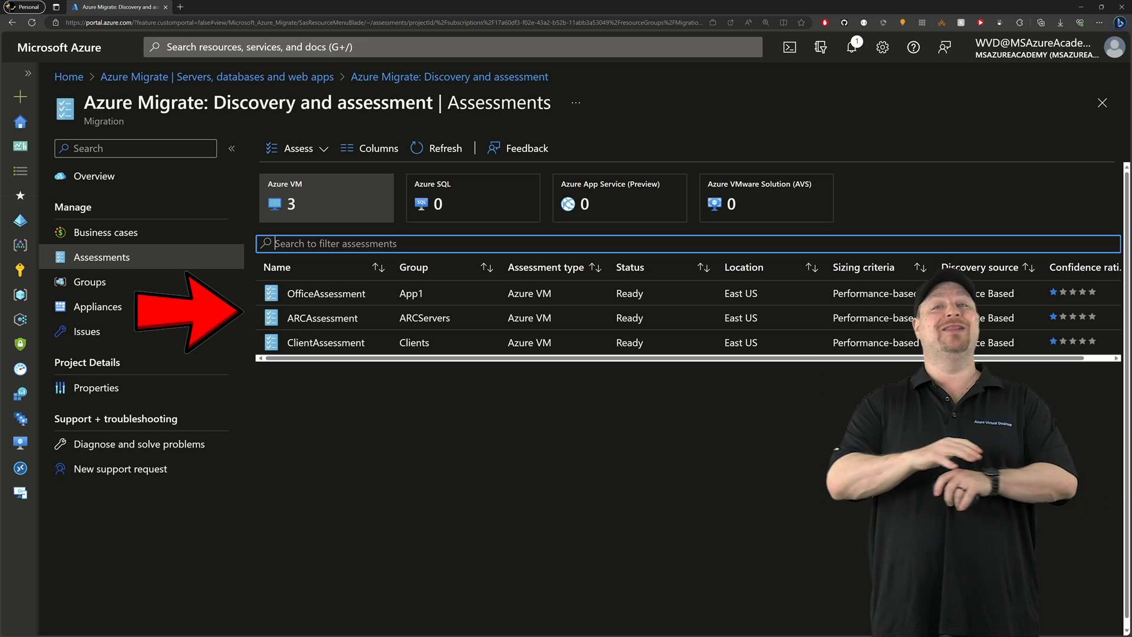
Review OfficeAssessment's settings, then return to its details for the Azure readiness report.
left_click(326, 293)
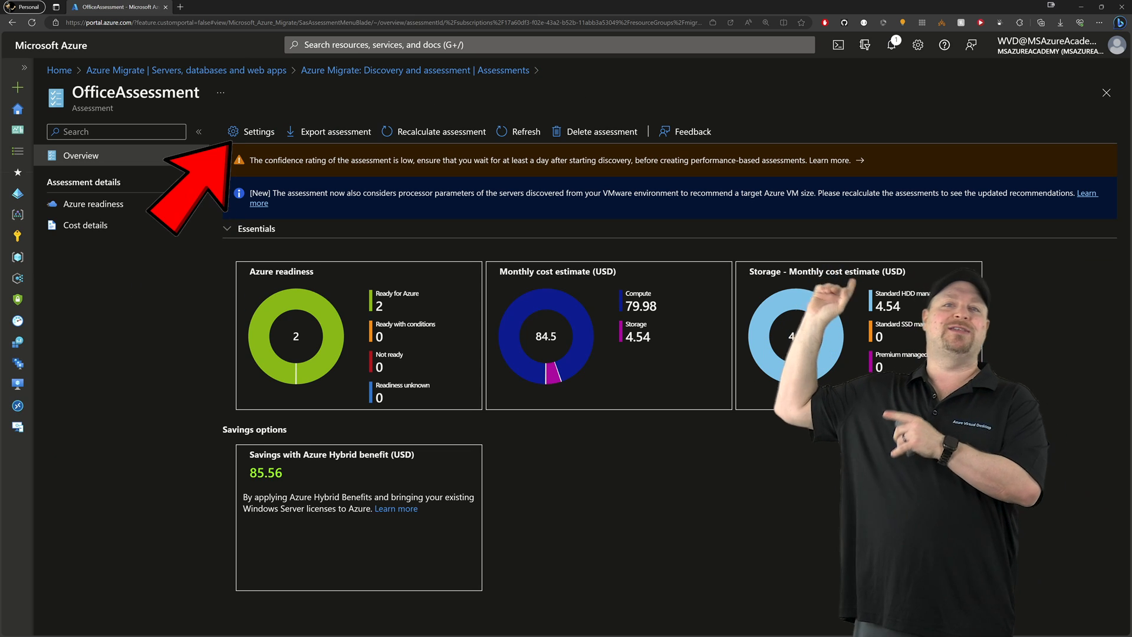
left_click(257, 131)
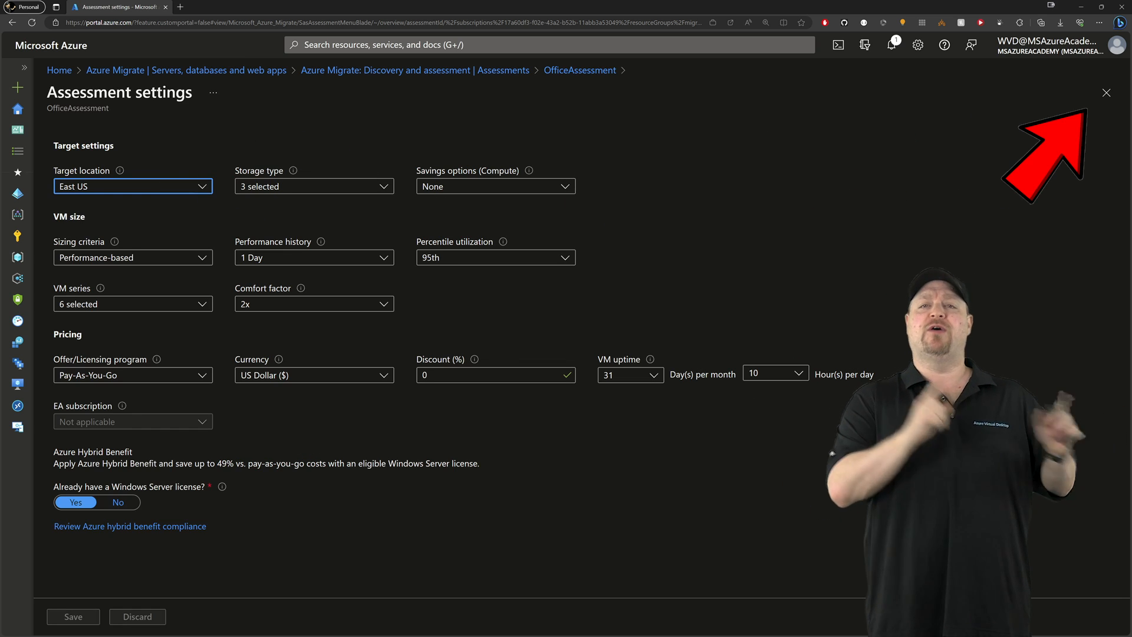
left_click(1105, 92)
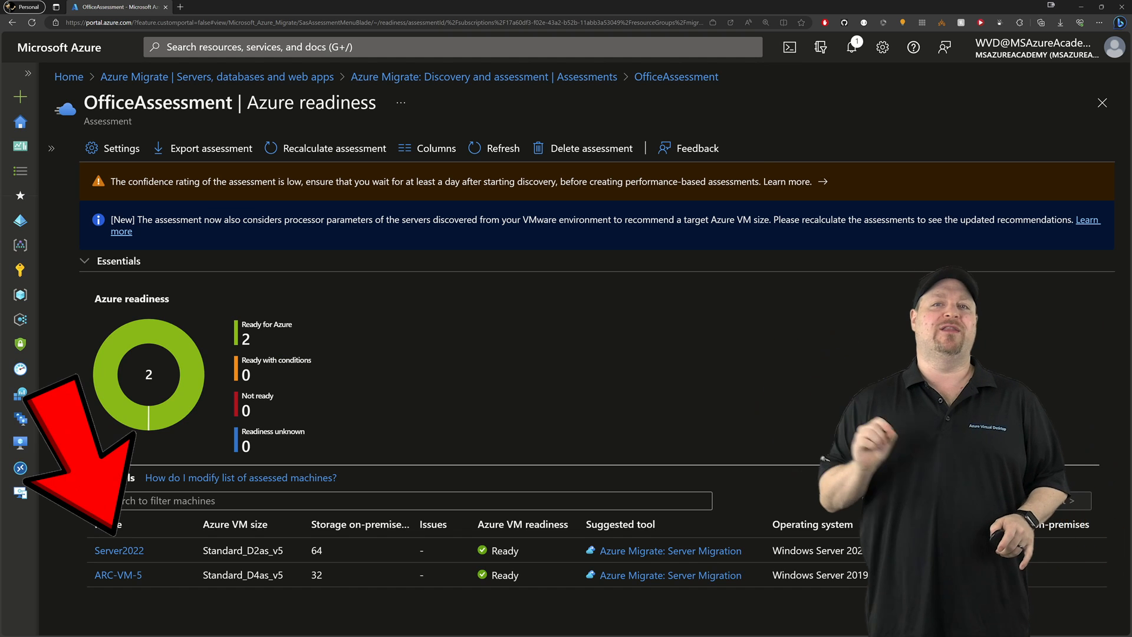
left_click(118, 551)
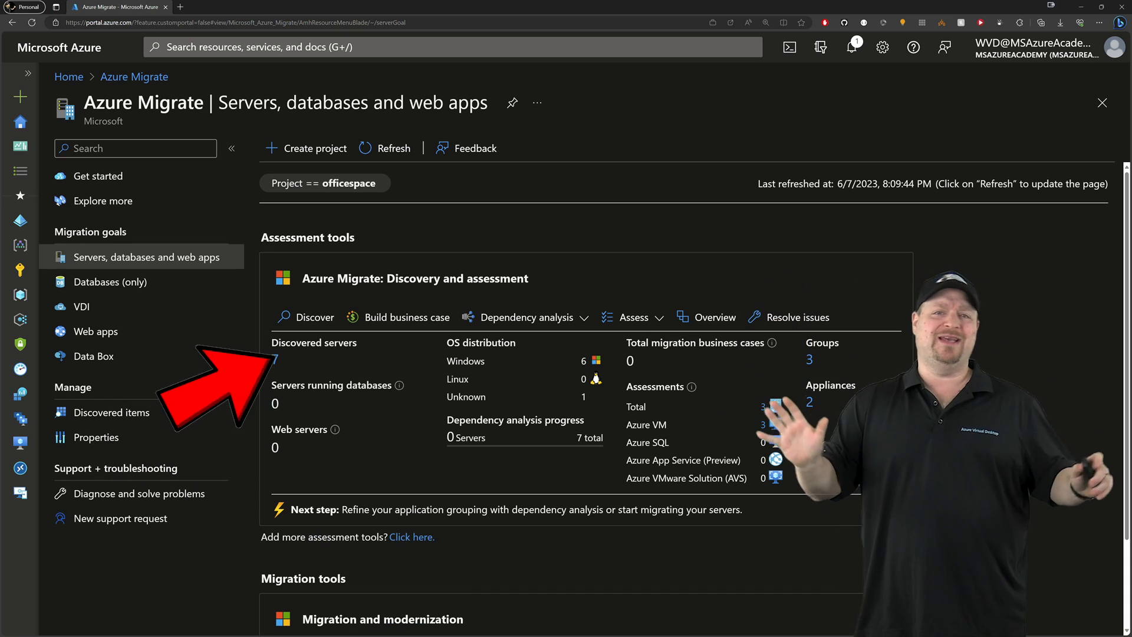
In Discover, choose VMware vSphere with agent-based replication, then switch virtualization to physical or other.
left_click(314, 318)
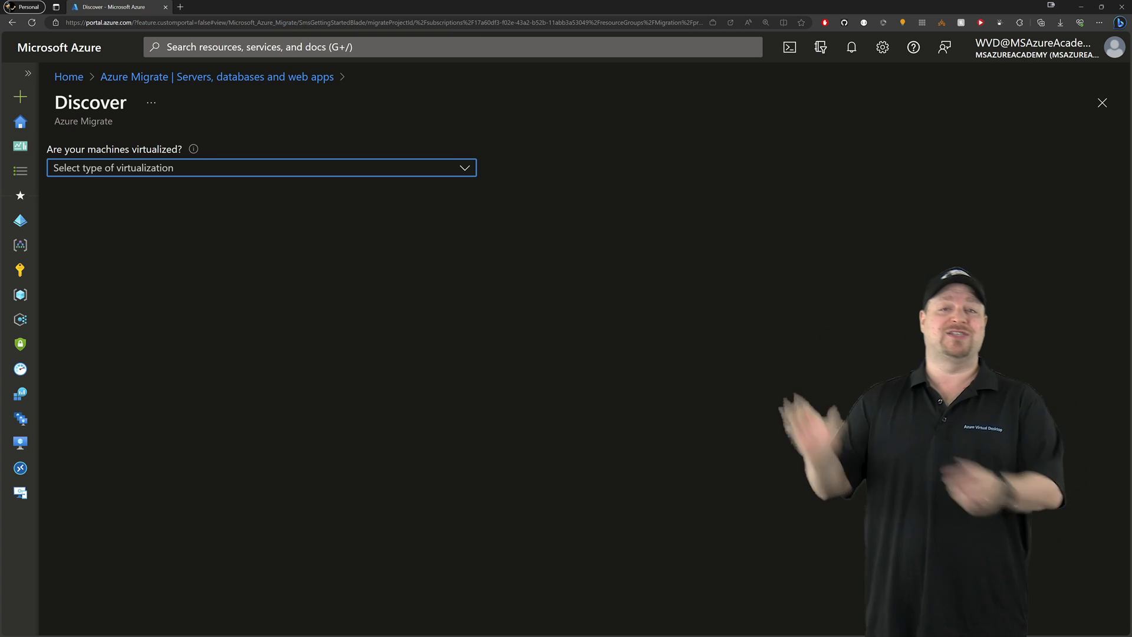
left_click(261, 168)
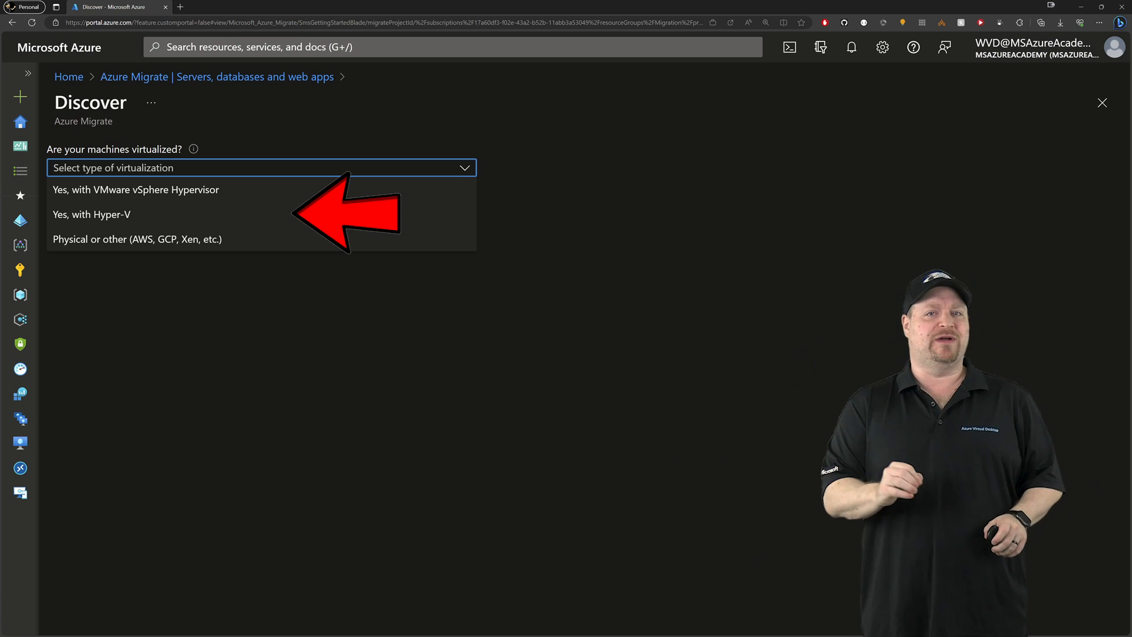
left_click(134, 189)
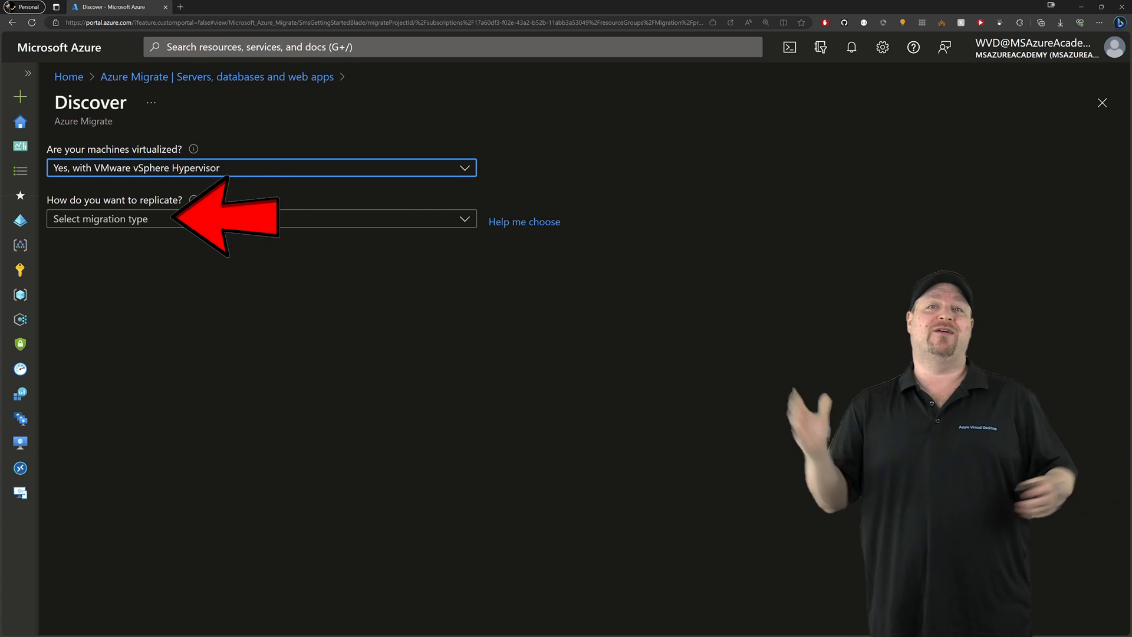
left_click(259, 218)
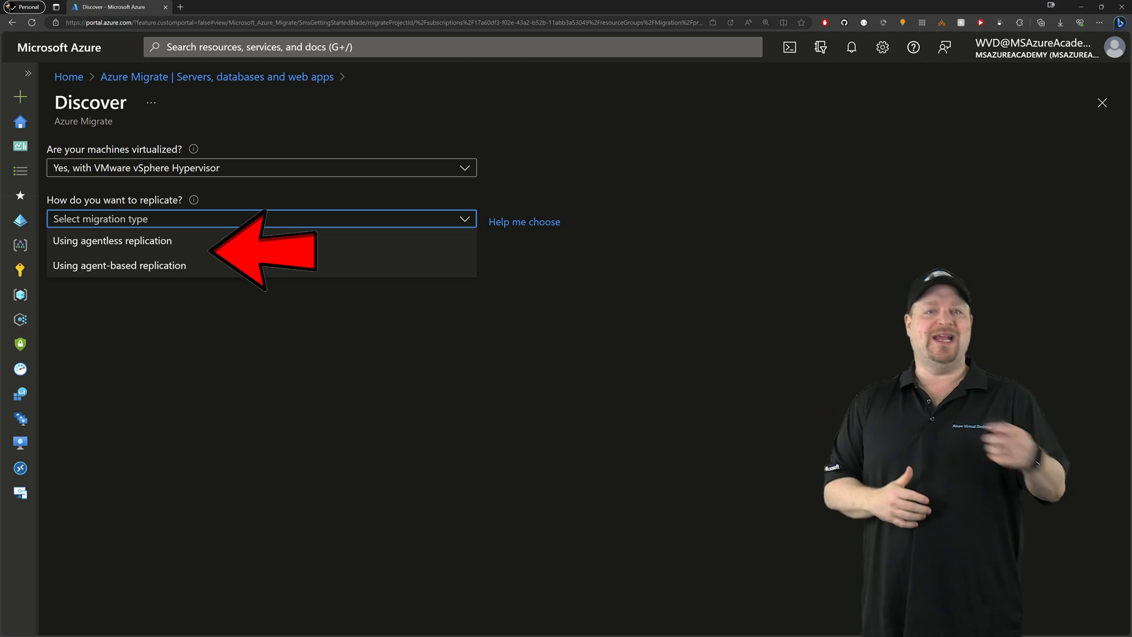
left_click(119, 266)
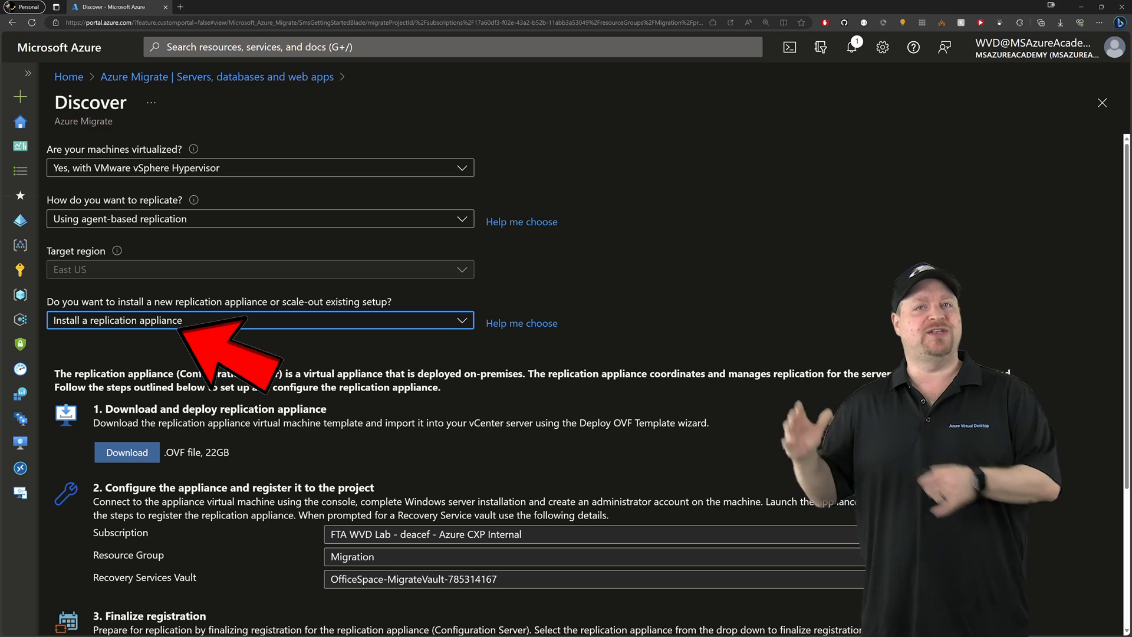
left_click(259, 167)
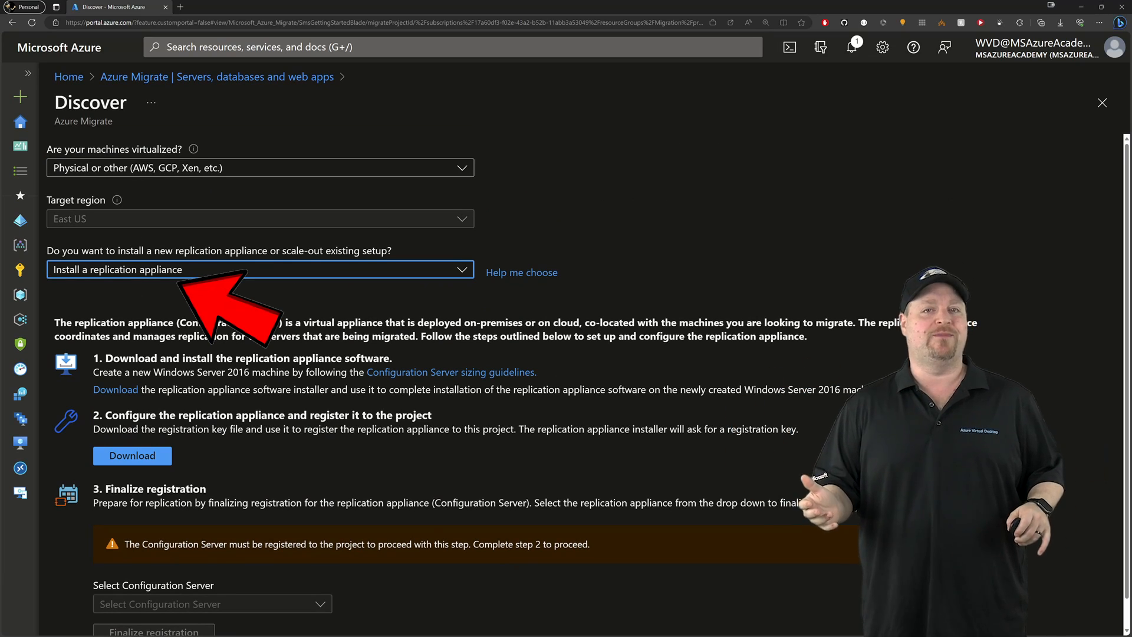
Try VMware scale-out and agentless options, then choose Hyper-V and create resources in East US.
left_click(260, 168)
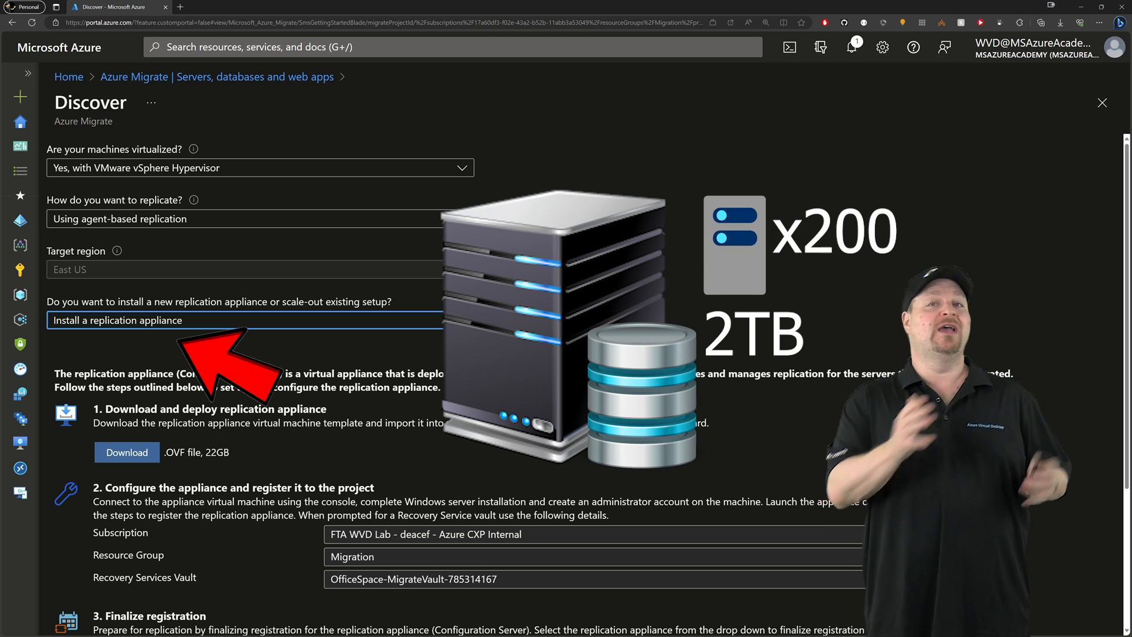
left_click(259, 320)
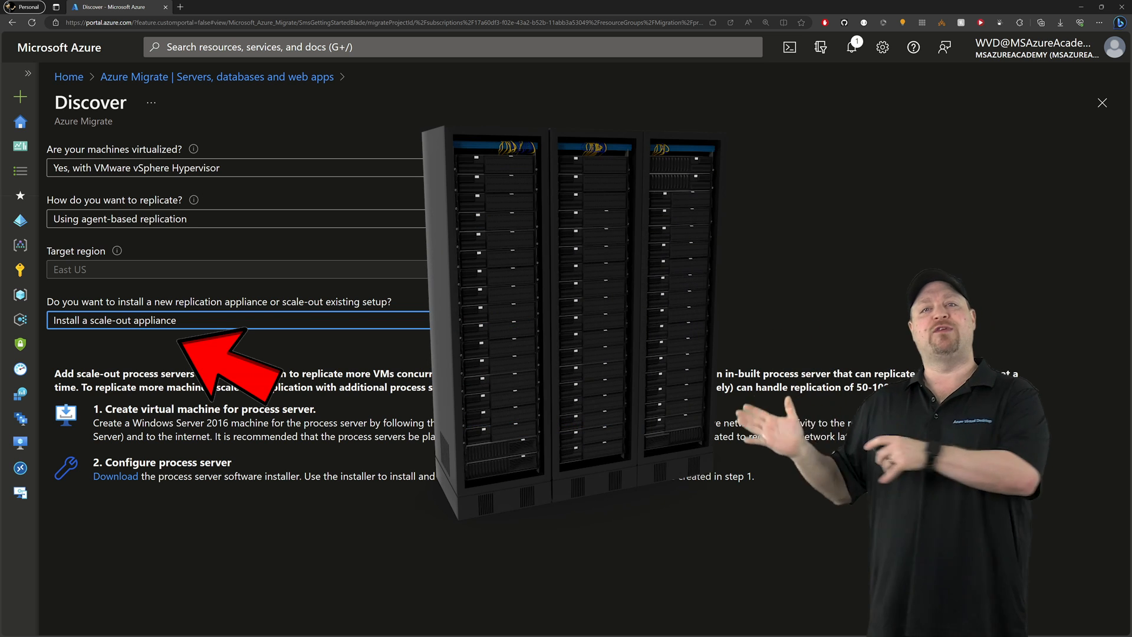
left_click(260, 219)
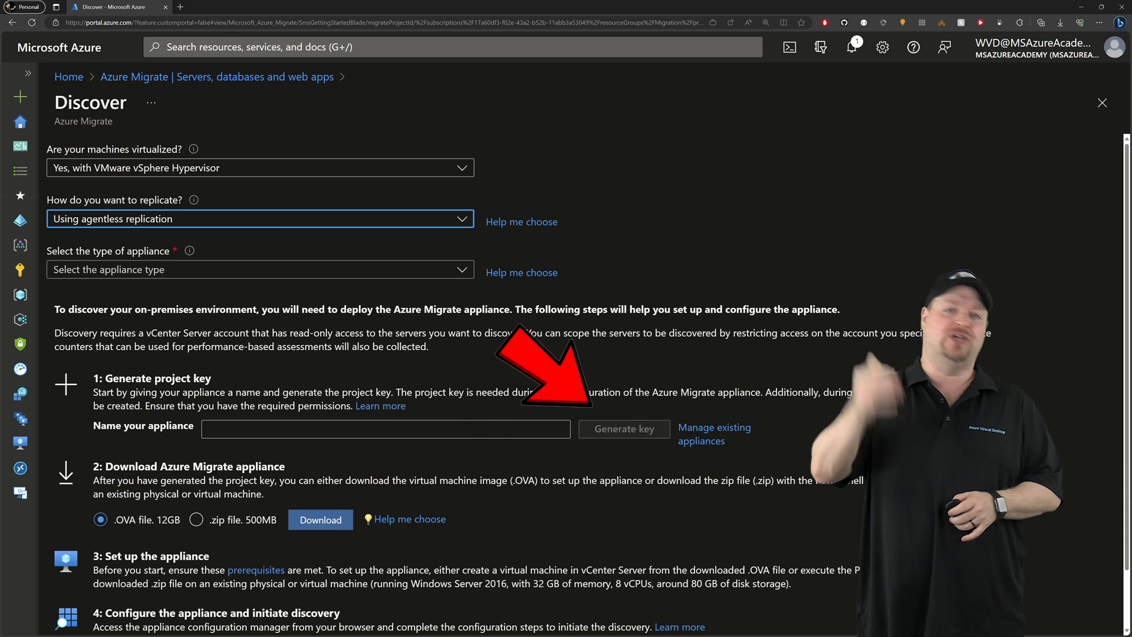
left_click(260, 167)
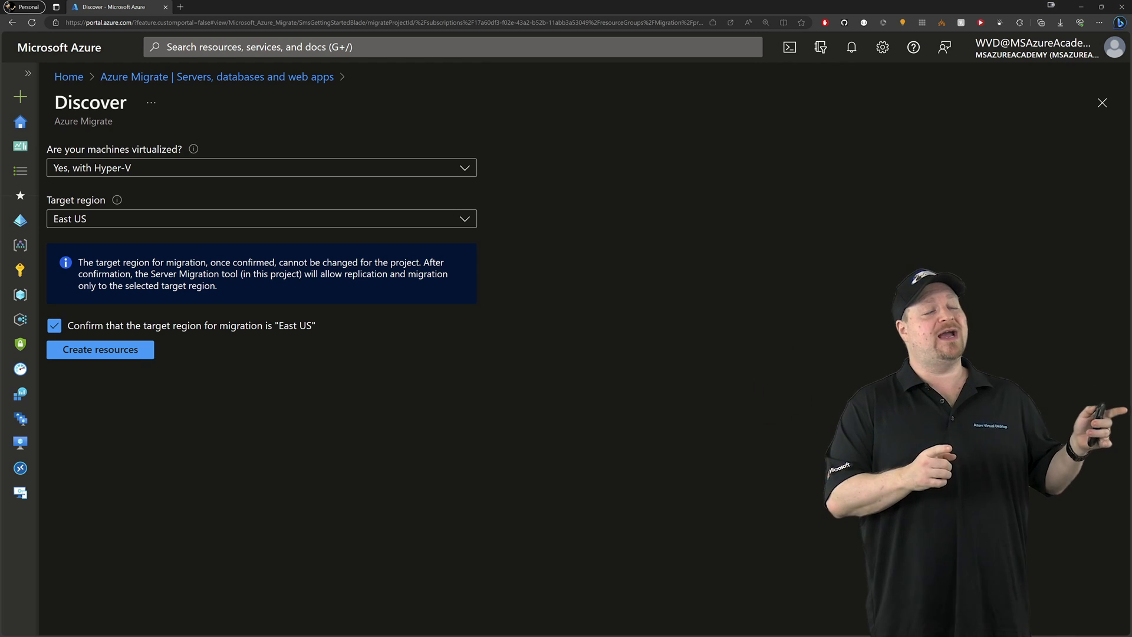
left_click(99, 349)
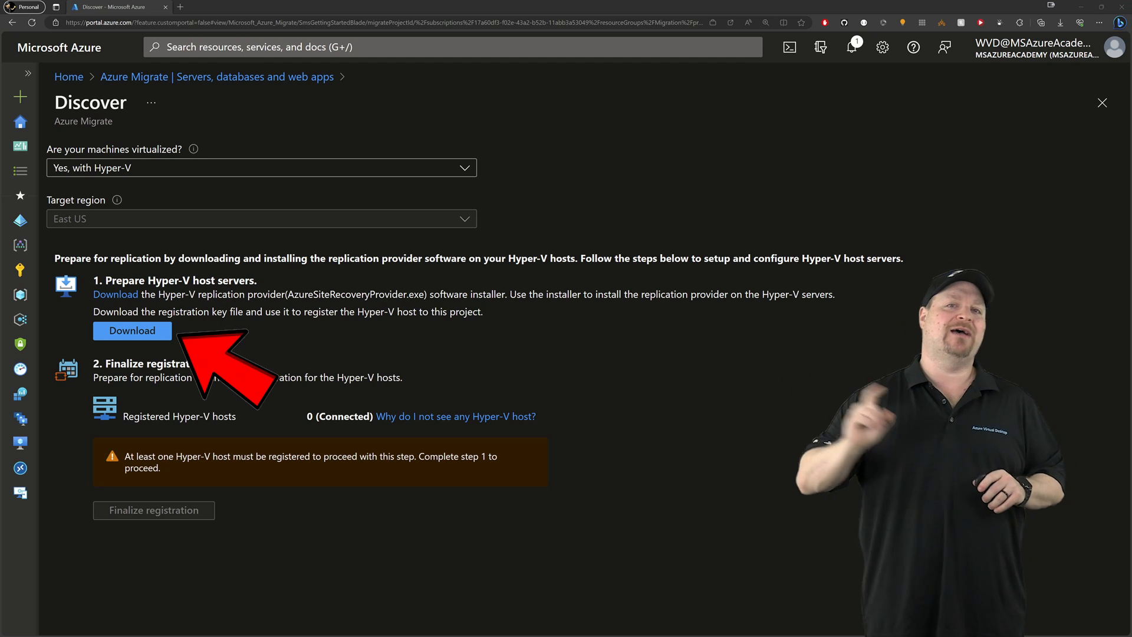
Download the Hyper-V host registration key file under 'Prepare Hyper-V host servers'.
left_click(132, 331)
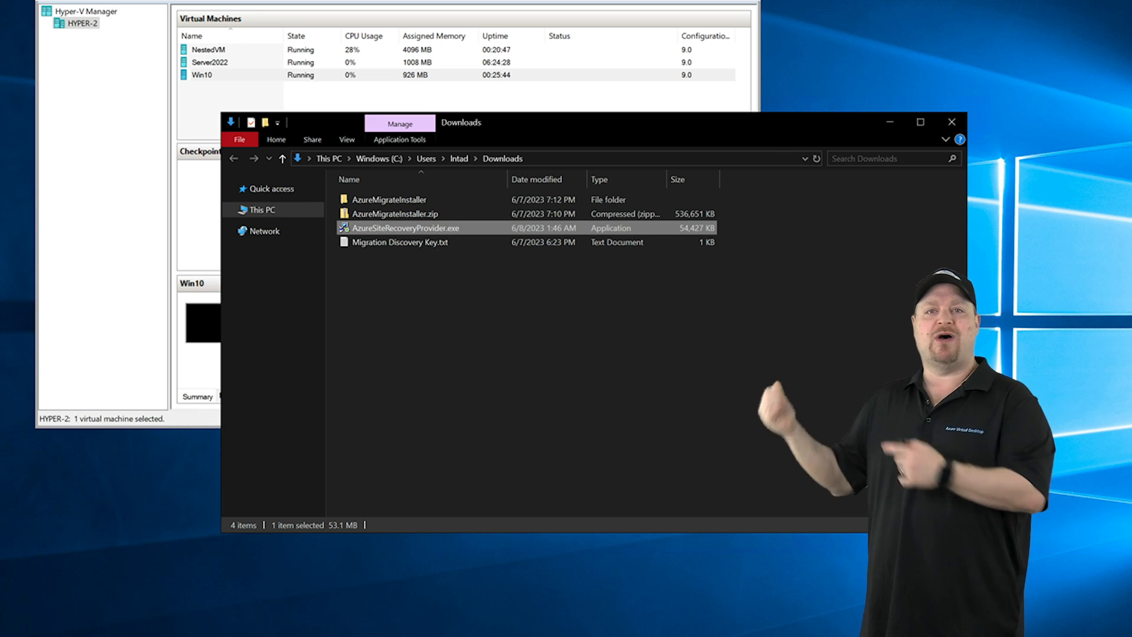
Run AzureSiteRecoveryProvider.exe with the .VaultCredentials key file and finalize the host registration.
double_click(404, 228)
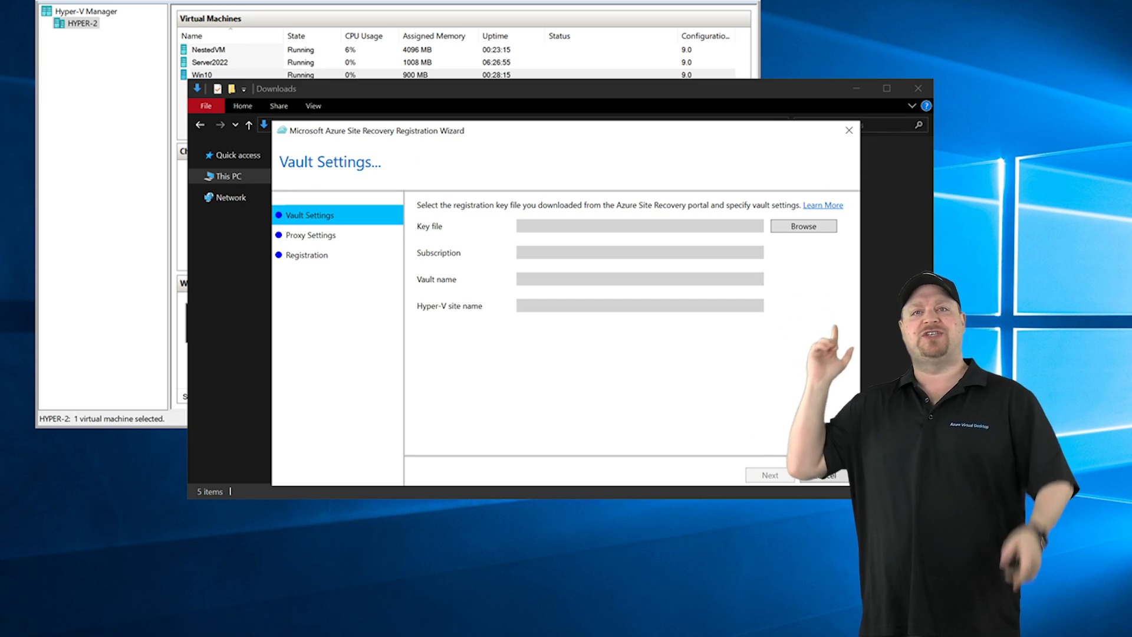
left_click(802, 227)
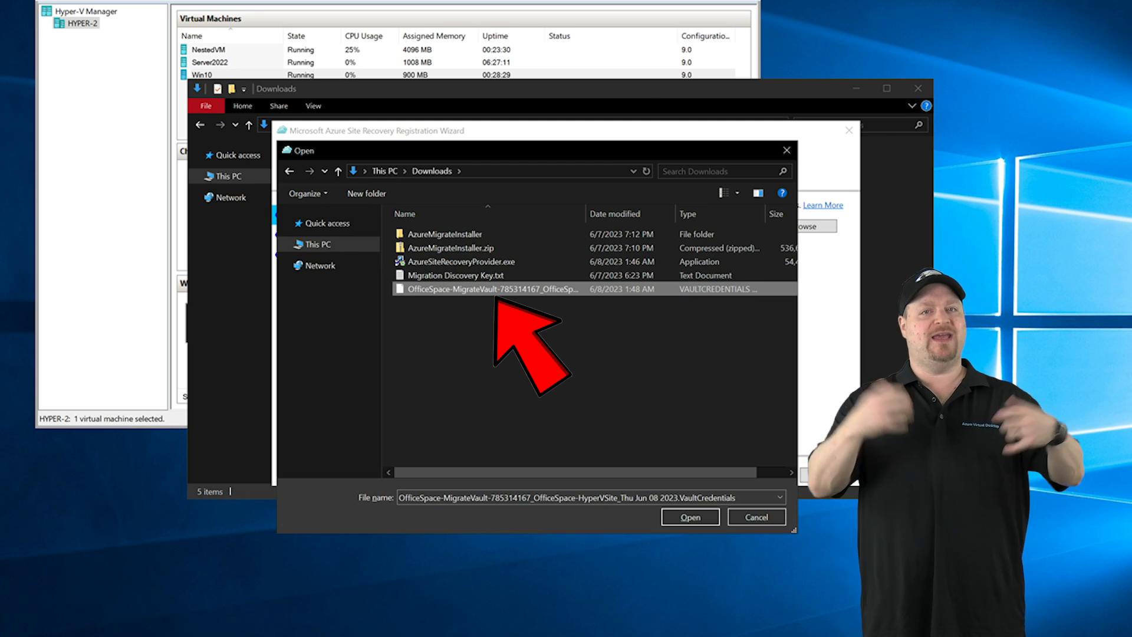
left_click(689, 517)
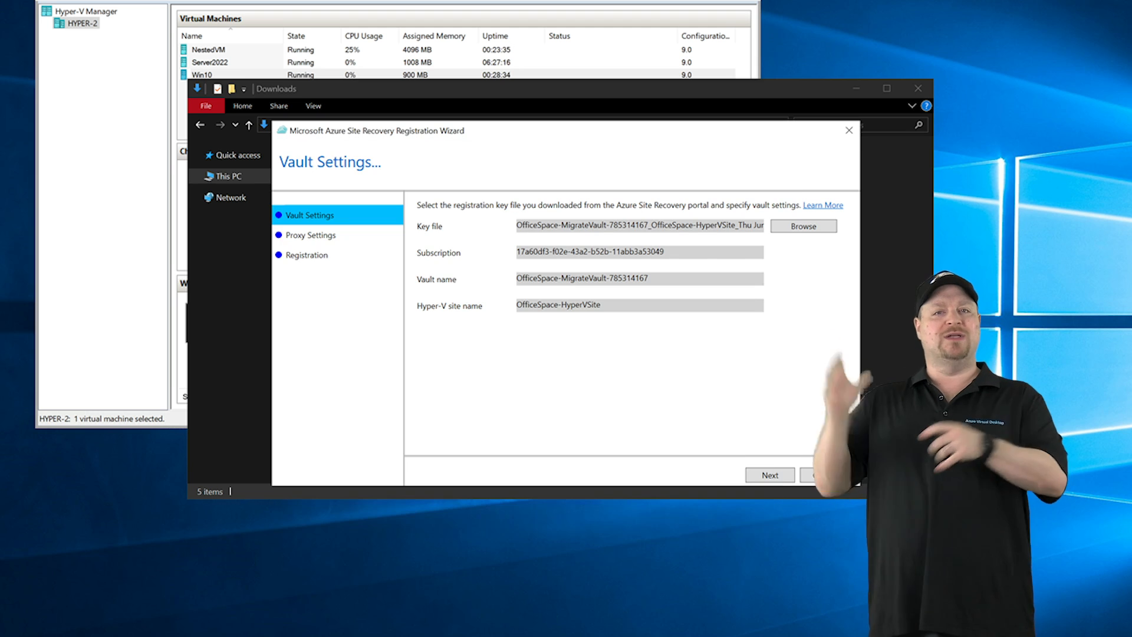
left_click(768, 475)
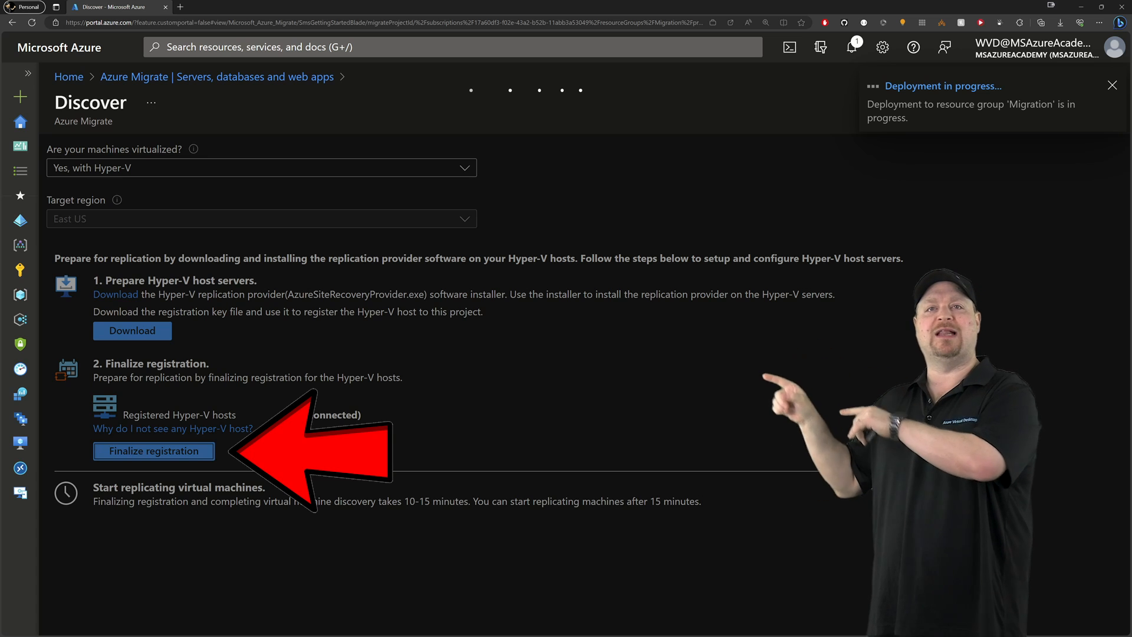
left_click(154, 451)
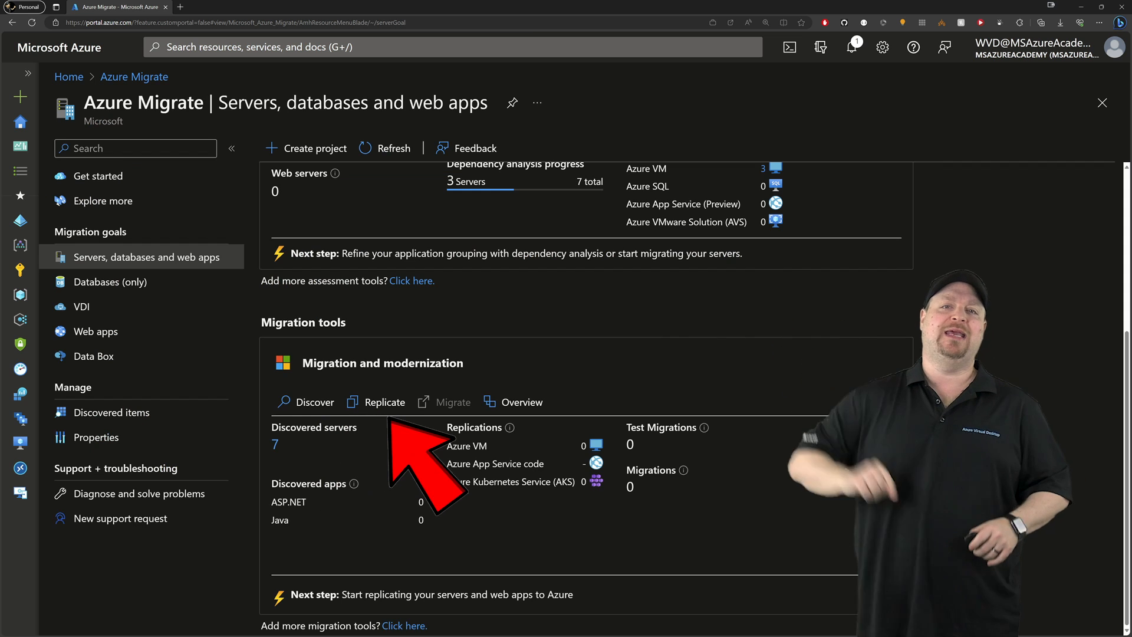
Start Replicate for Azure VM with machines marked as virtualized with Hyper-V.
left_click(383, 401)
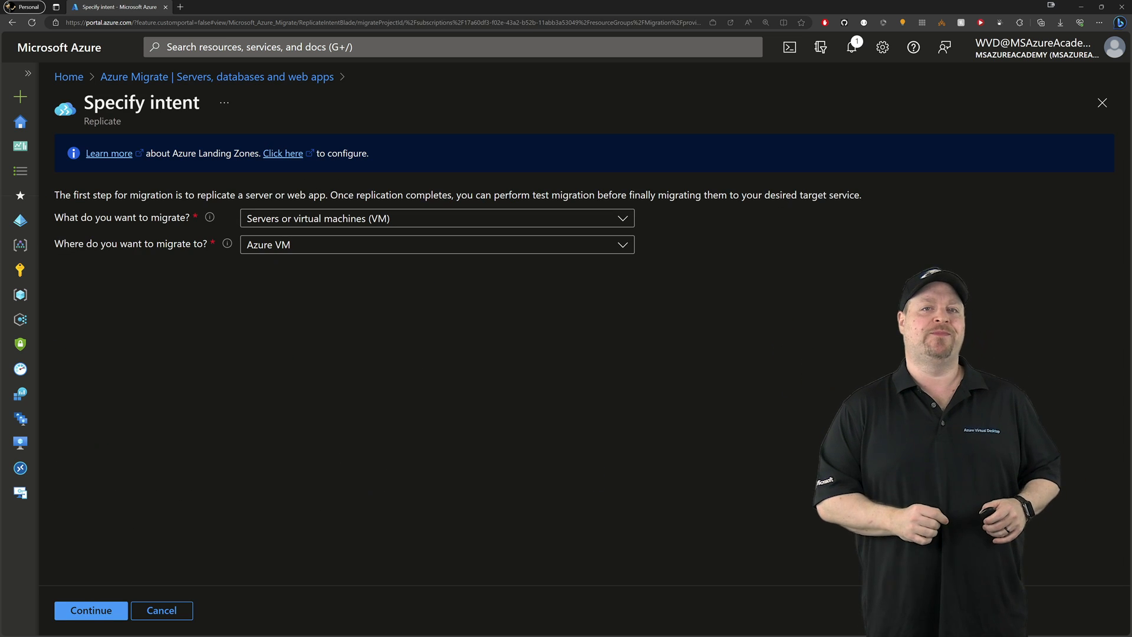
left_click(91, 610)
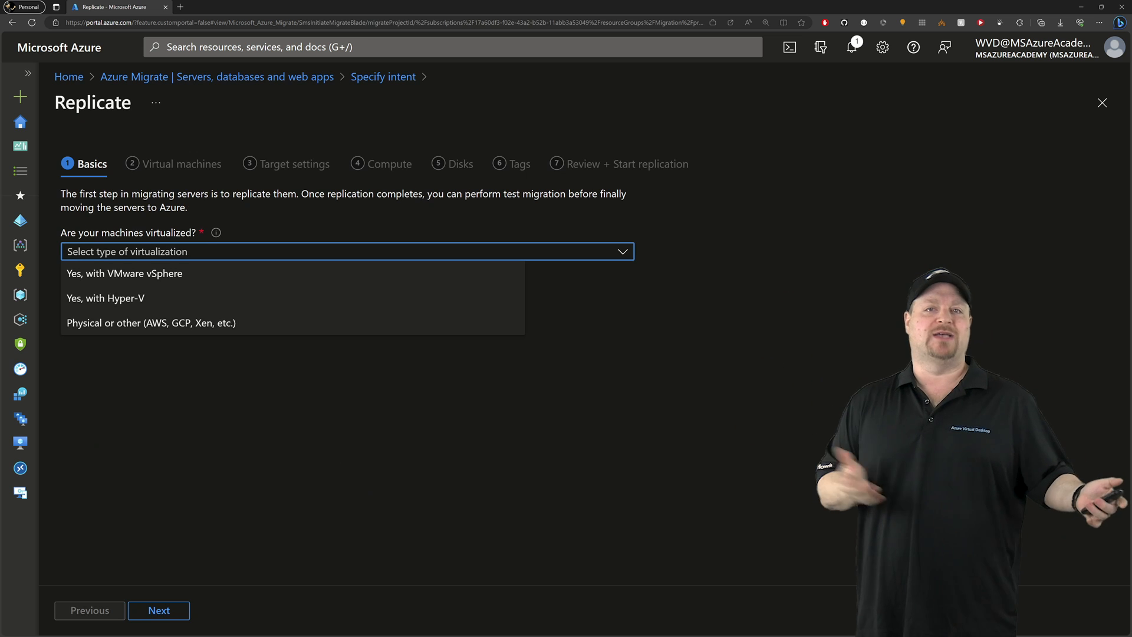
left_click(105, 298)
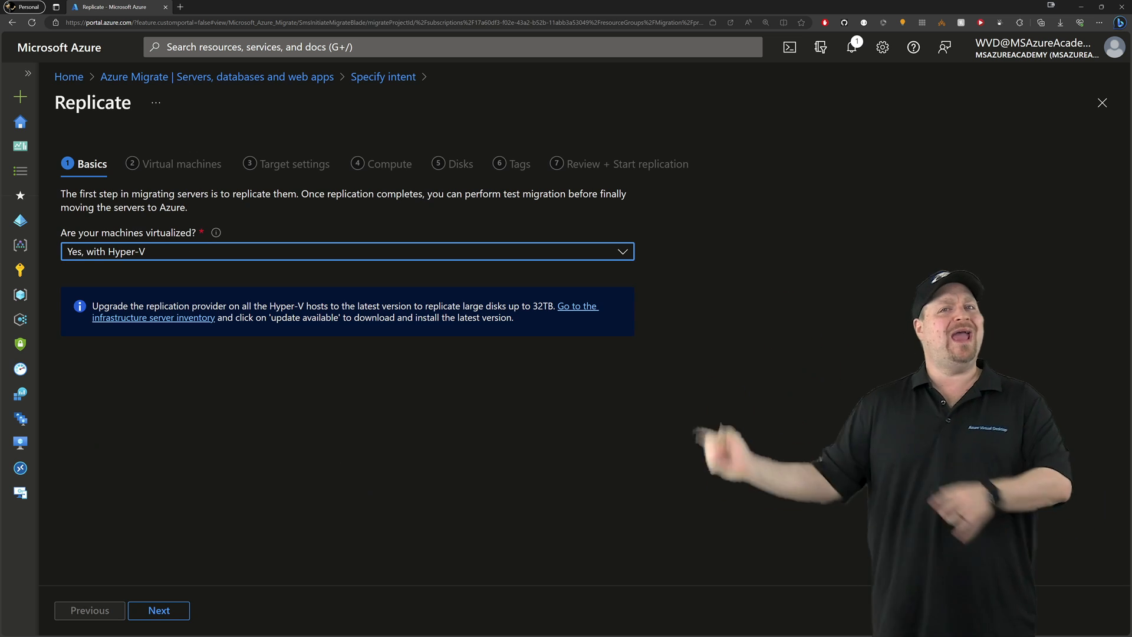
left_click(158, 610)
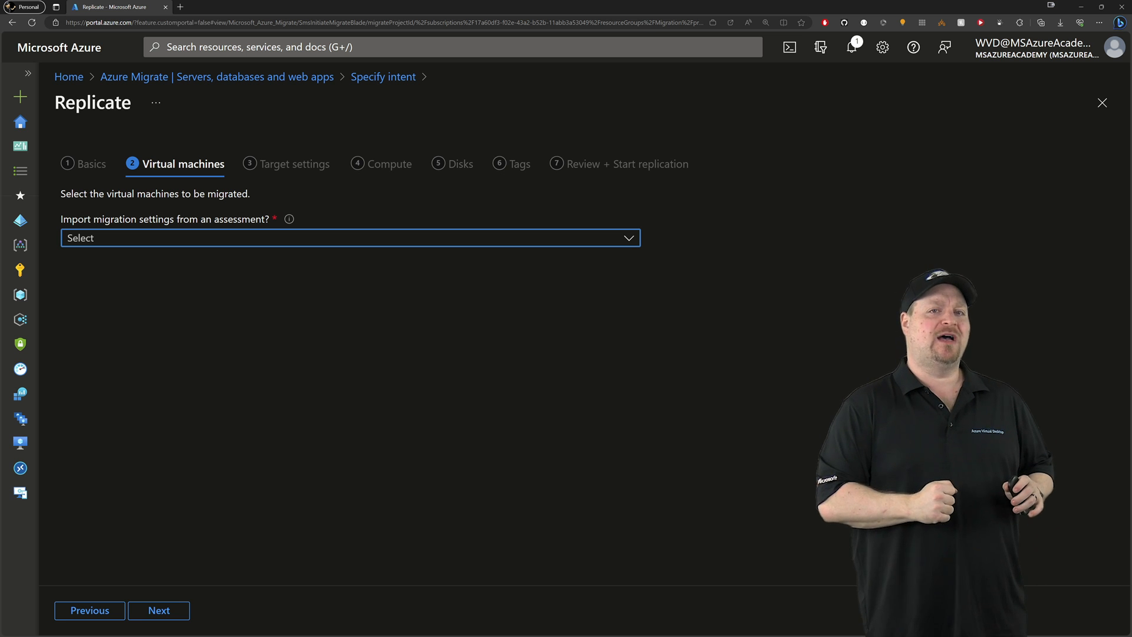
Apply migration settings from an Azure Migrate assessment and pick the assessment group.
left_click(349, 237)
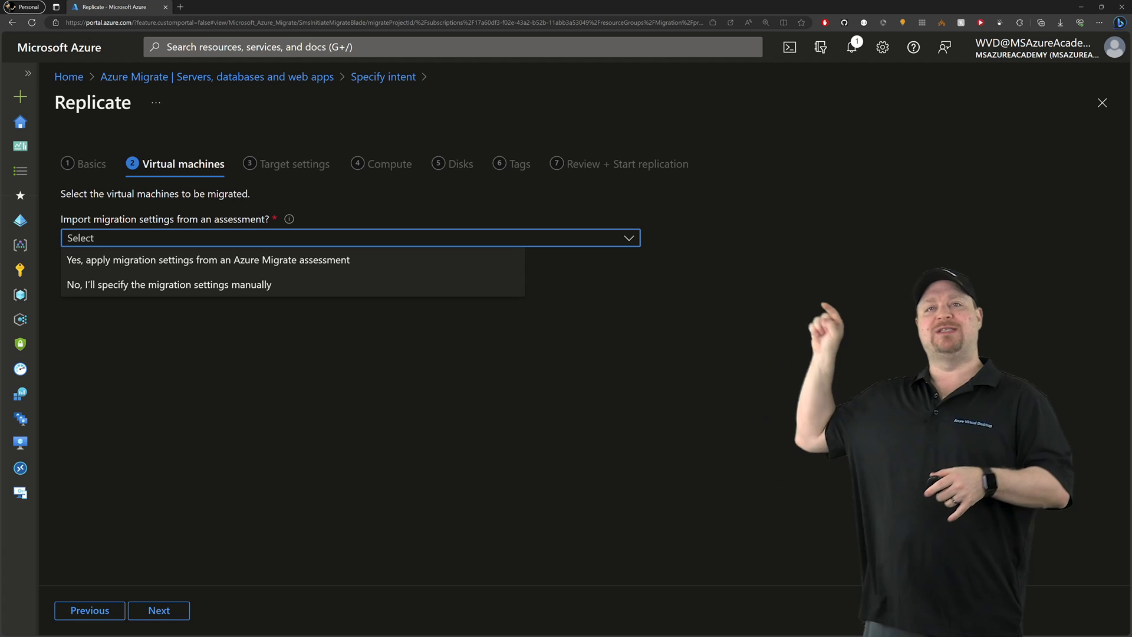
left_click(169, 285)
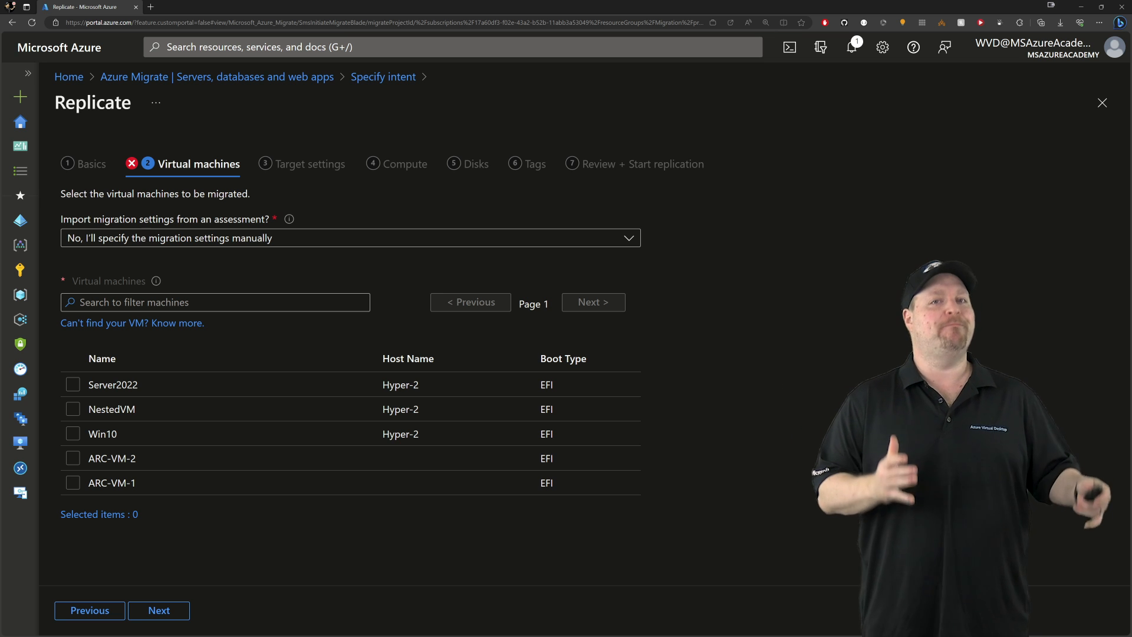
left_click(349, 237)
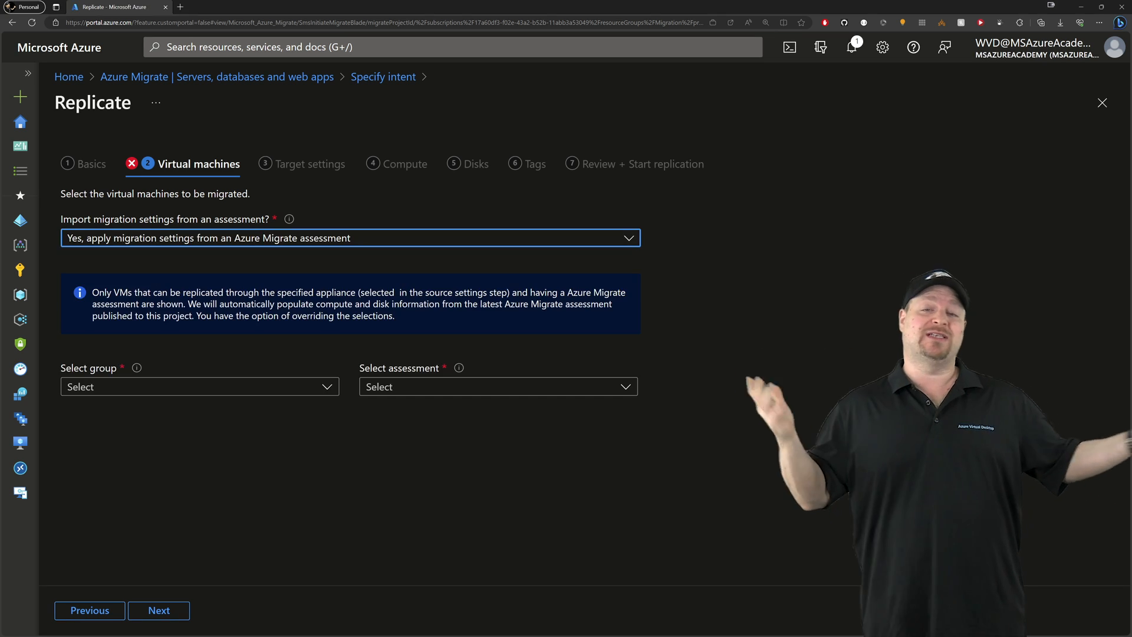
left_click(195, 387)
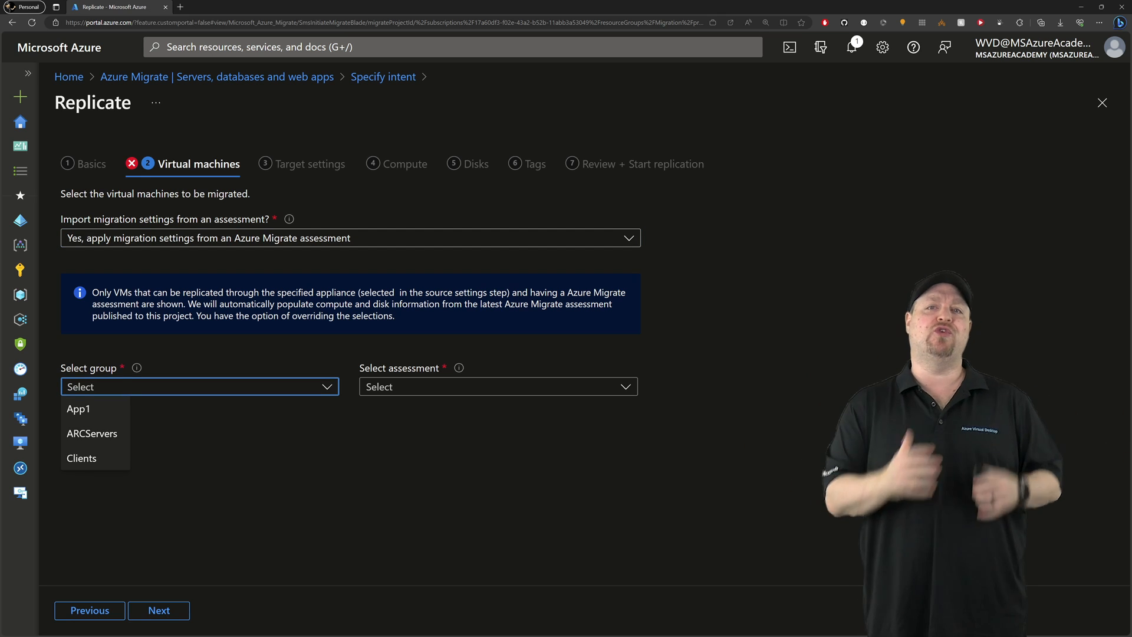
left_click(78, 409)
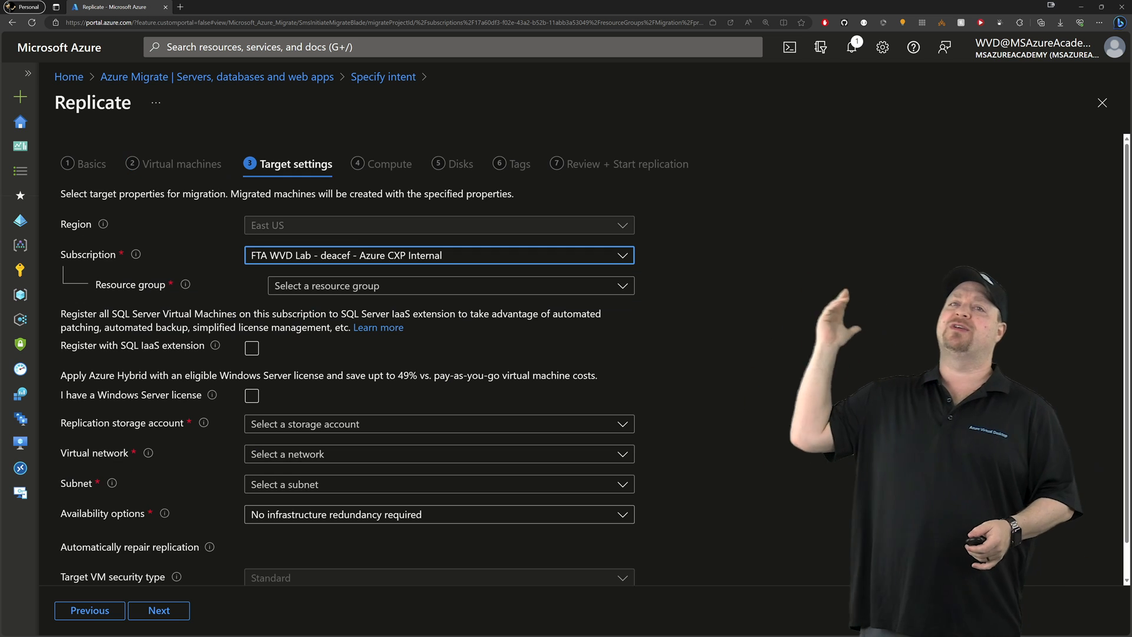
Set resource group Migration, Azure Hybrid Benefit and Availability Zone, then continue to Compute.
left_click(450, 286)
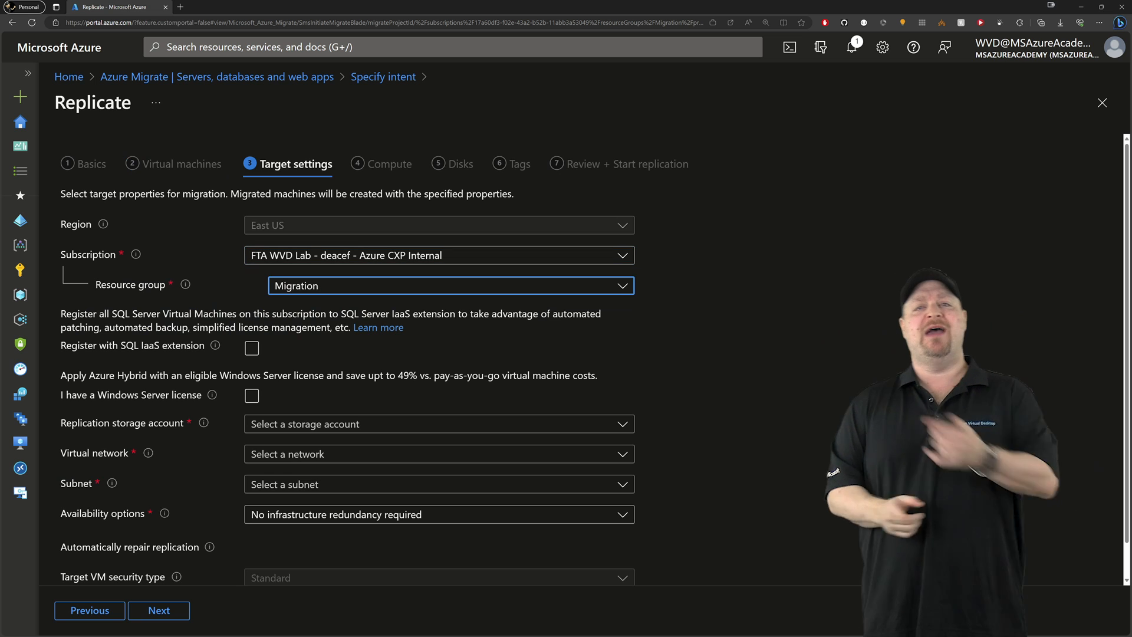
left_click(251, 396)
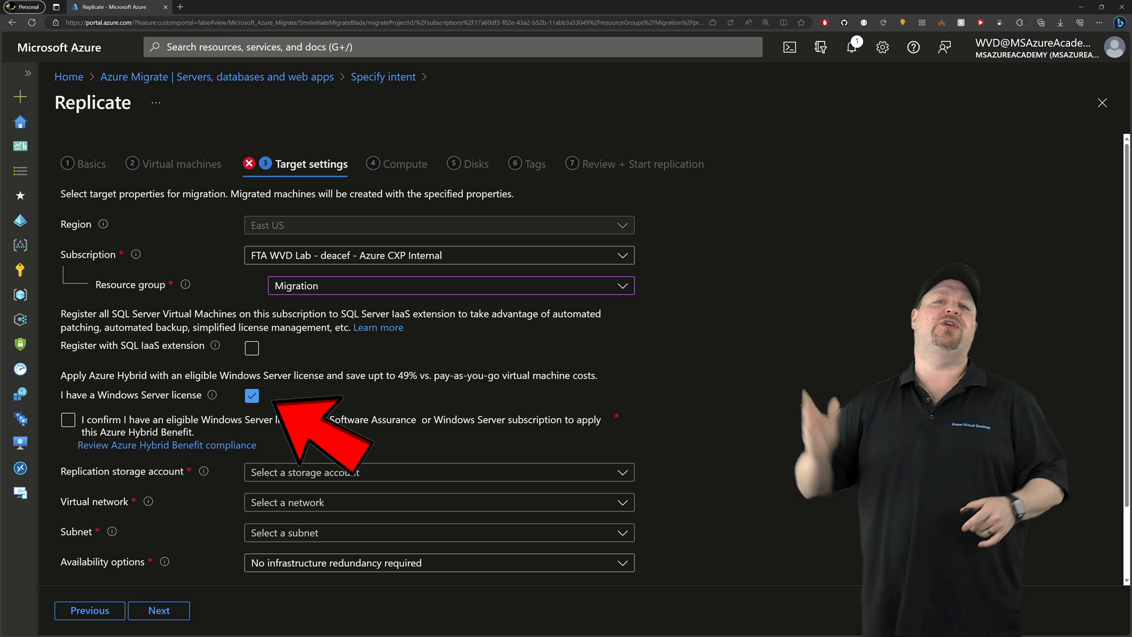
left_click(68, 420)
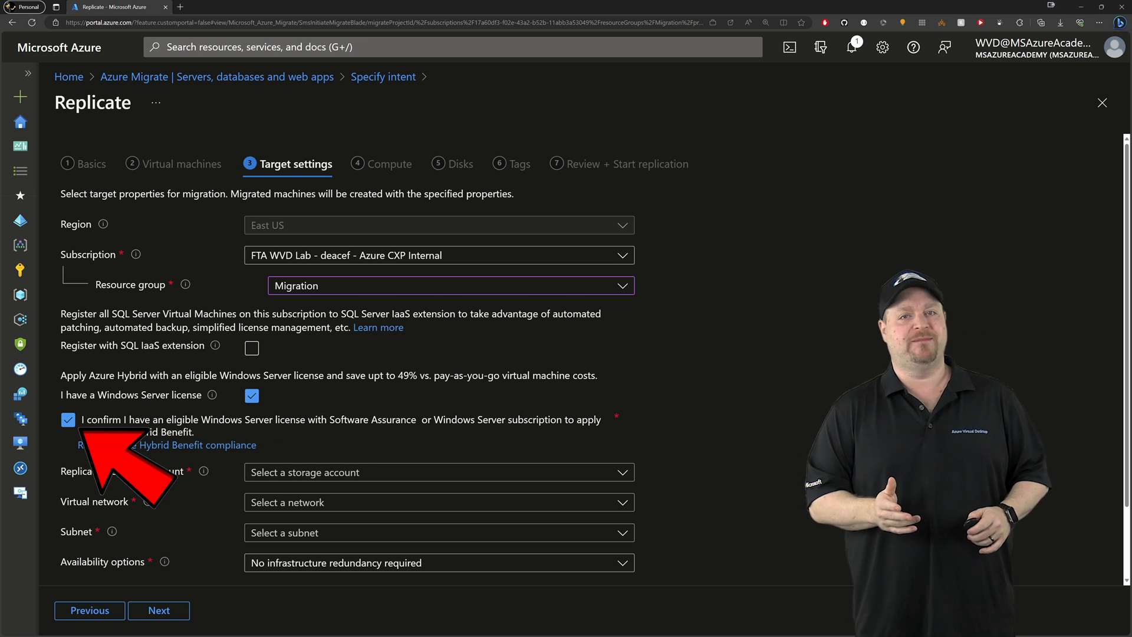
left_click(439, 417)
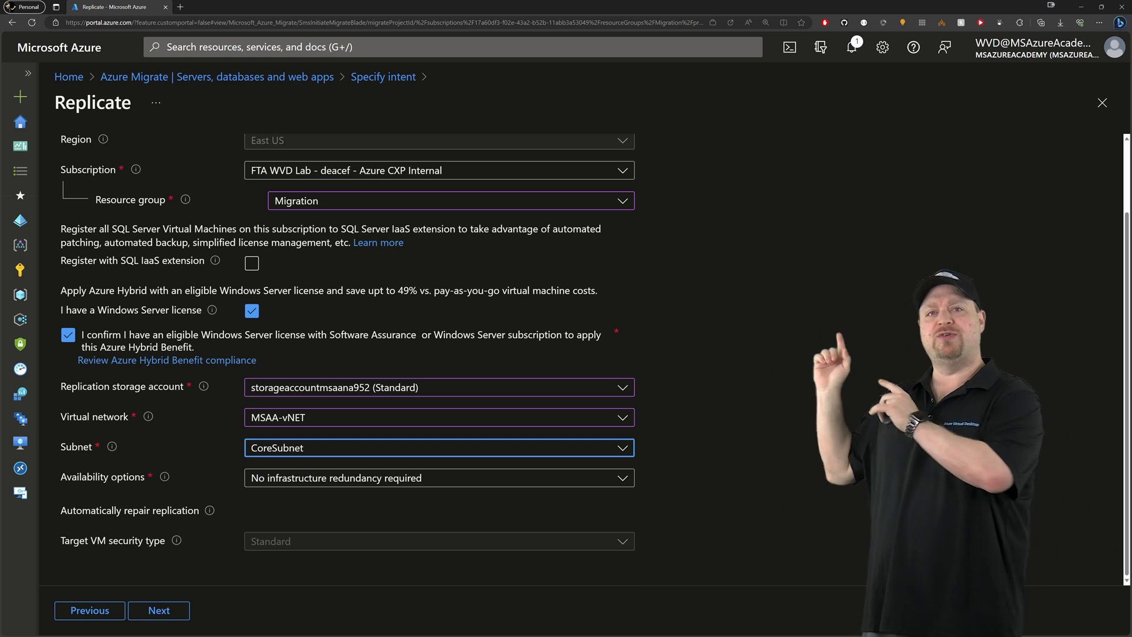
left_click(439, 478)
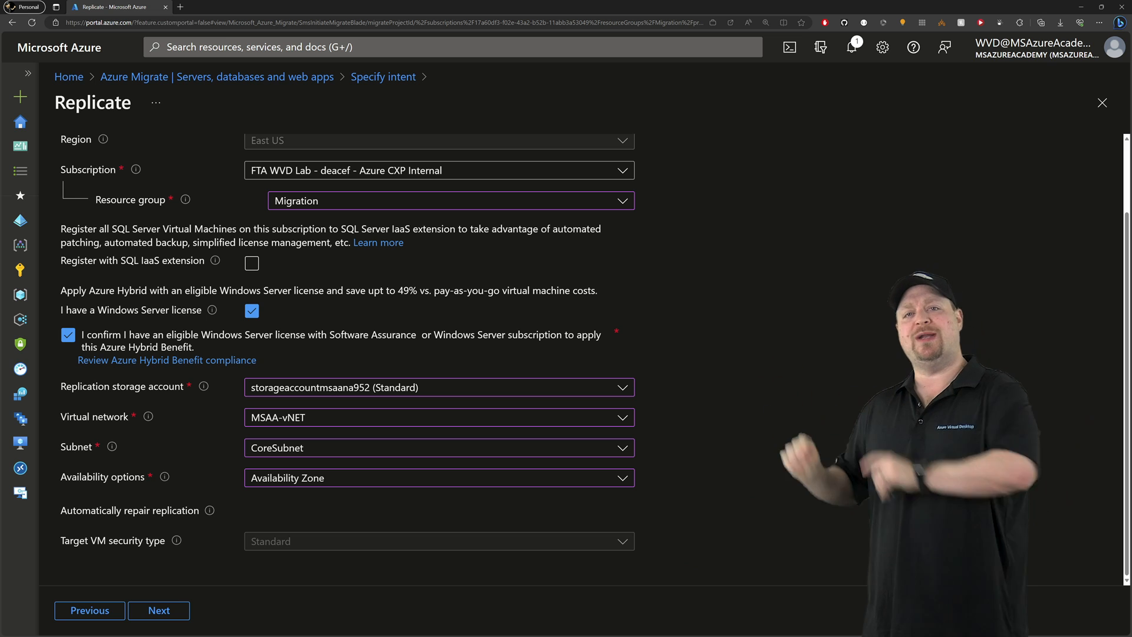
left_click(438, 542)
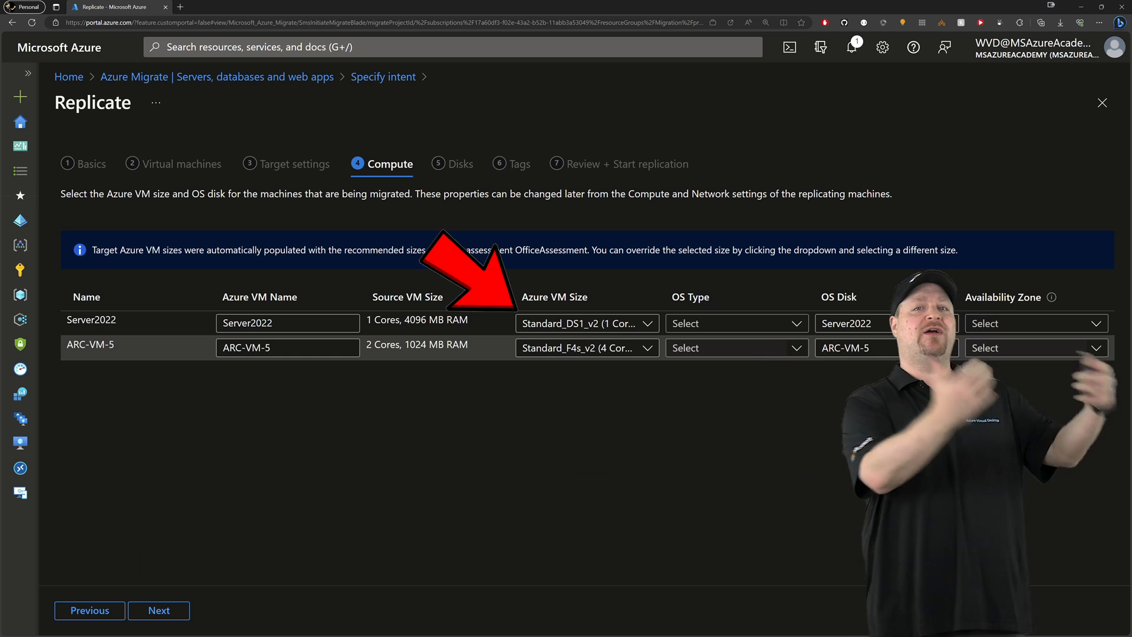
Check ARC-VM-5's VM sizes, set Server2022's OS type to Windows and continue past disk selection.
left_click(581, 347)
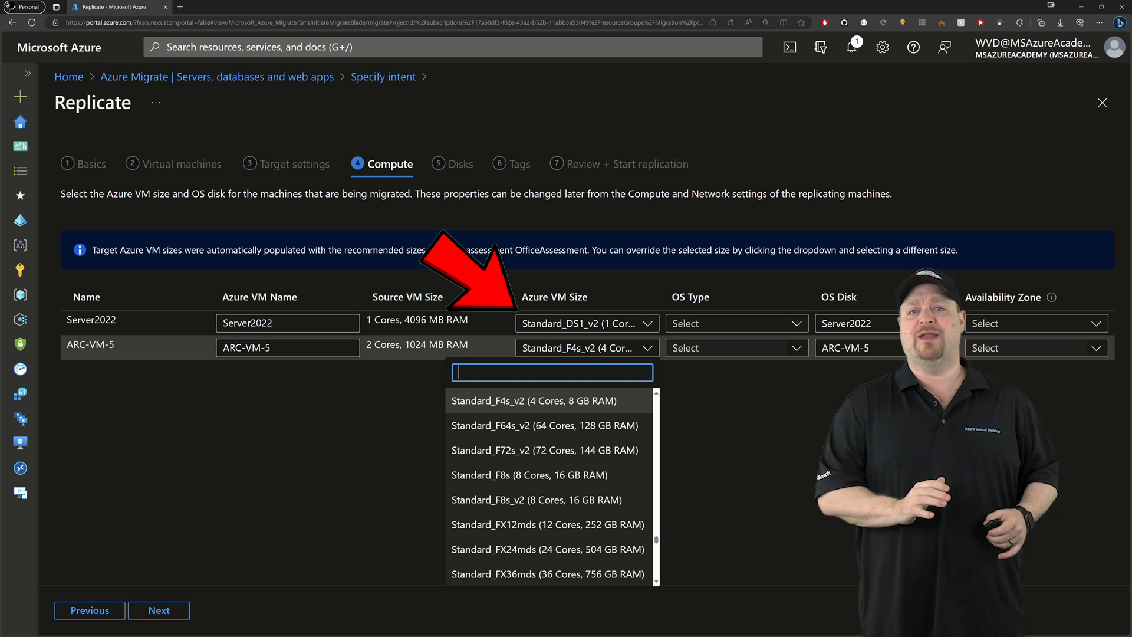
left_click(732, 324)
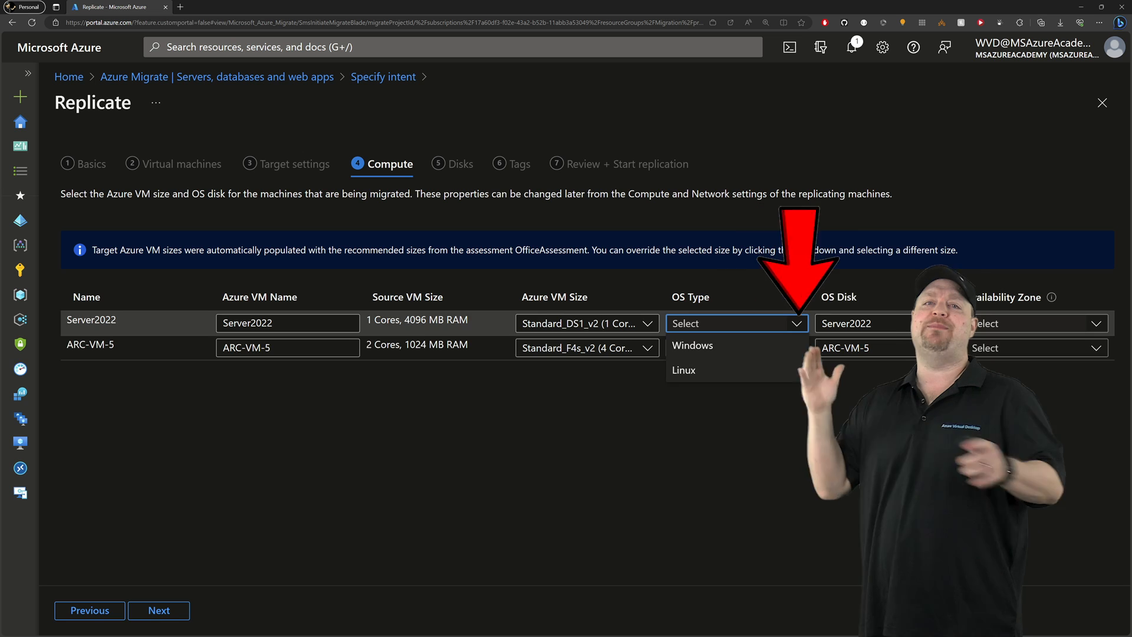
left_click(691, 346)
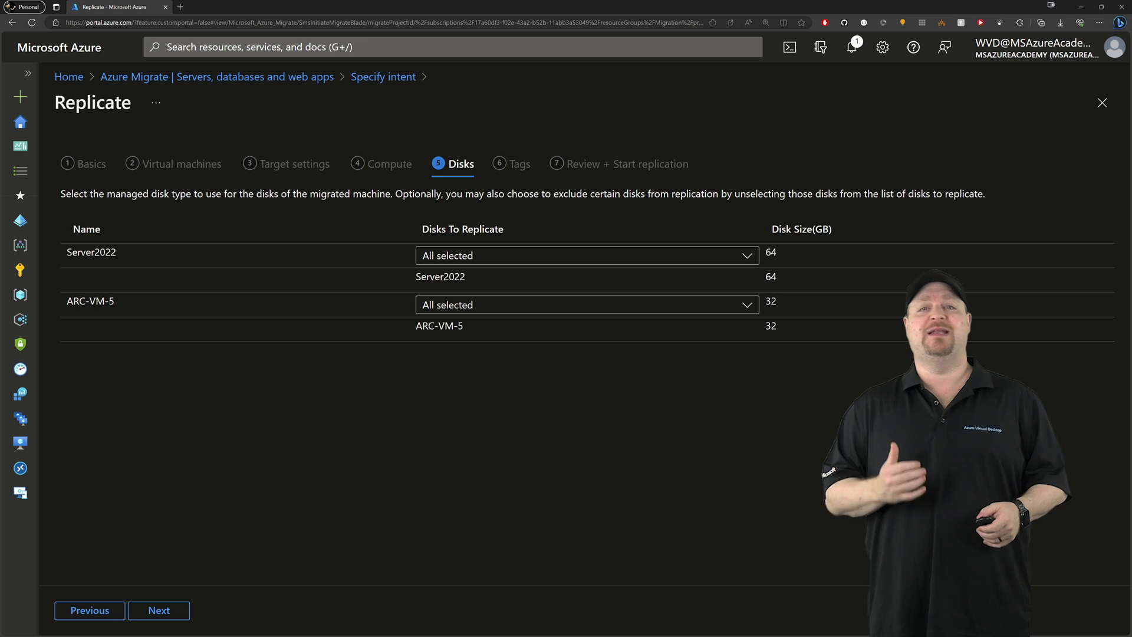
left_click(520, 163)
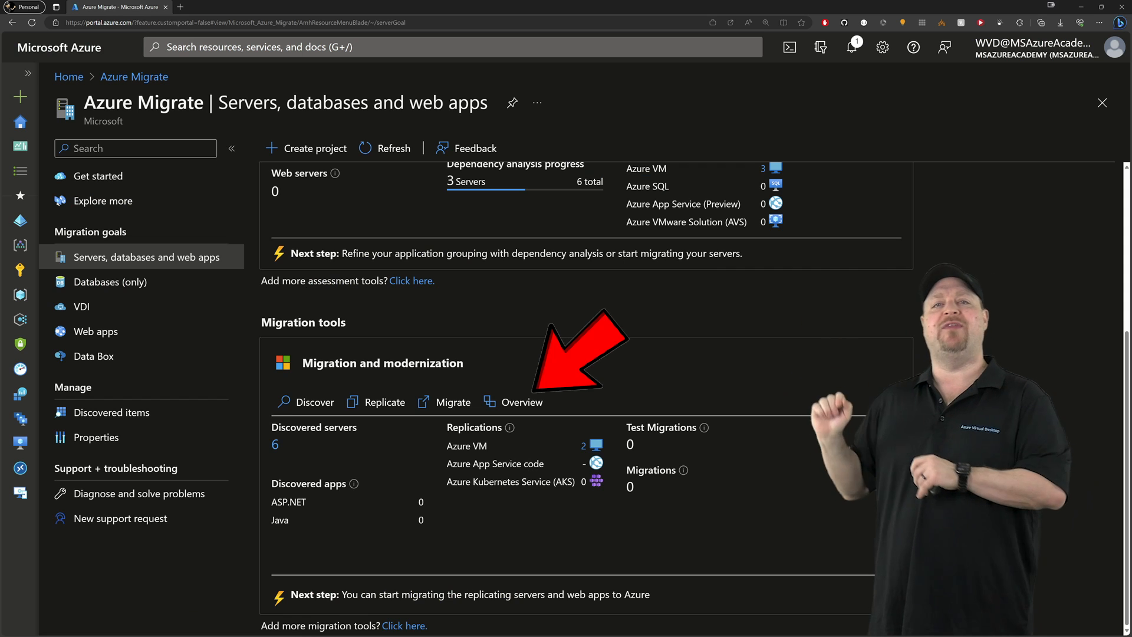
left_click(520, 402)
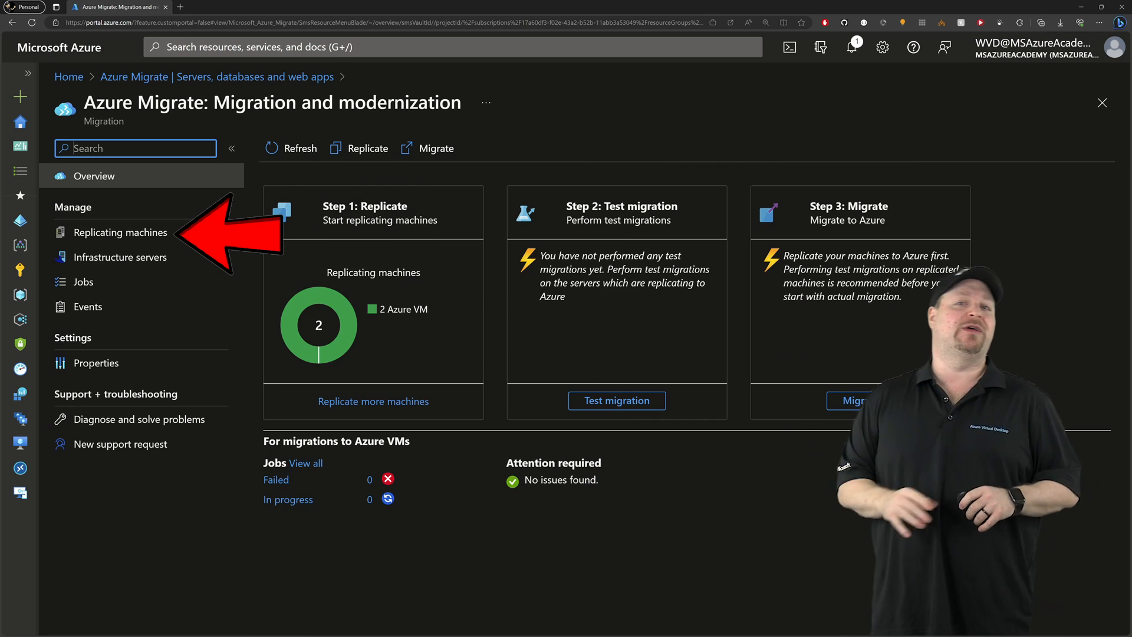
left_click(120, 232)
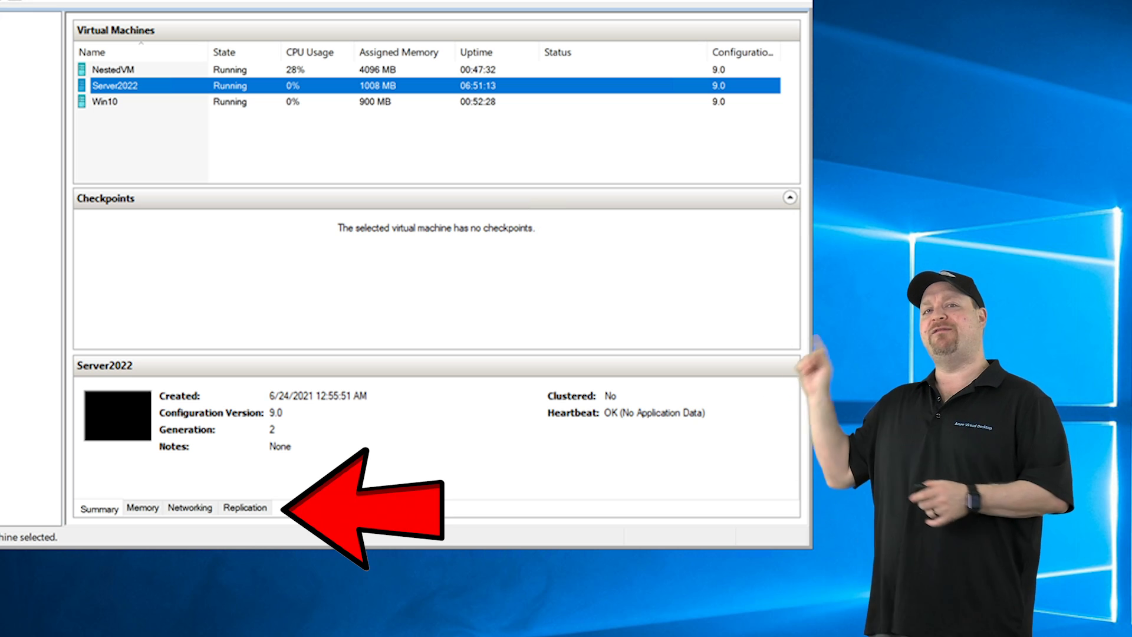
left_click(245, 507)
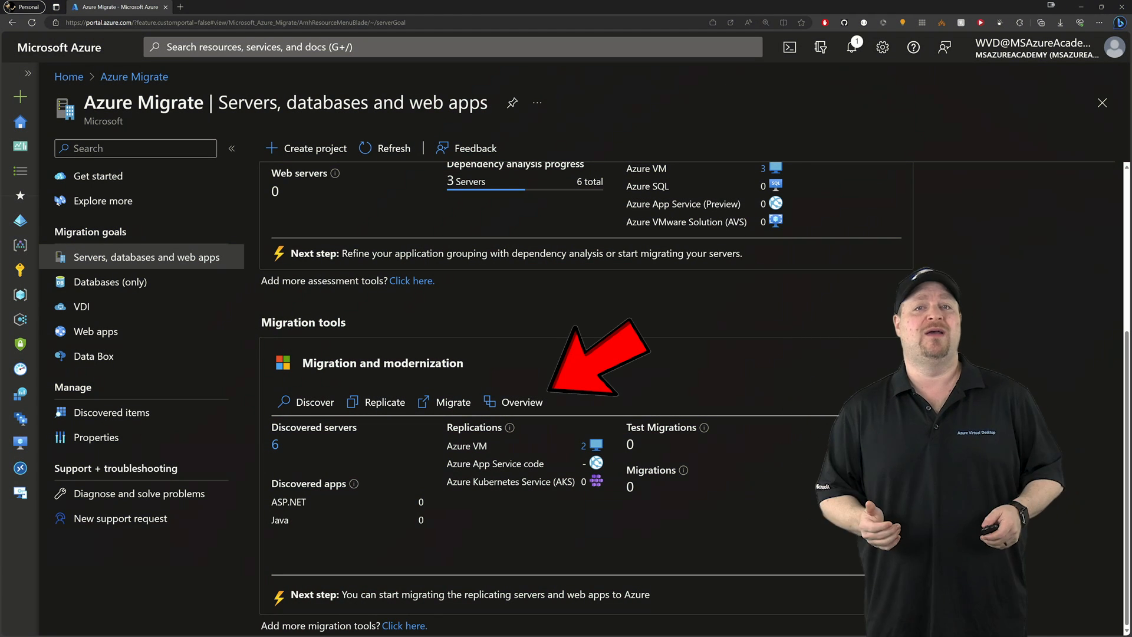
Start a test migration of Server2022 from Replicating machines and choose the test virtual network.
left_click(520, 402)
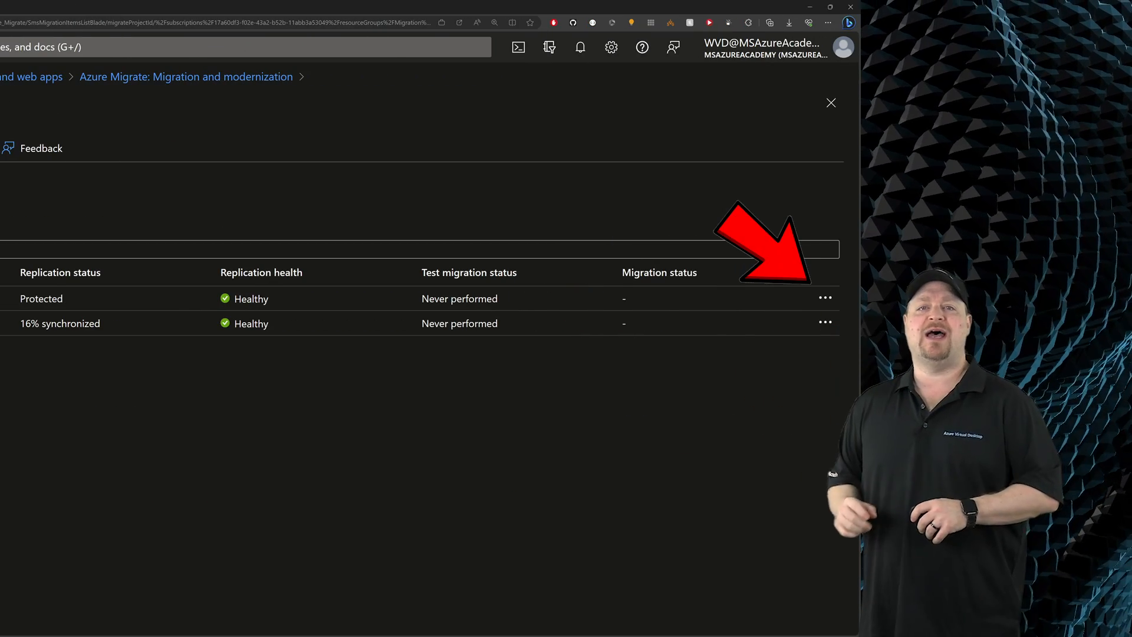
left_click(825, 297)
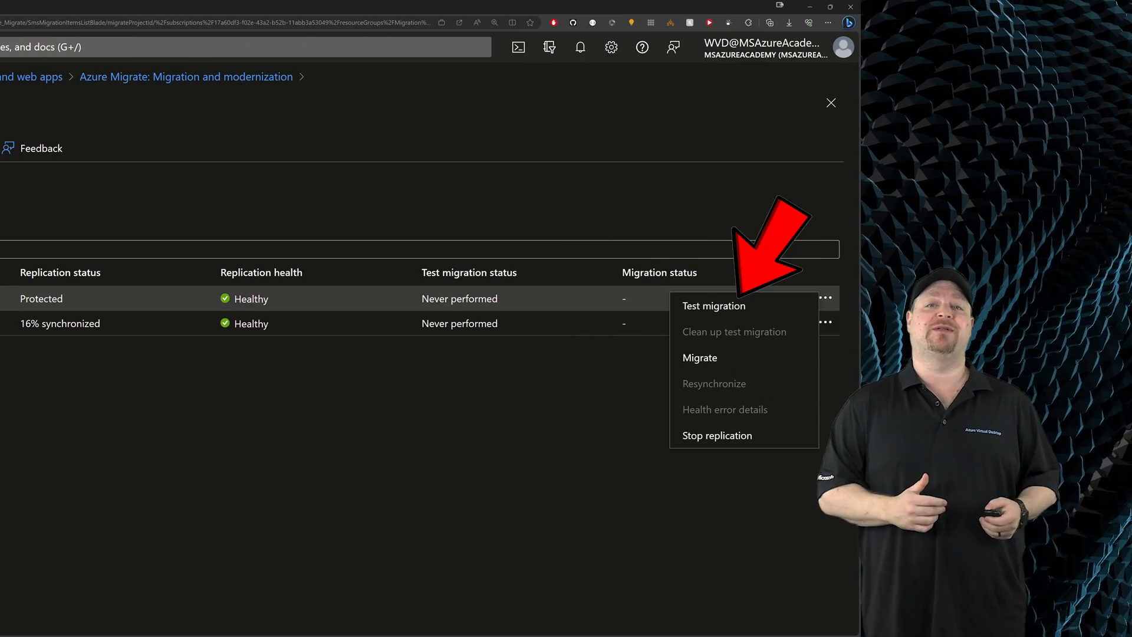
left_click(713, 306)
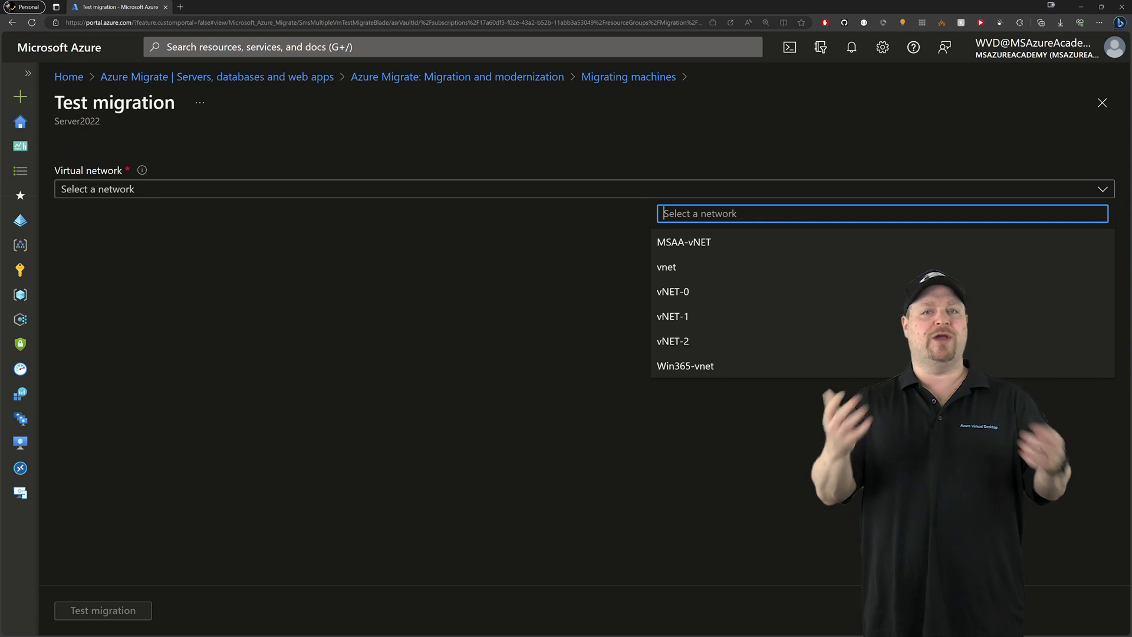
left_click(1103, 103)
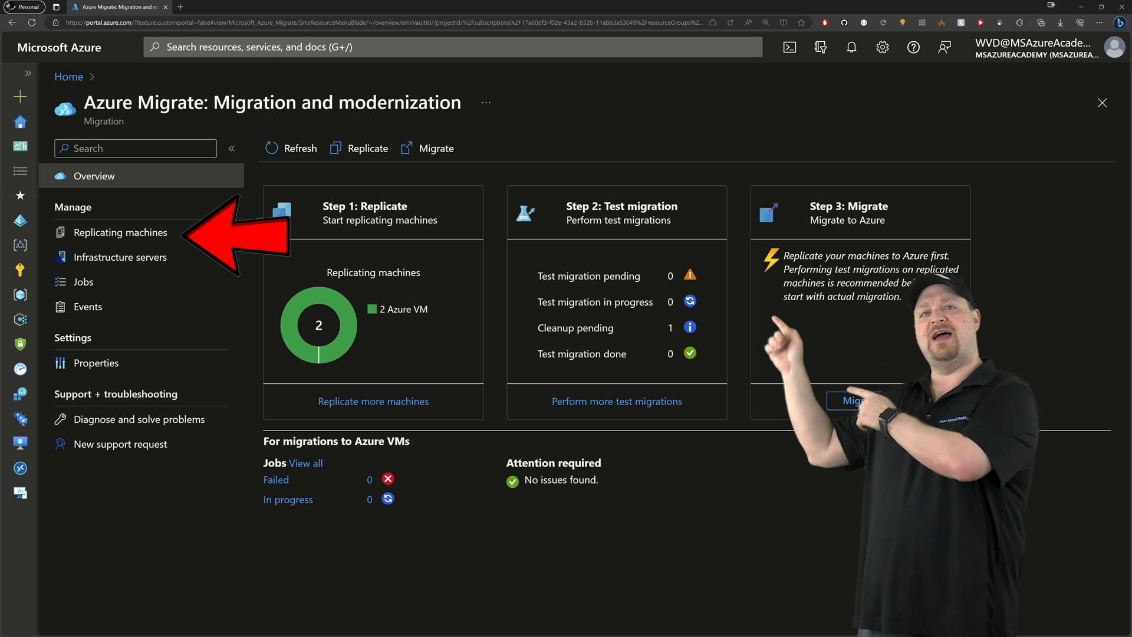
Clean up Server2022's test migration with note 'Test is all good!', marking testing complete to delete the test VM.
left_click(121, 233)
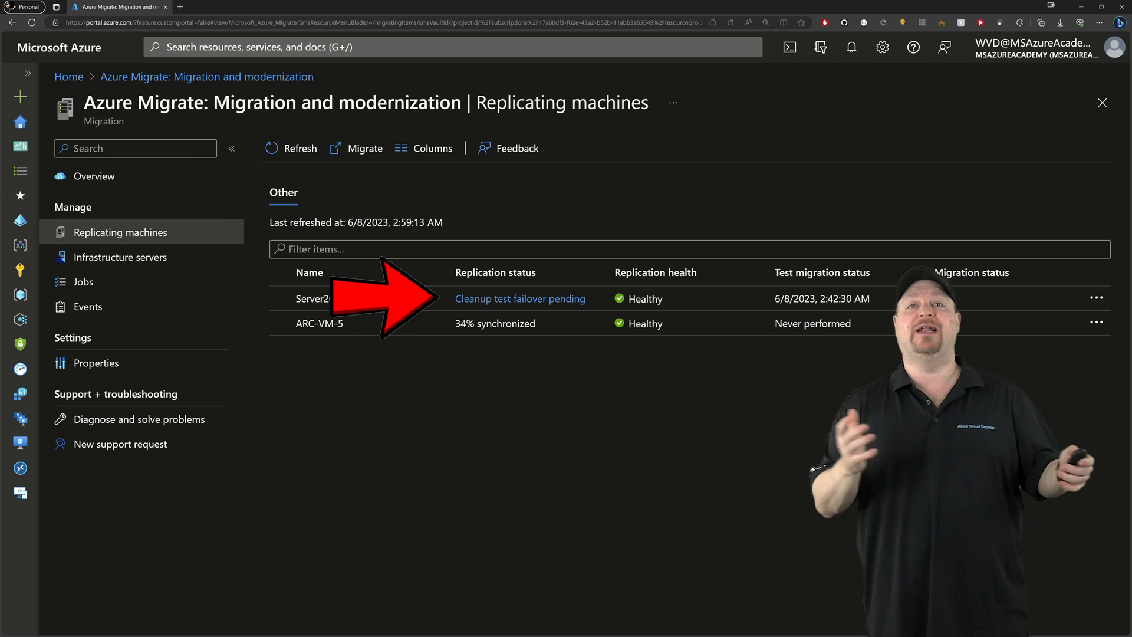
left_click(1097, 299)
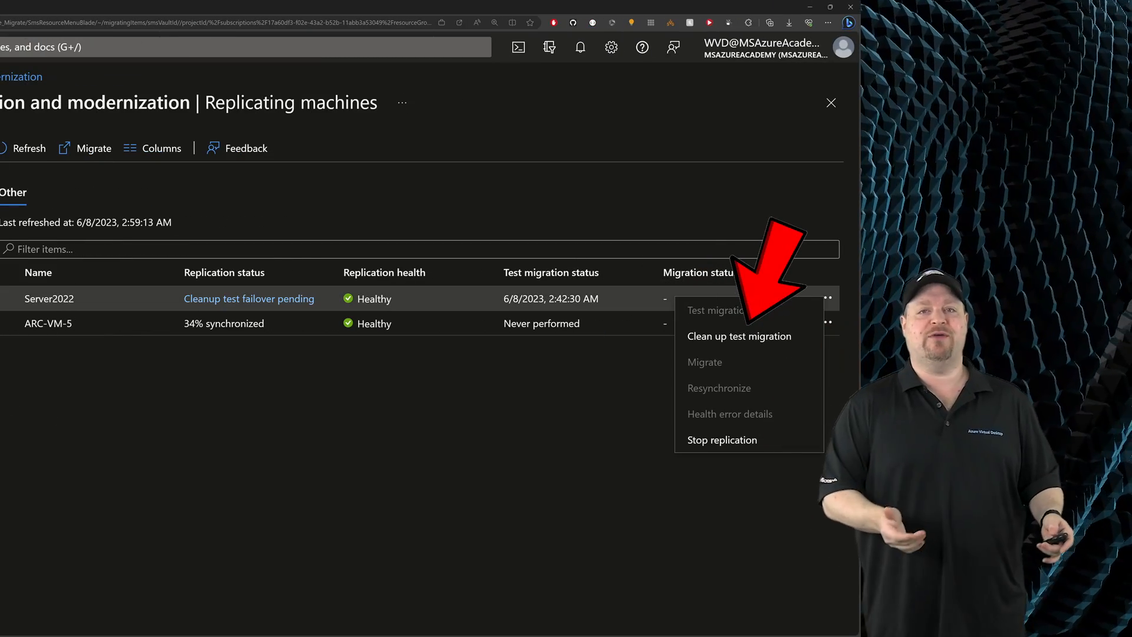
left_click(739, 336)
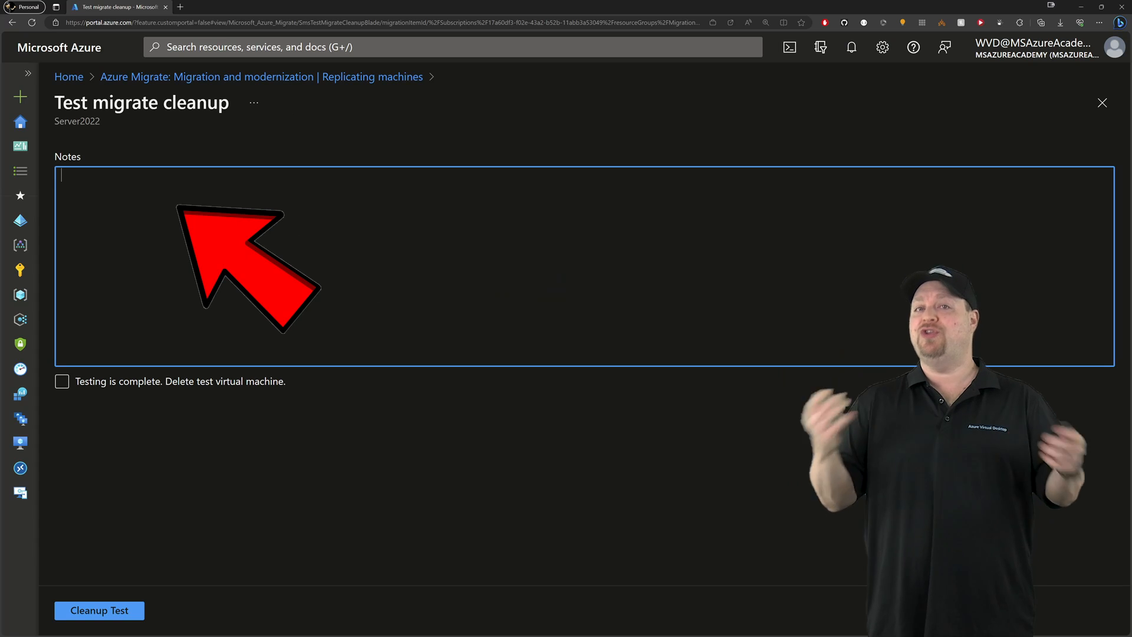
type("Test is all good!")
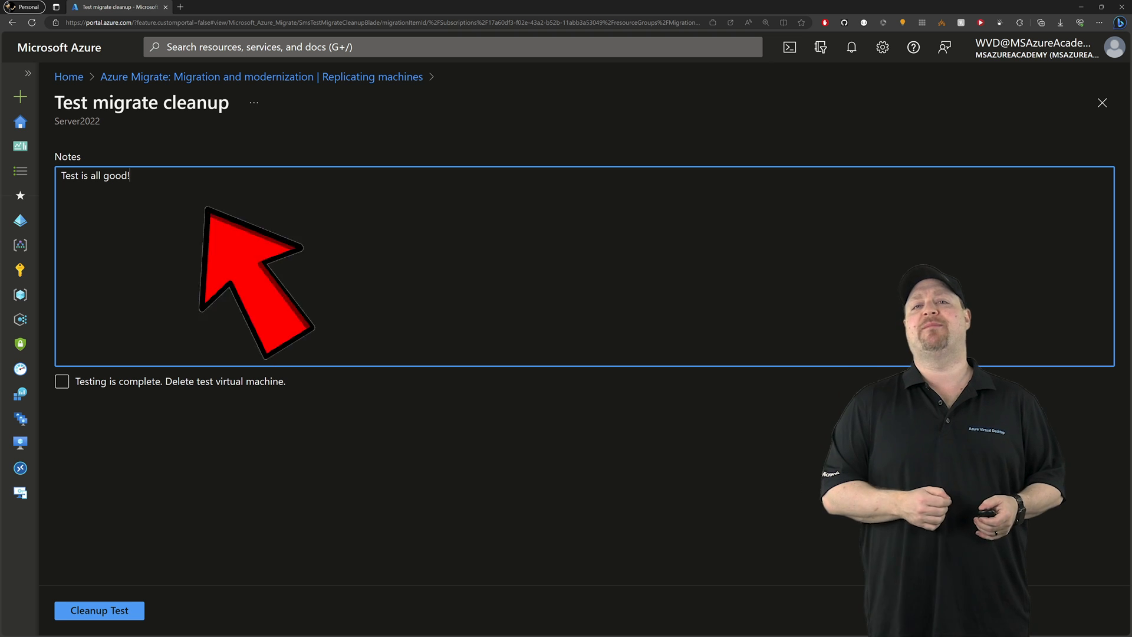
left_click(61, 381)
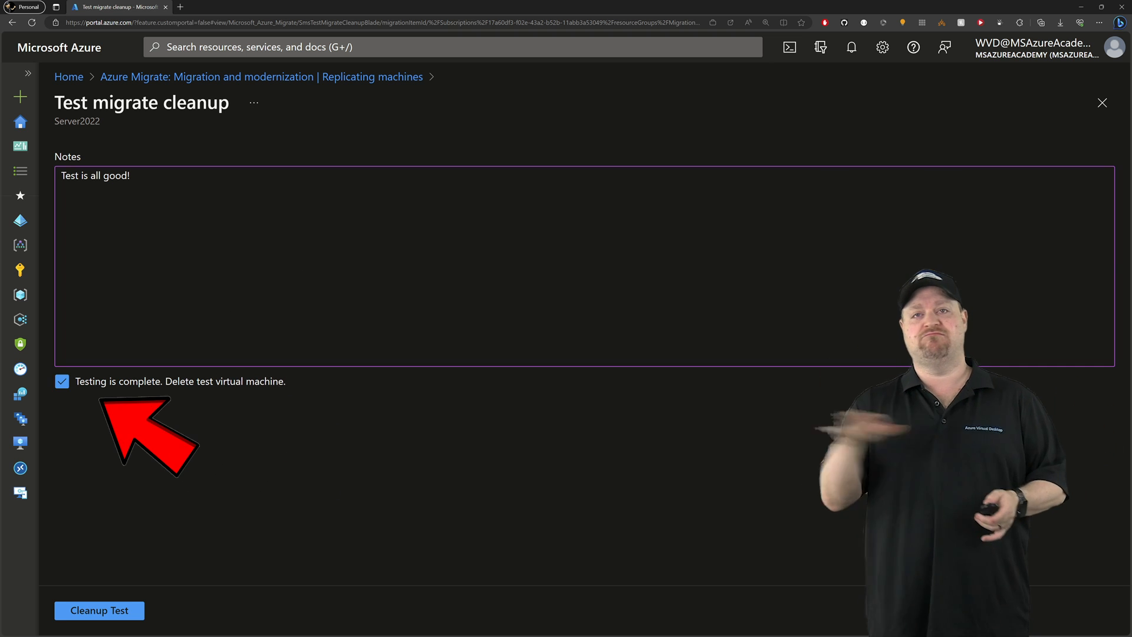
left_click(99, 610)
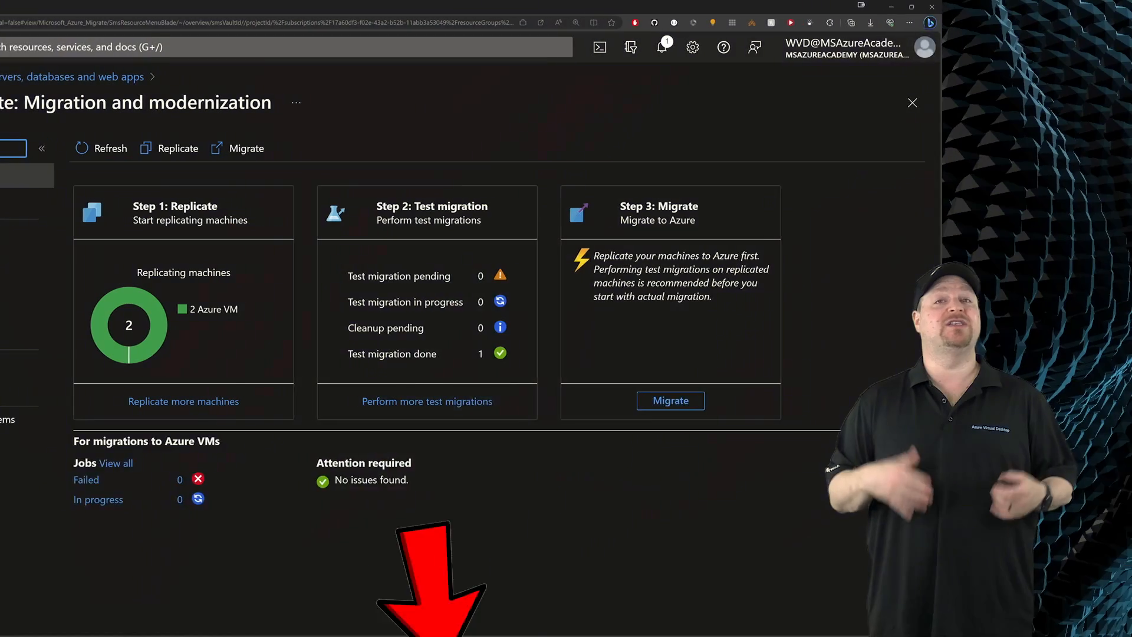
Launch the real migration of Server2022 with shutdown enabled, then view the Migration resource group.
left_click(670, 400)
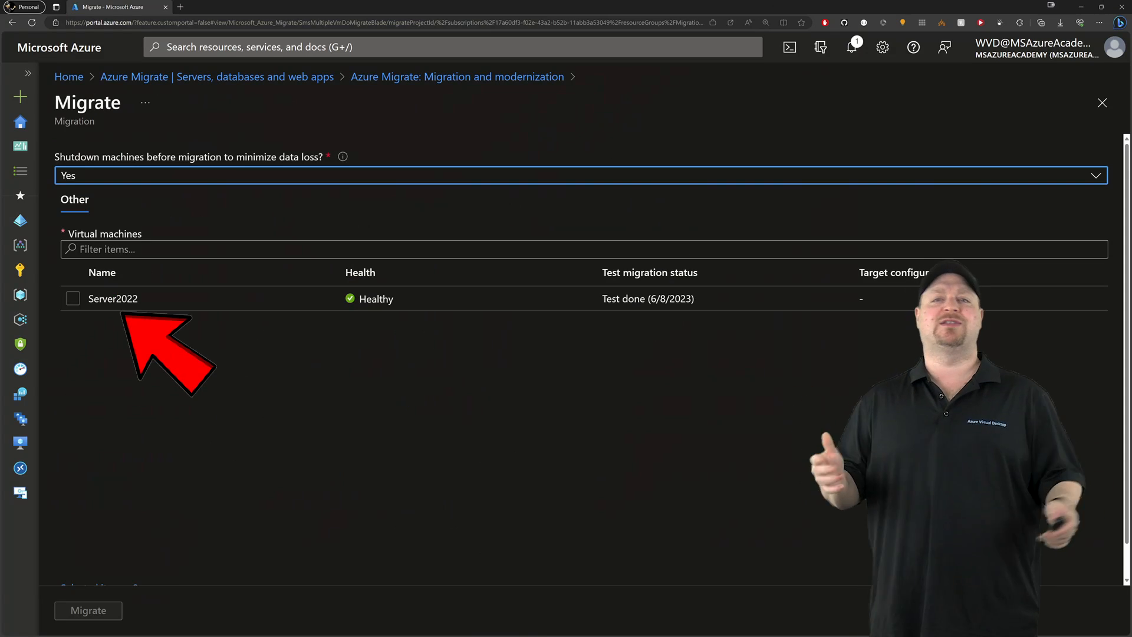
left_click(72, 298)
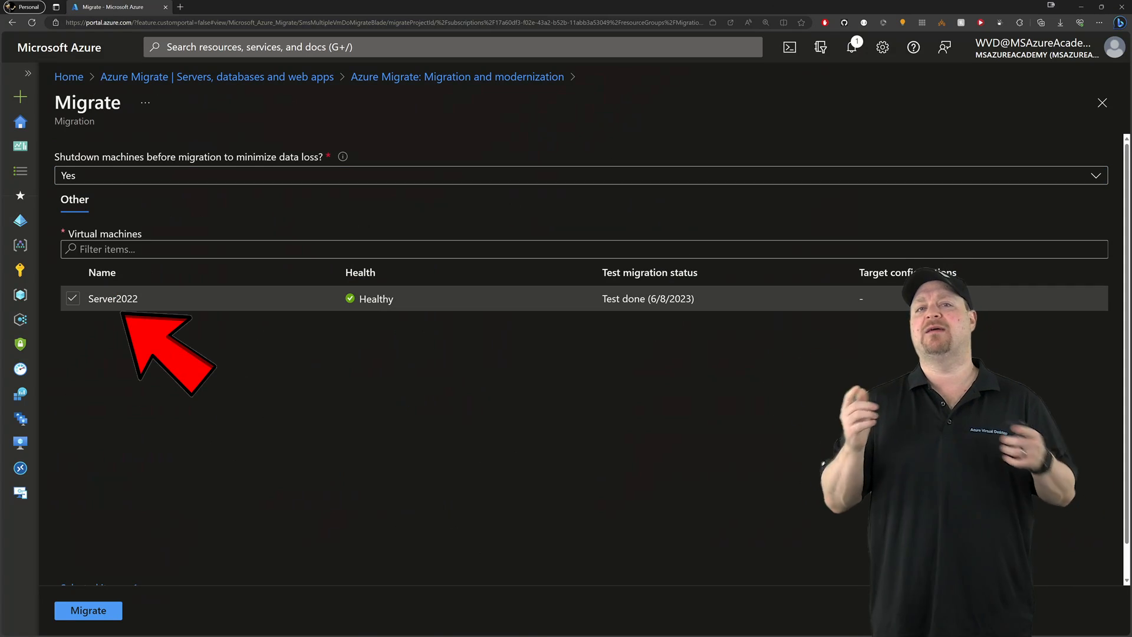
left_click(88, 610)
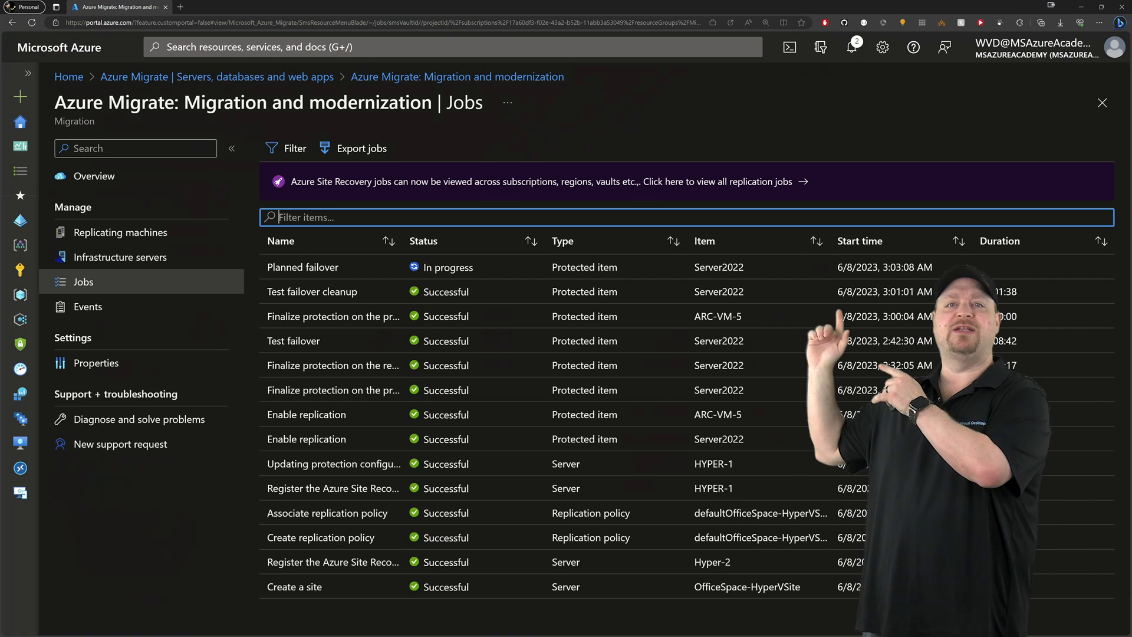
left_click(303, 268)
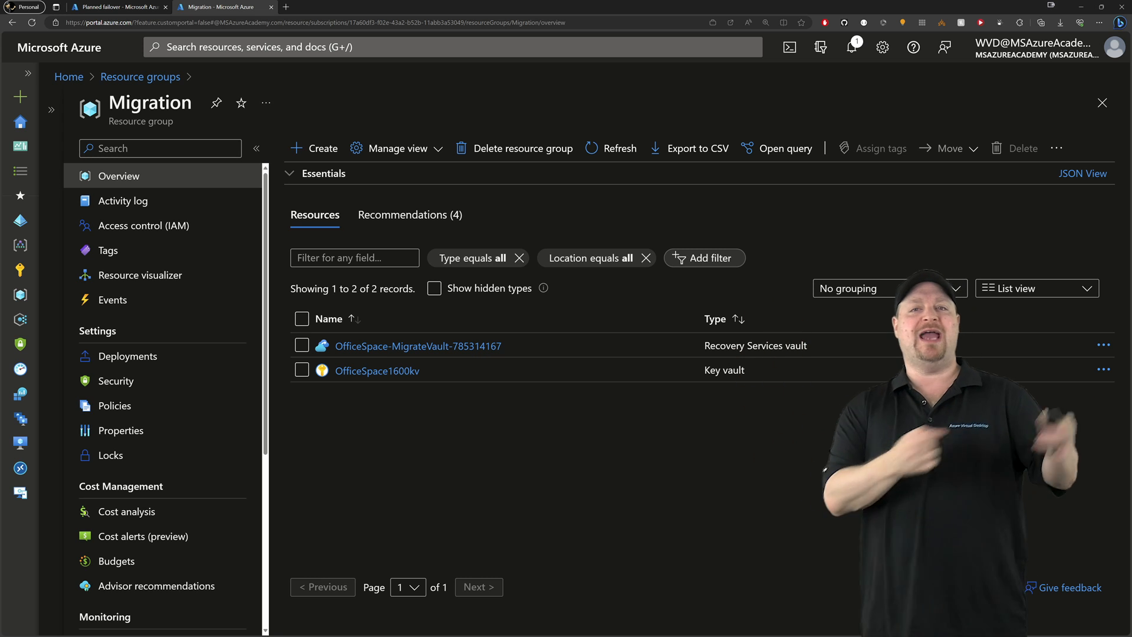
Refresh the Migration resource group and mark the new Server2022 VM and Server2022-OSdisk-00.
left_click(610, 149)
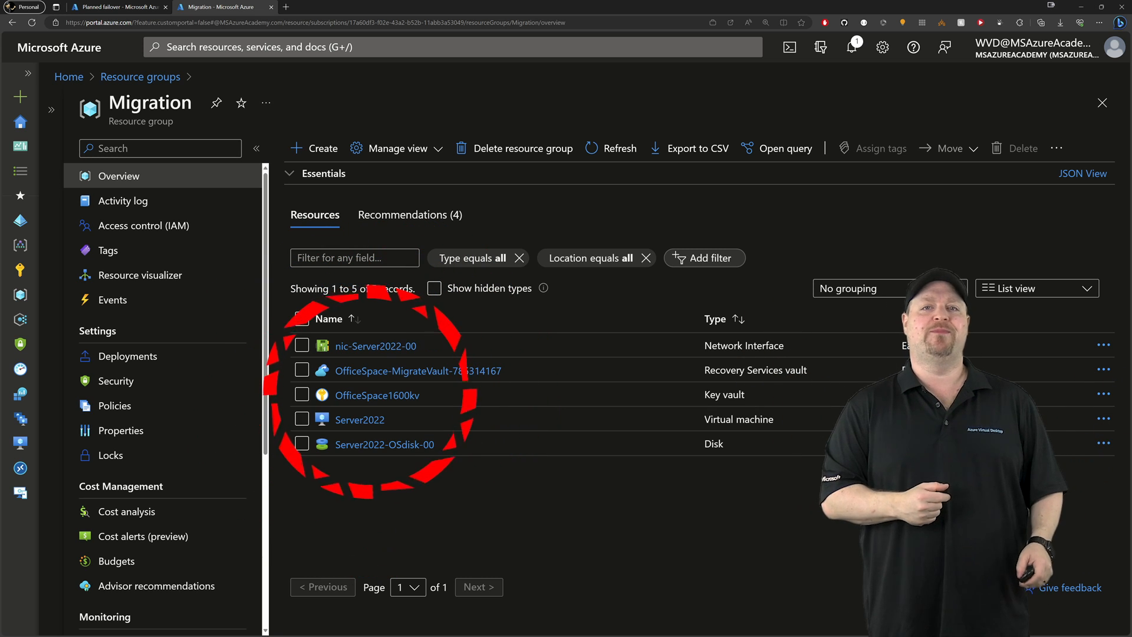
left_click(302, 420)
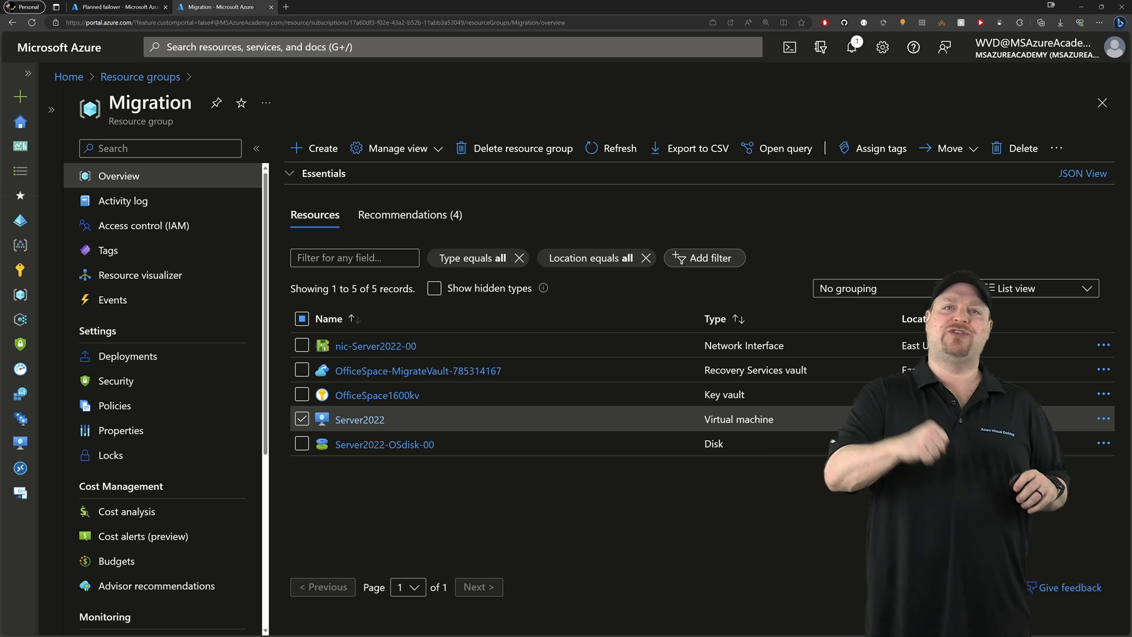
left_click(302, 445)
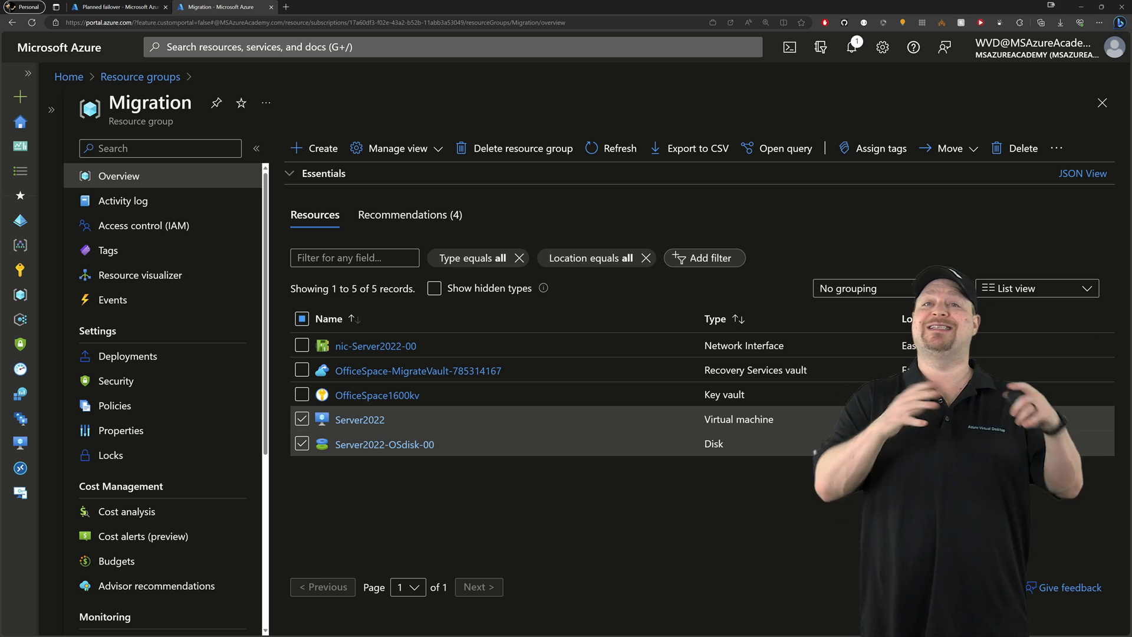